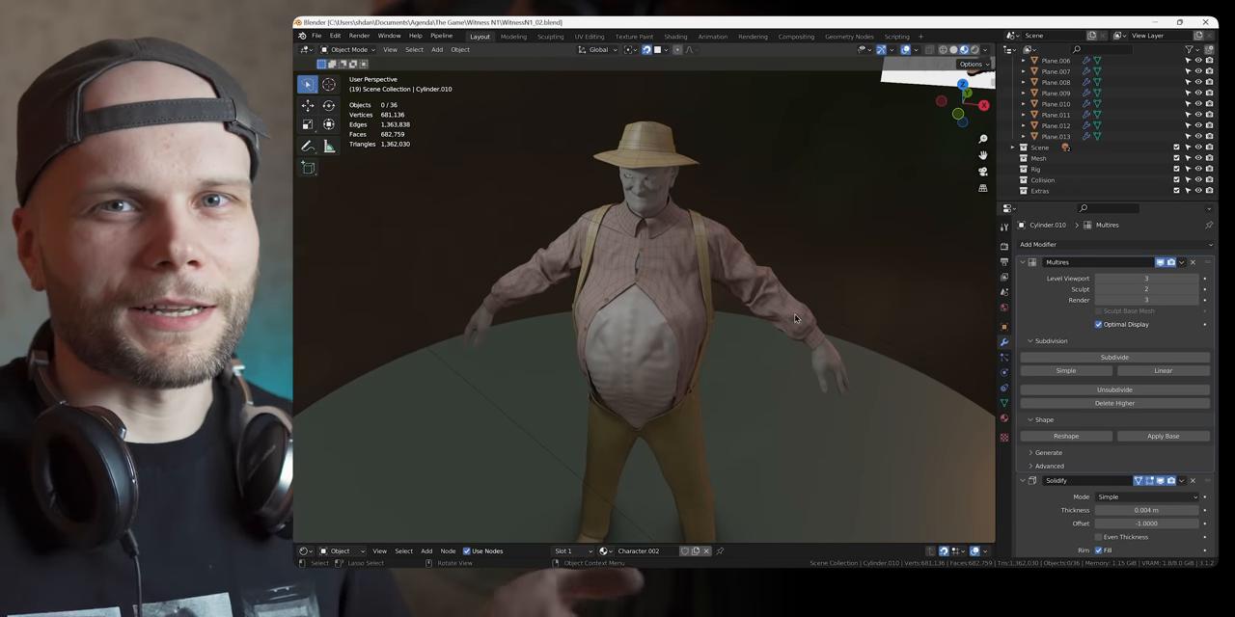
Scroll through the Idyllic Ruined Shrine course's Core Knowledge Points on Wingfox.
{"action": "left_click_drag", "start_coordinate": [796, 318], "coordinate": [759, 374]}
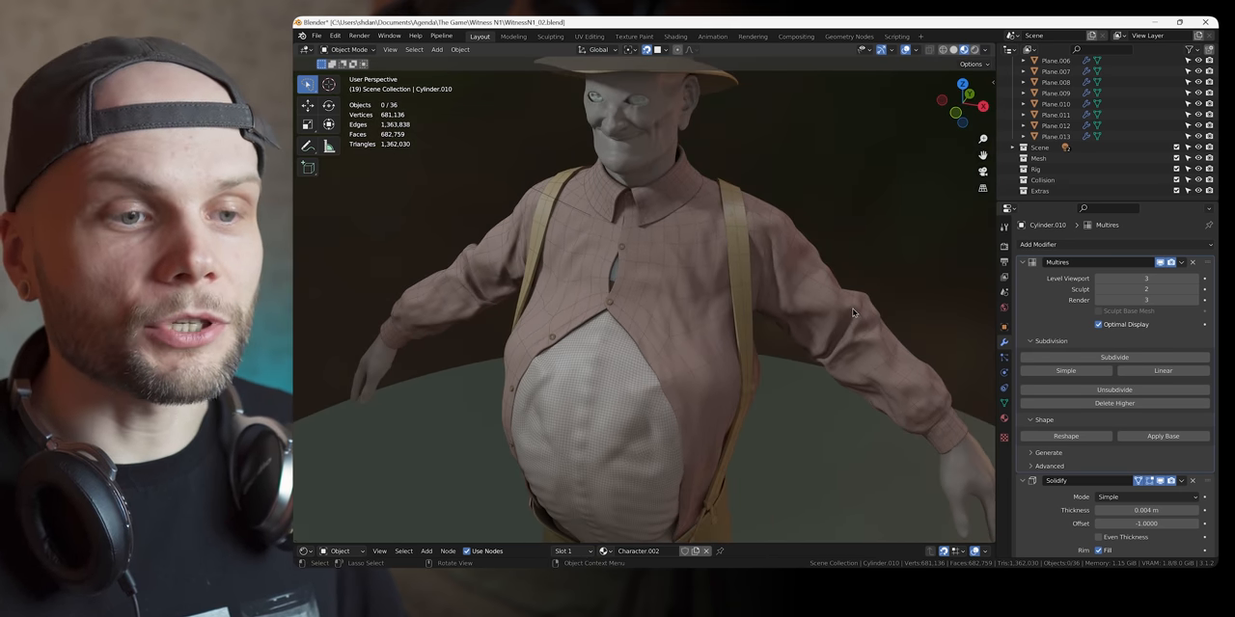
{"action": "mouse_move", "coordinate": [924, 307]}
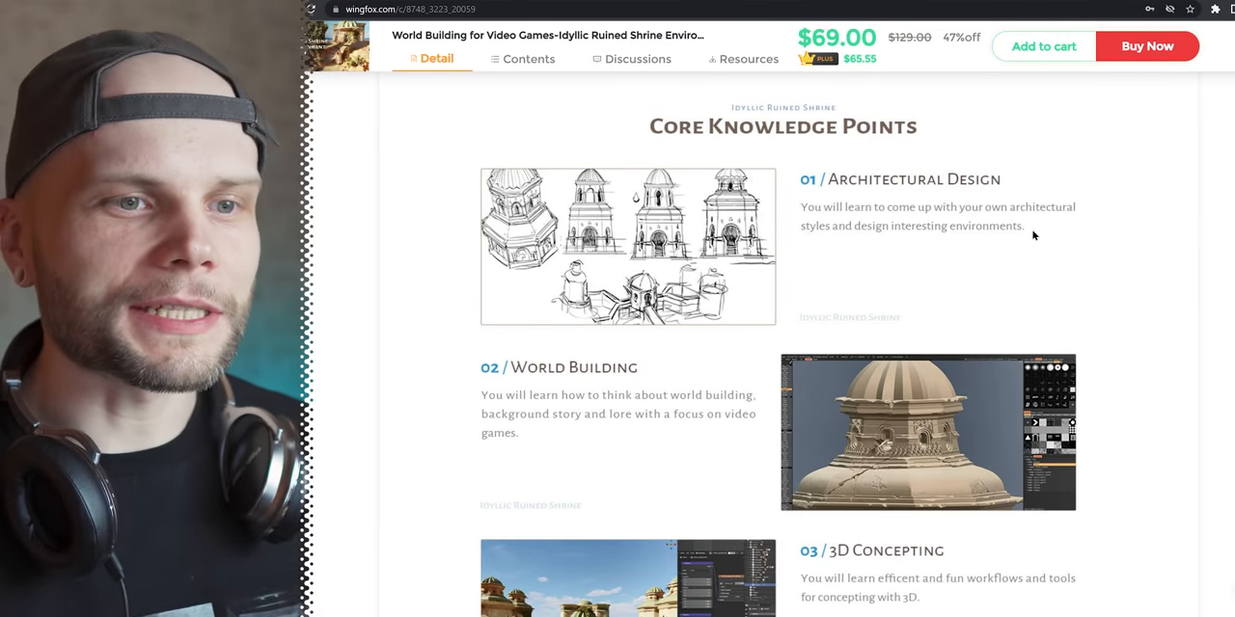
{"action": "mouse_move", "coordinate": [1100, 255]}
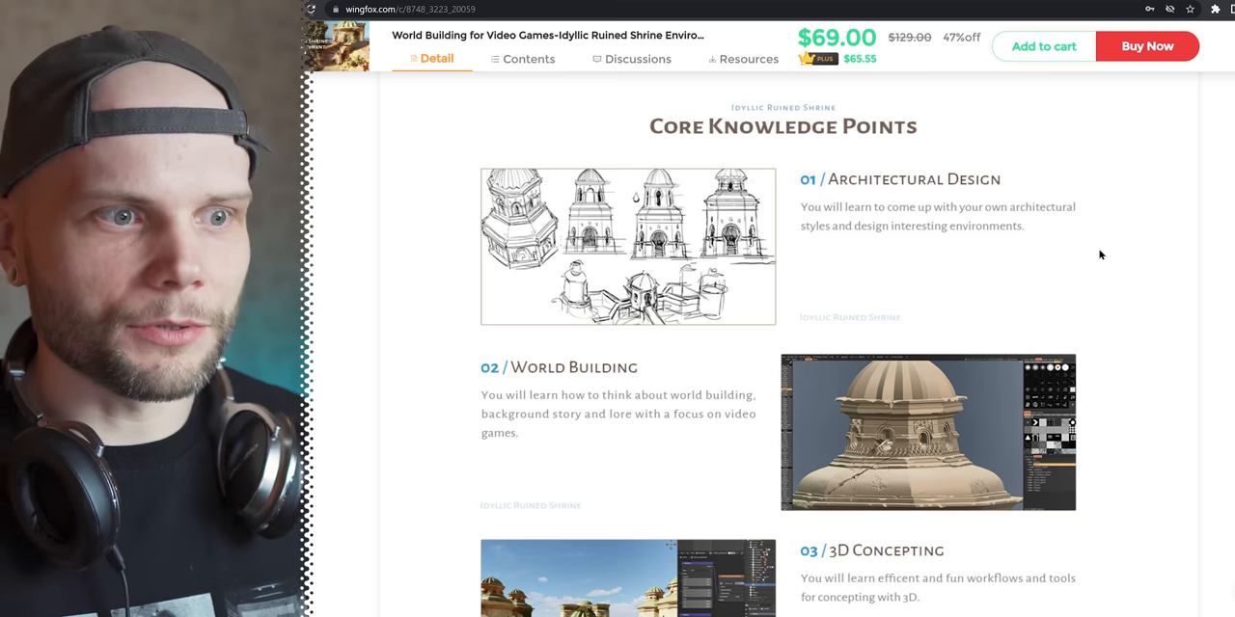
{"action": "scroll", "scroll_direction": "down", "scroll_amount": 3}
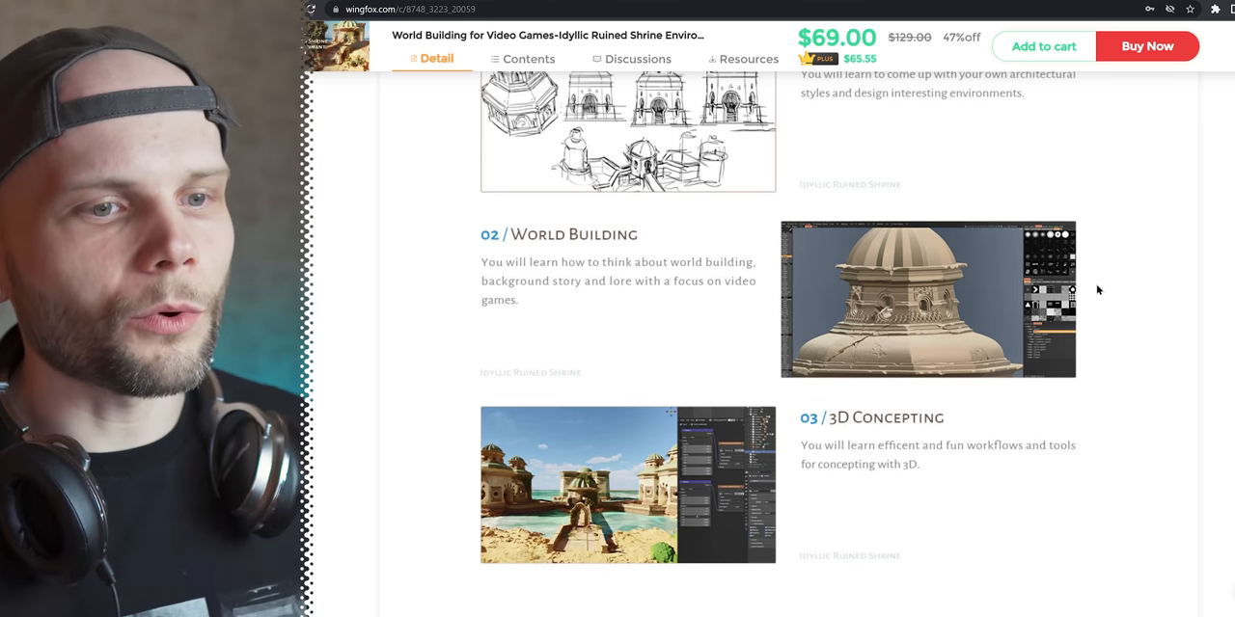
{"action": "scroll", "scroll_direction": "down", "scroll_amount": 3}
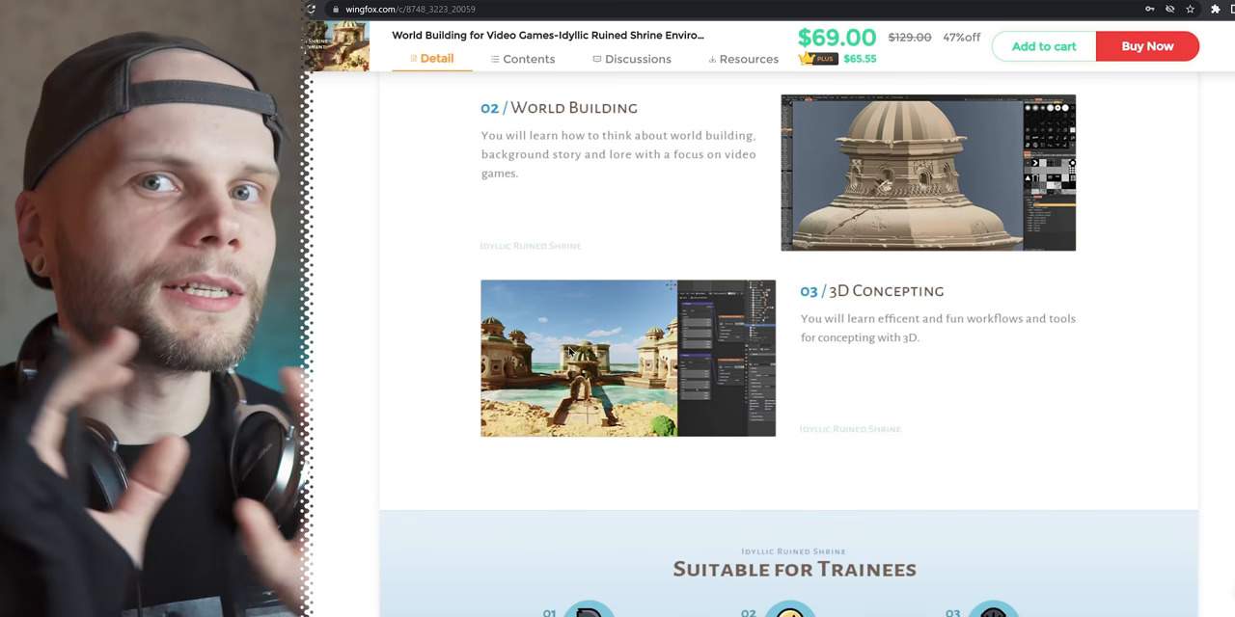
{"action": "mouse_move", "coordinate": [1157, 278]}
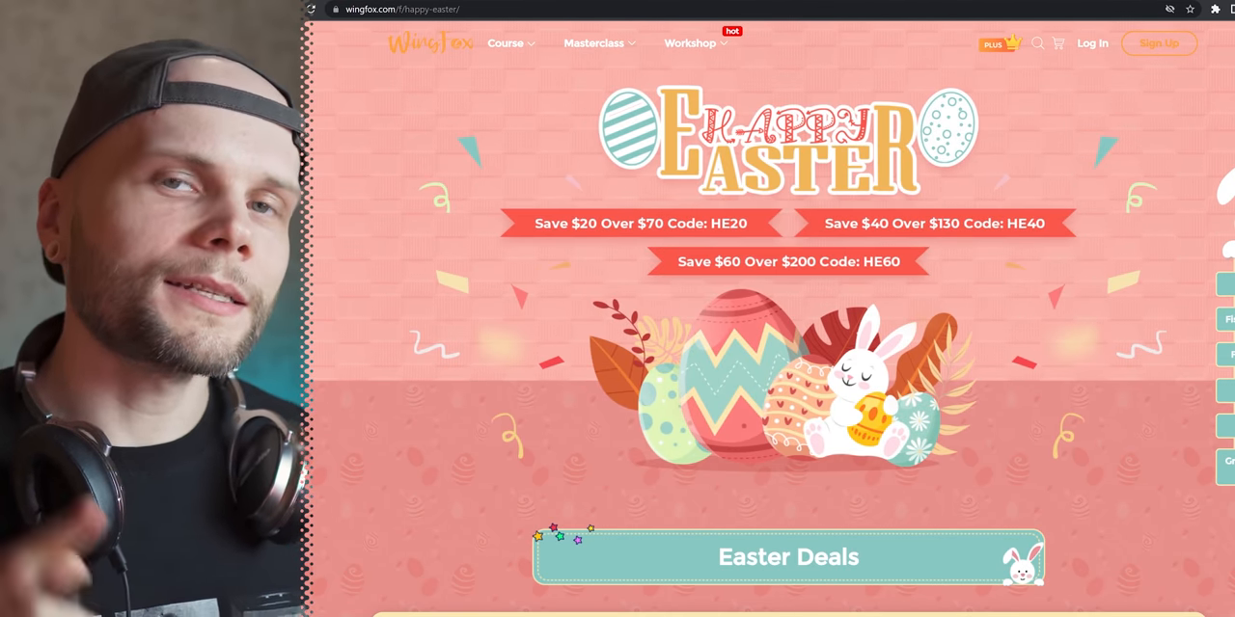
Scroll down through the Wingfox Easter Deals and course bundles.
{"action": "scroll", "scroll_direction": "down", "scroll_amount": 3}
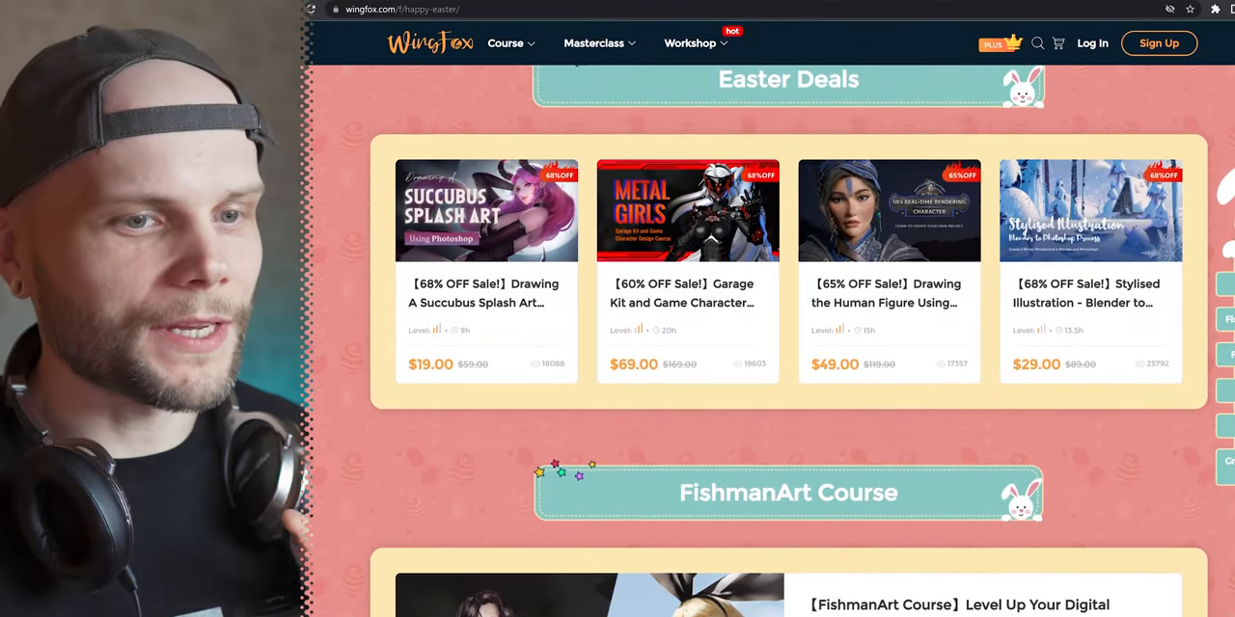
{"action": "scroll", "scroll_direction": "down", "scroll_amount": 3}
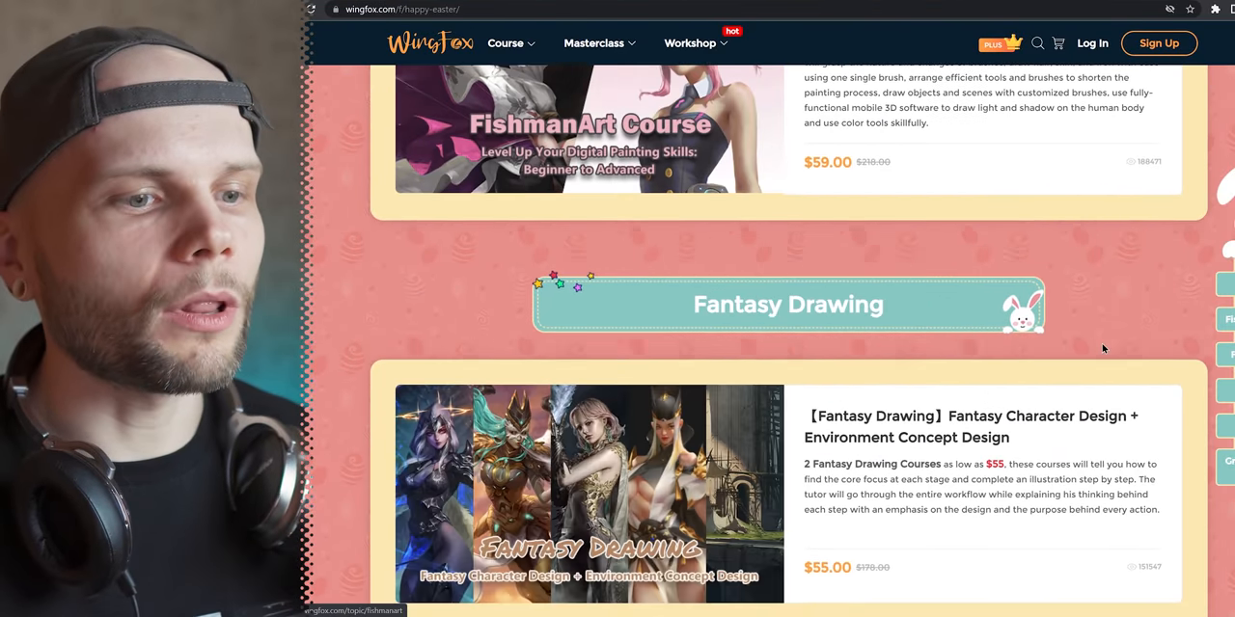
{"action": "scroll", "scroll_direction": "down", "scroll_amount": 3}
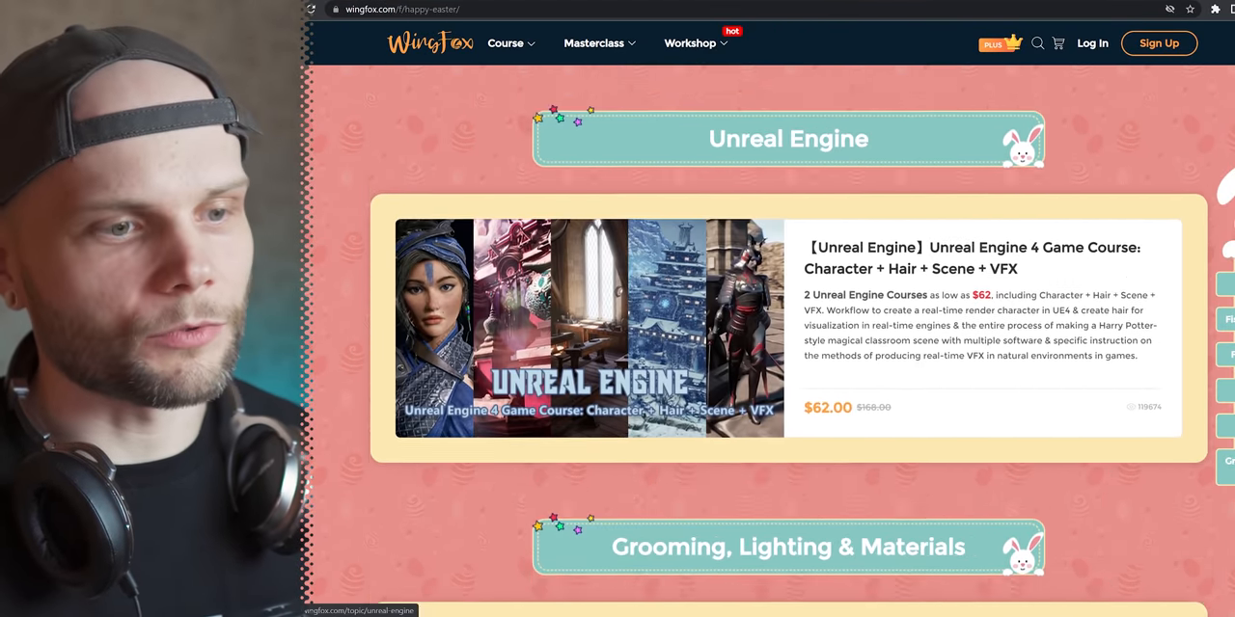
{"action": "scroll", "scroll_direction": "down", "scroll_amount": 3}
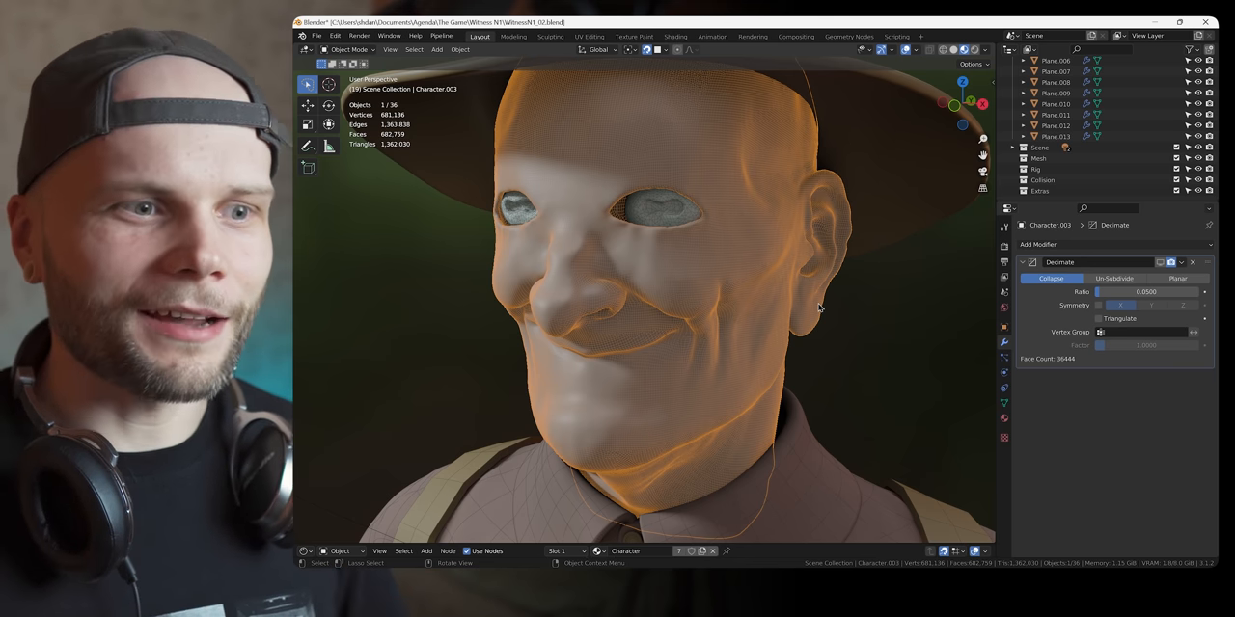
{"action": "mouse_move", "coordinate": [797, 270]}
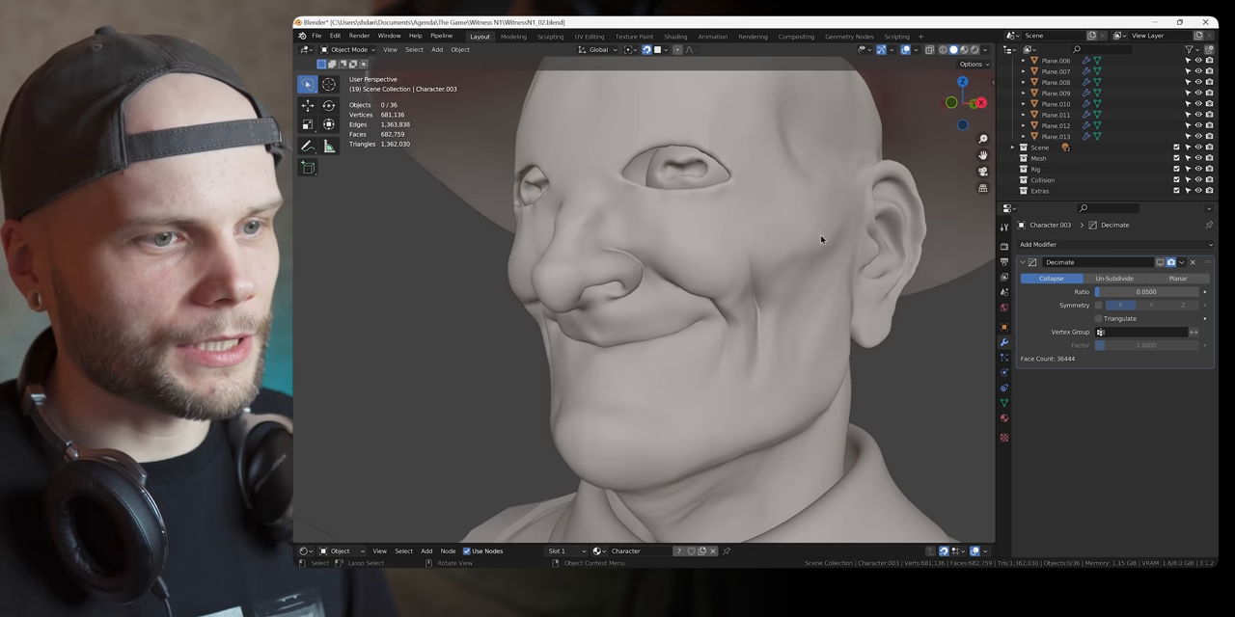
{"action": "left_click_drag", "start_coordinate": [822, 239], "coordinate": [714, 371]}
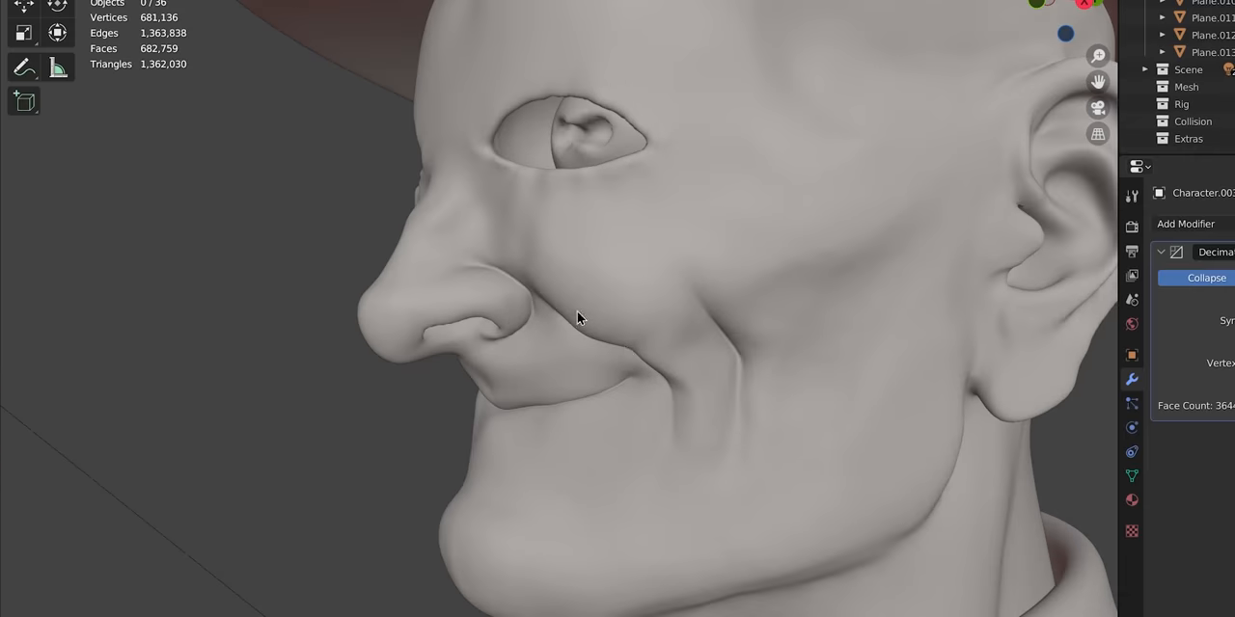
{"action": "mouse_move", "coordinate": [682, 412]}
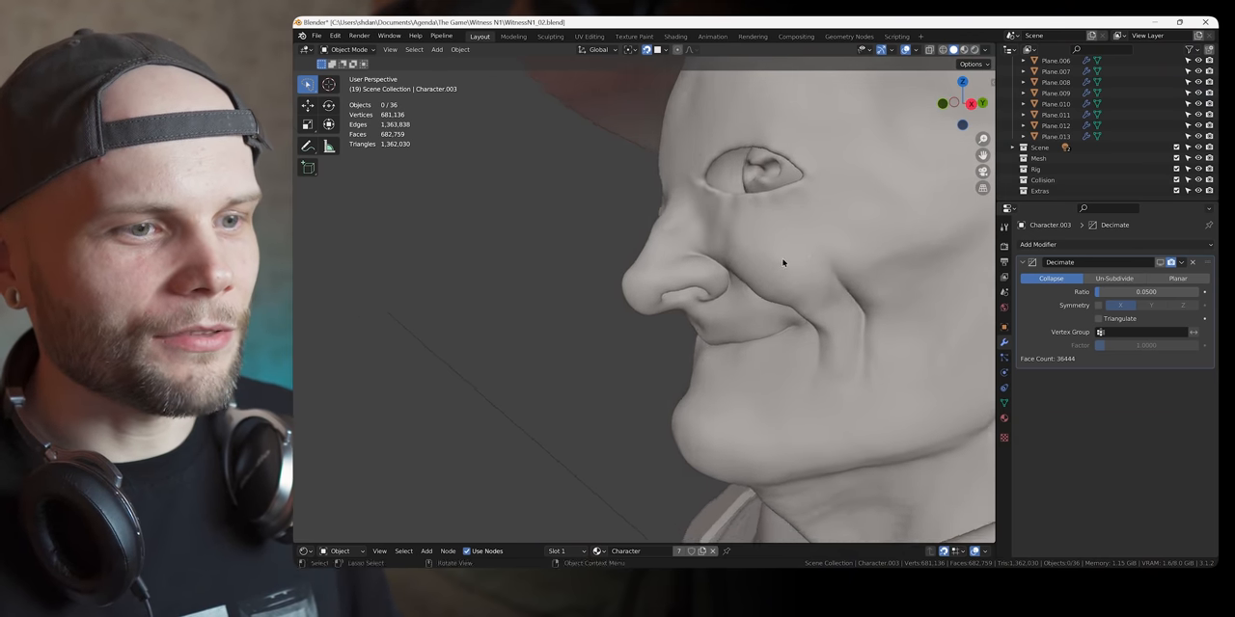
{"action": "left_click_drag", "start_coordinate": [781, 263], "coordinate": [671, 294]}
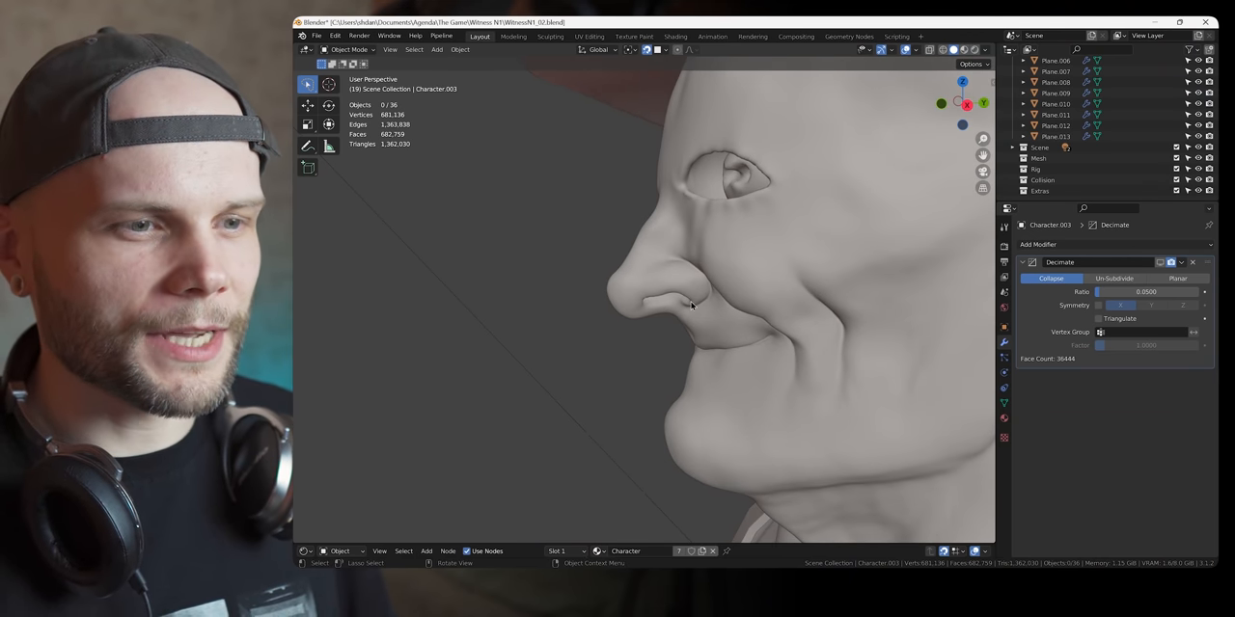
{"action": "mouse_move", "coordinate": [644, 311]}
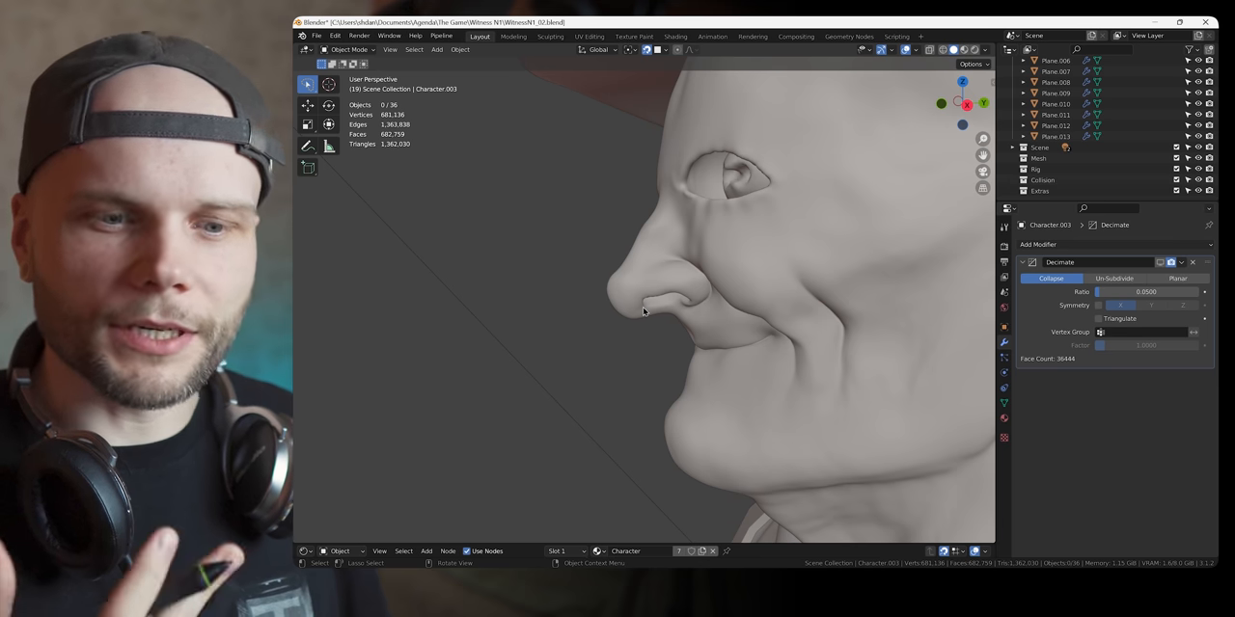
{"action": "mouse_move", "coordinate": [833, 285]}
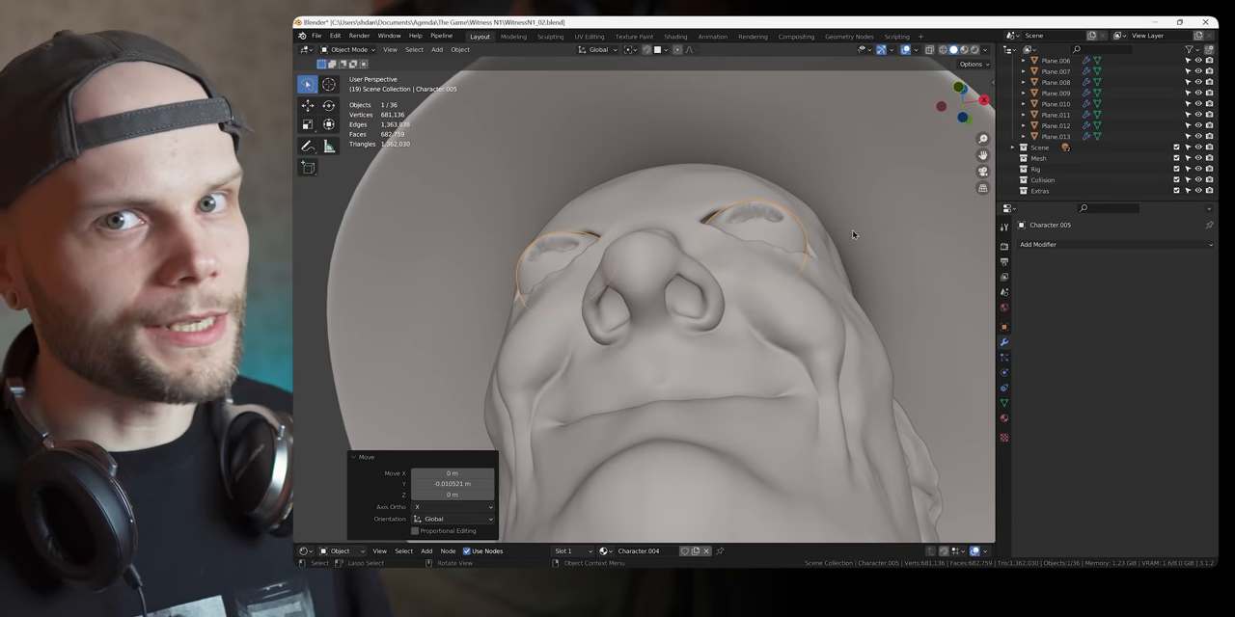
Orbit around the head to check the eye's position in the sockets.
{"action": "left_click_drag", "start_coordinate": [852, 235], "coordinate": [702, 241]}
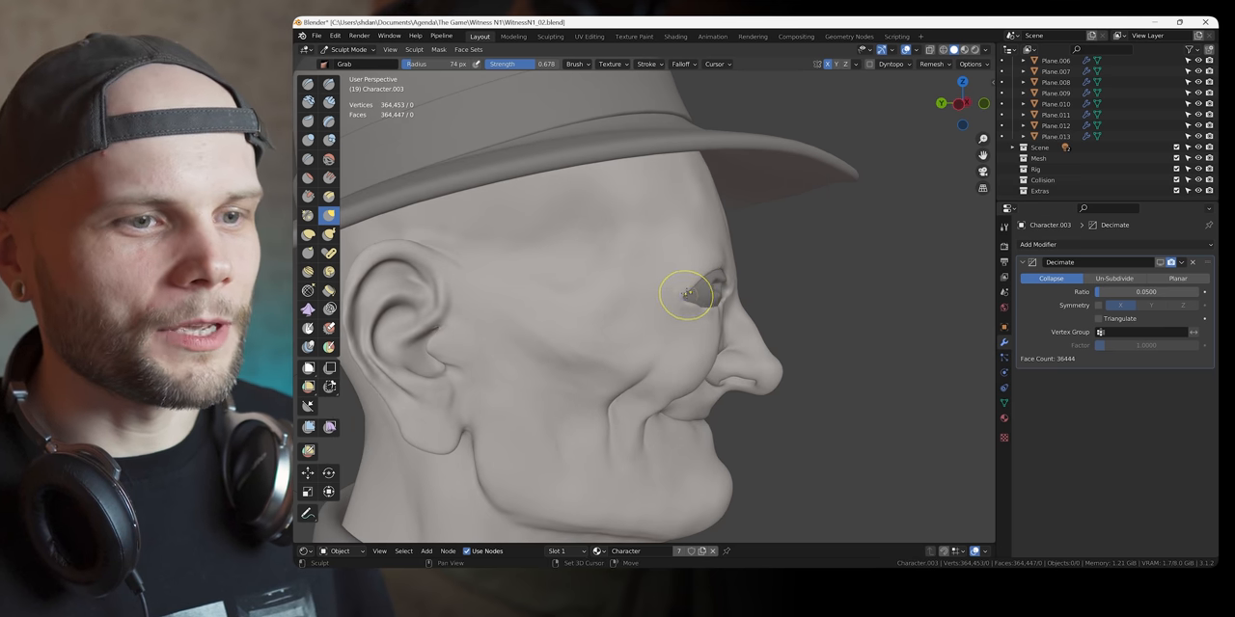
Grab-sculpt the eye corner skin and the inner edge of the eye socket.
{"action": "left_click_drag", "start_coordinate": [685, 294], "coordinate": [613, 374]}
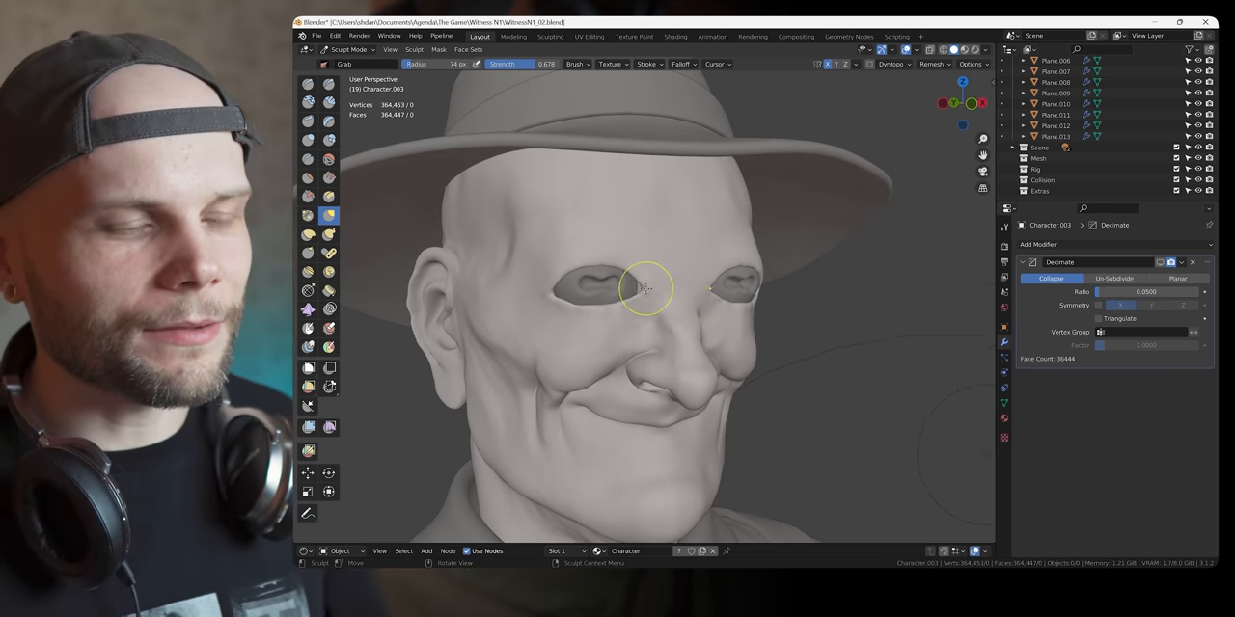
{"action": "left_click_drag", "start_coordinate": [647, 290], "coordinate": [632, 280]}
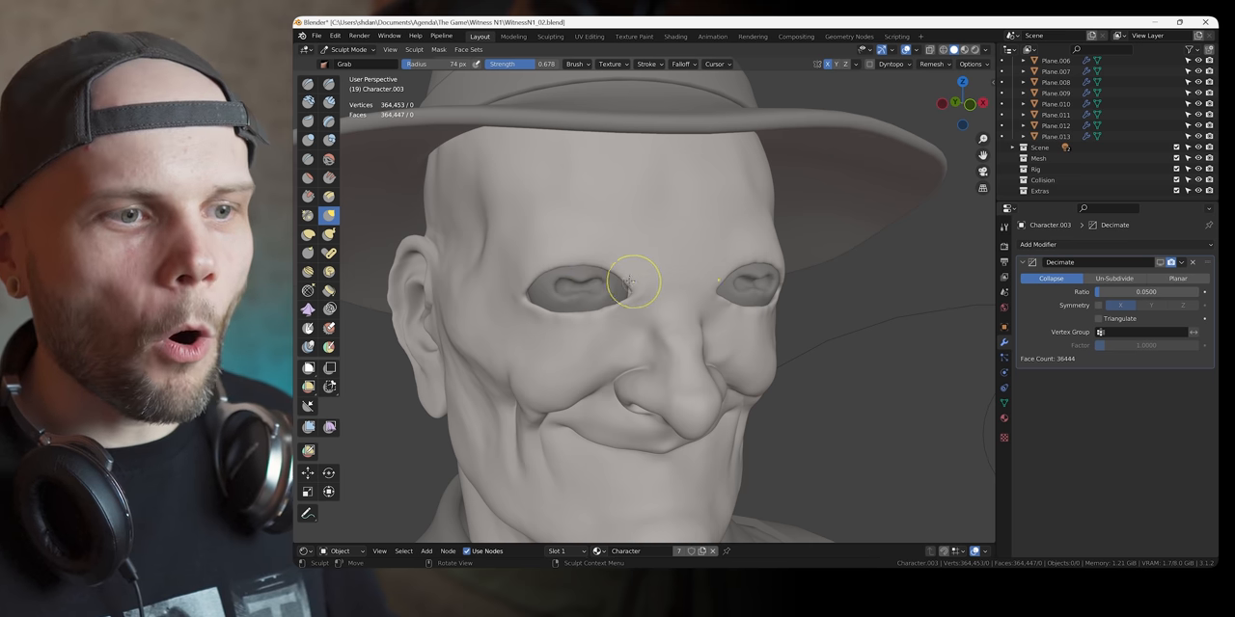
{"action": "mouse_move", "coordinate": [703, 307]}
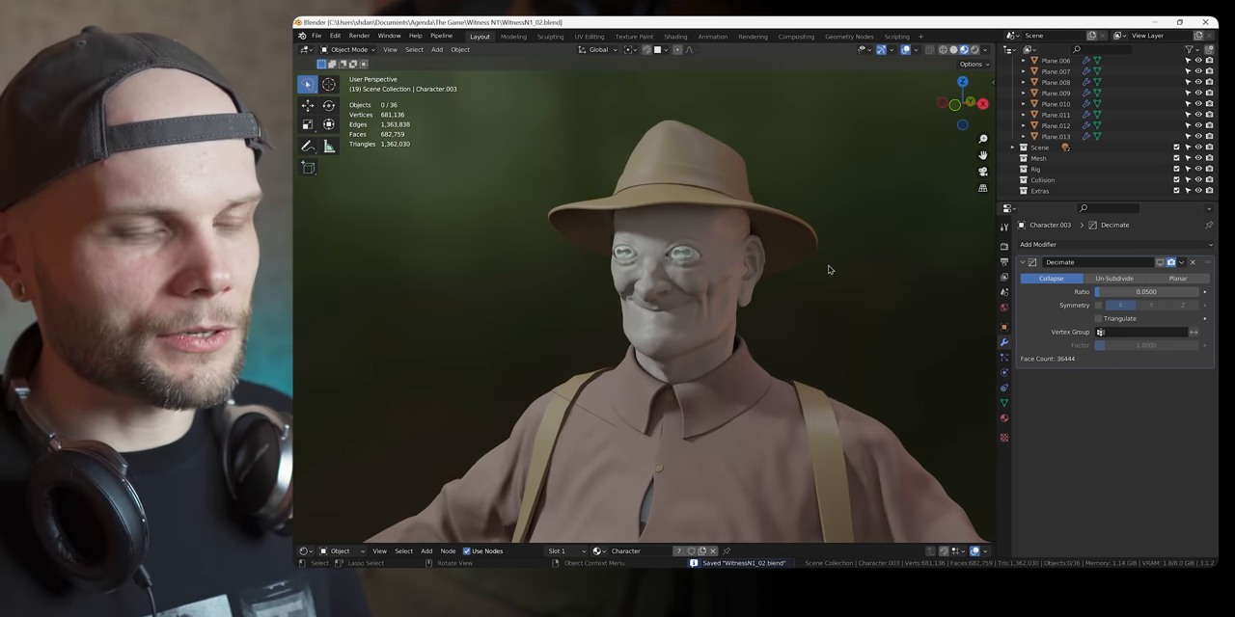
{"action": "left_click", "coordinate": [961, 49]}
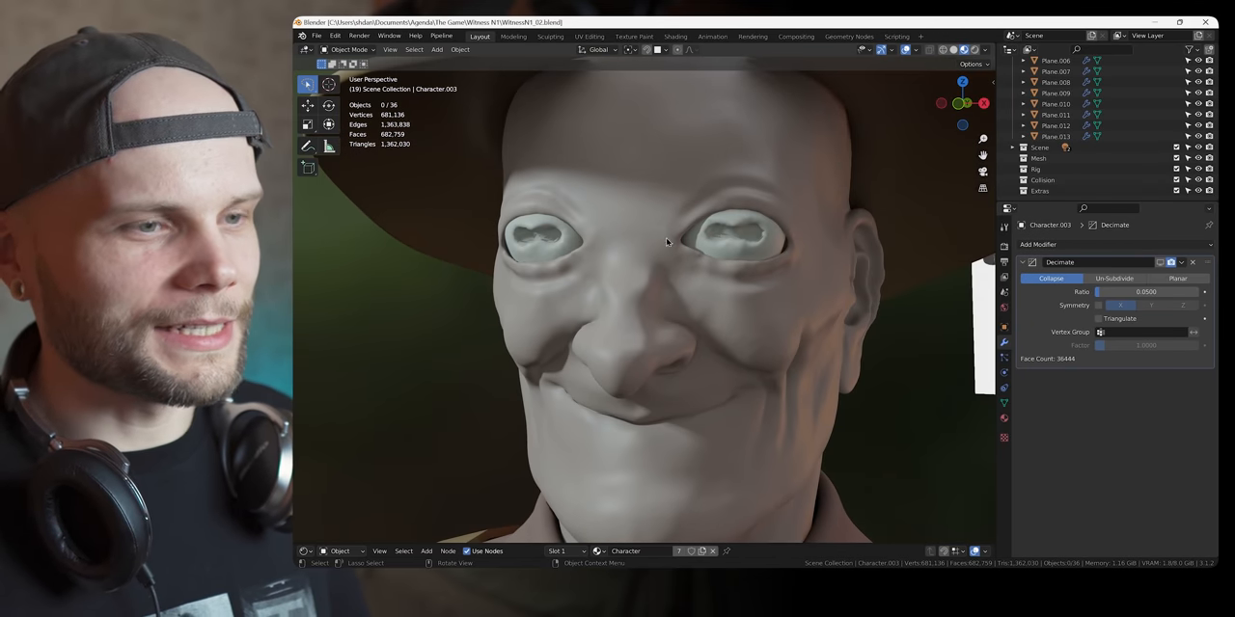
Switch the farmer's head into Sculpt Mode with the Grab brush.
{"action": "left_click", "coordinate": [728, 237]}
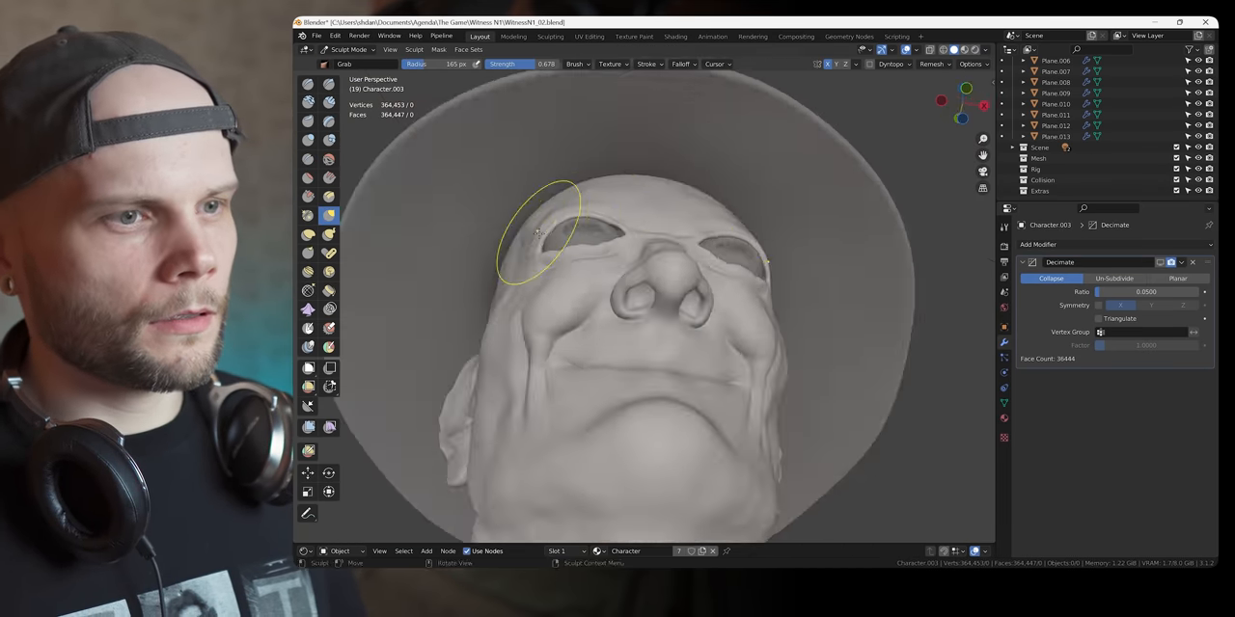
{"action": "left_click", "coordinate": [350, 49]}
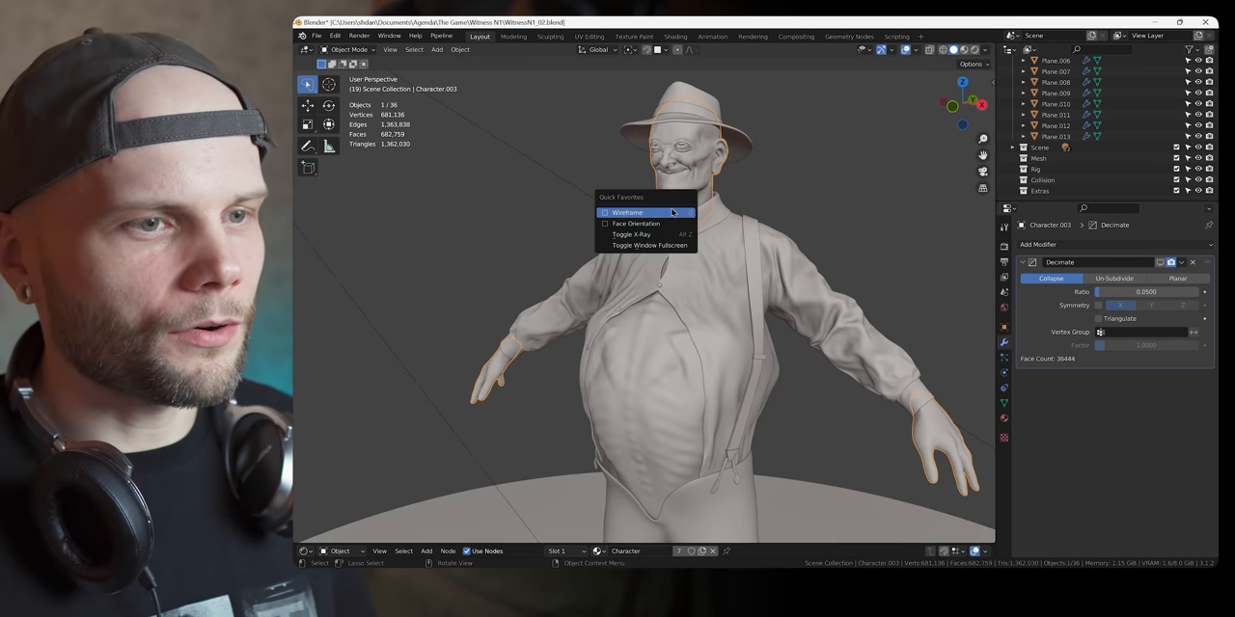
Overlay the mesh wireframe on the character and select the belly mesh.
{"action": "left_click", "coordinate": [627, 212]}
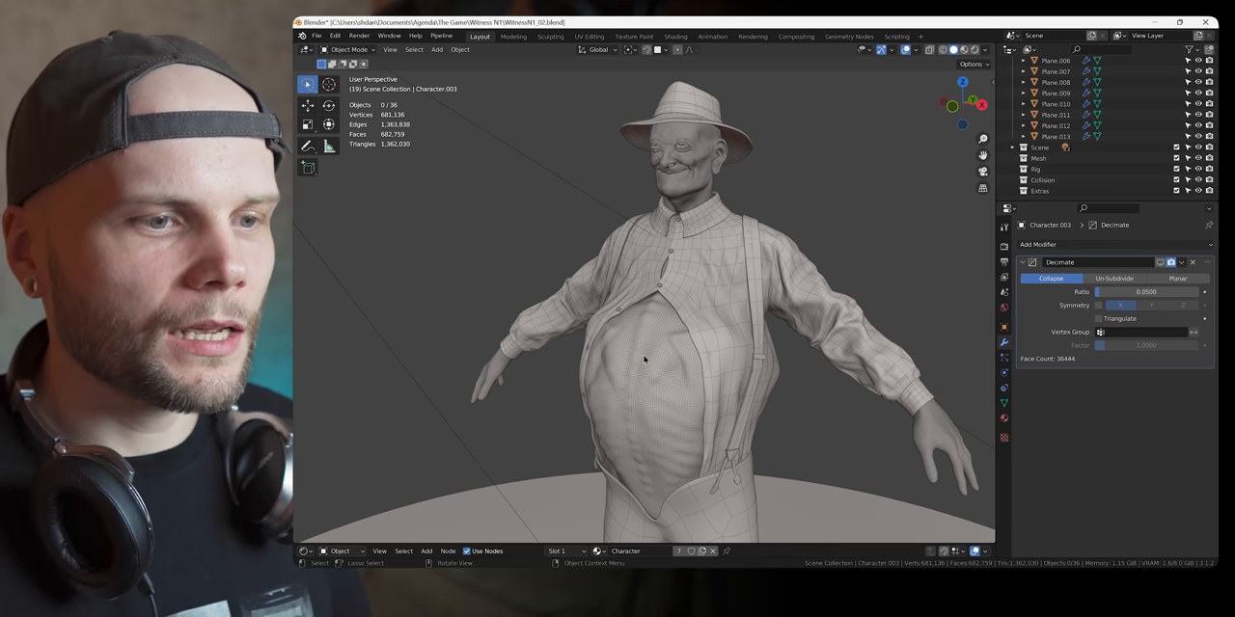
{"action": "left_click", "coordinate": [645, 360]}
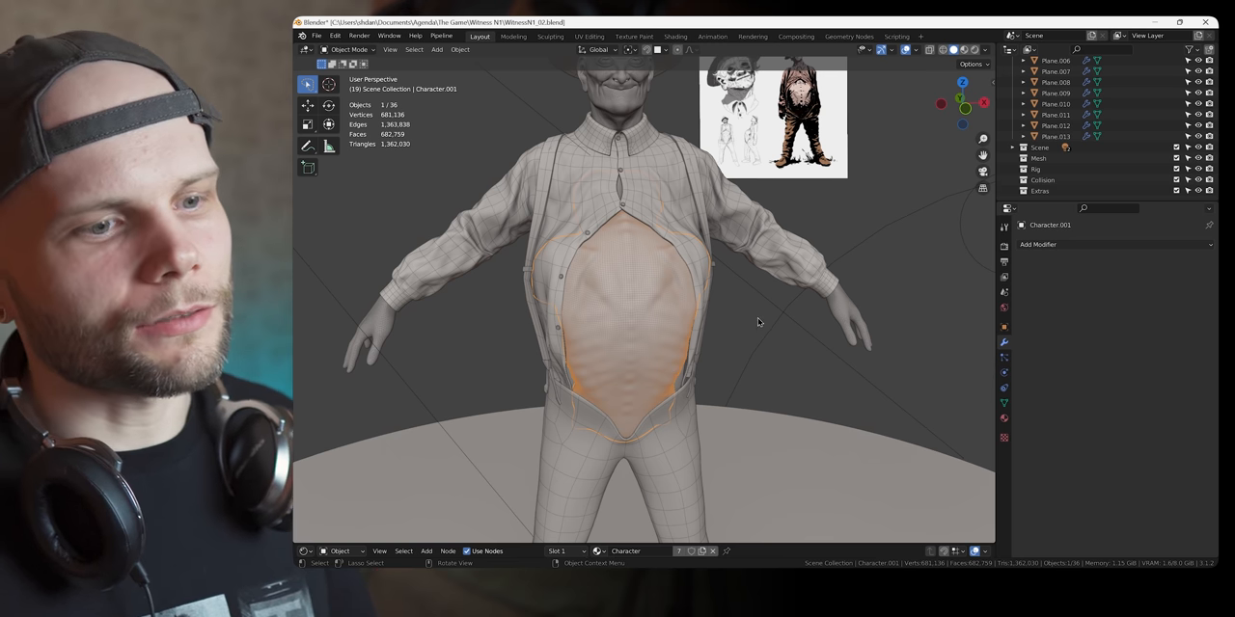
{"action": "mouse_move", "coordinate": [758, 340]}
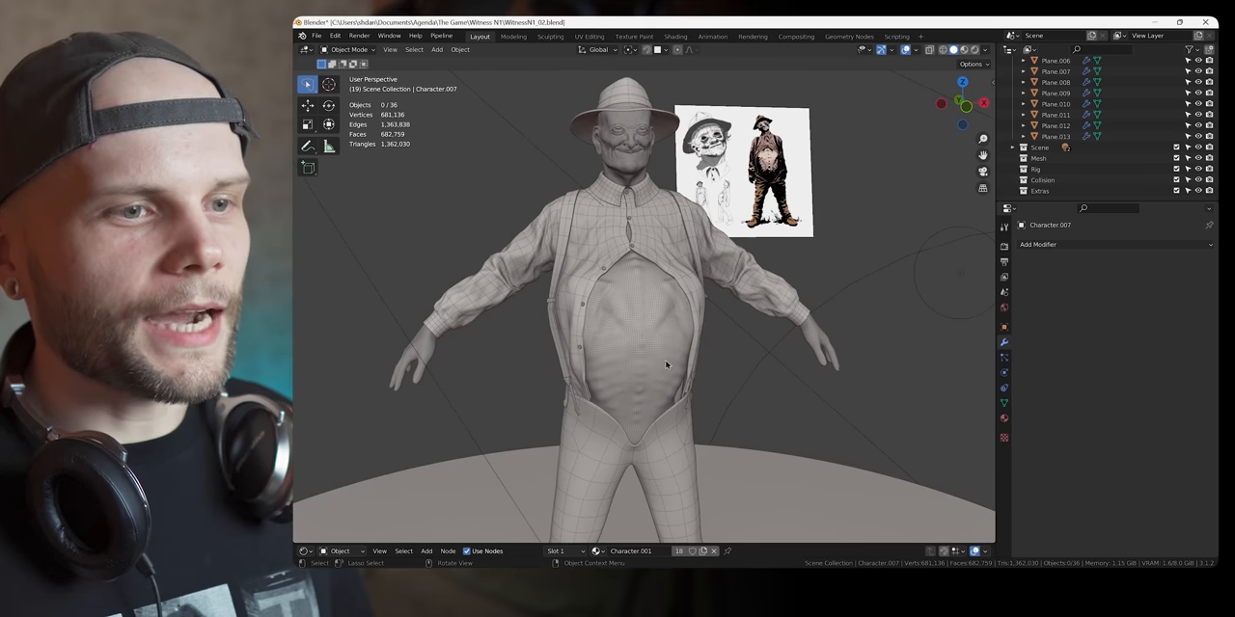
Open The First Witness fan art image at full size from its tweet.
{"action": "key", "text": "ctrl+s"}
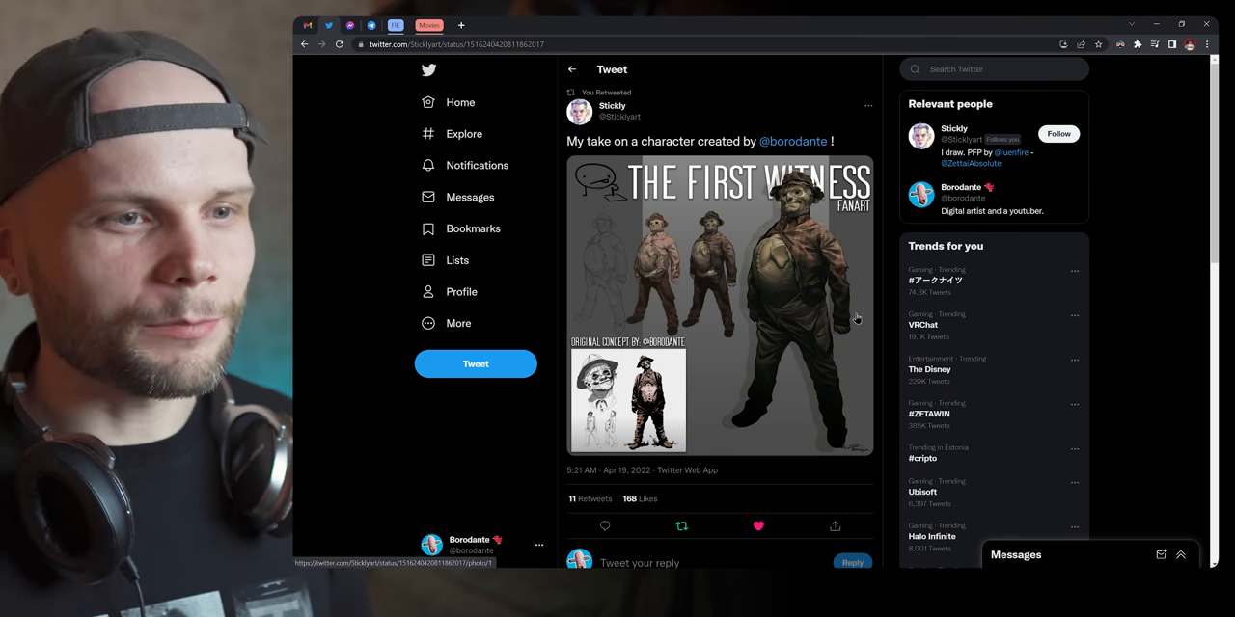
{"action": "left_click", "coordinate": [719, 308]}
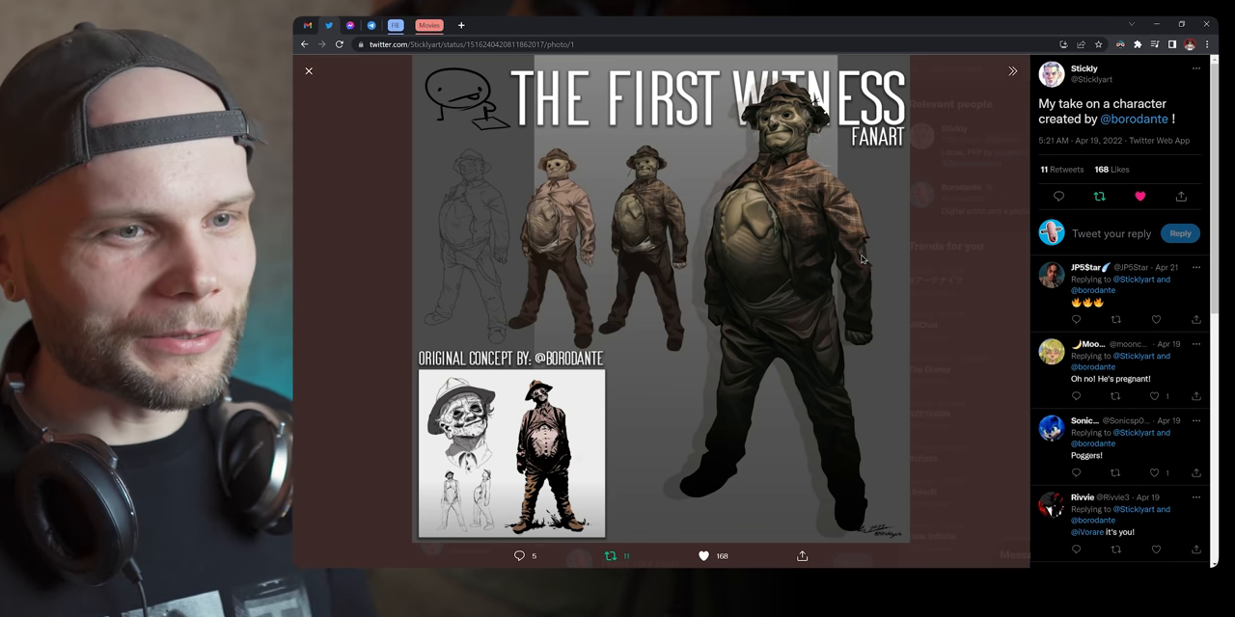
{"action": "mouse_move", "coordinate": [876, 170]}
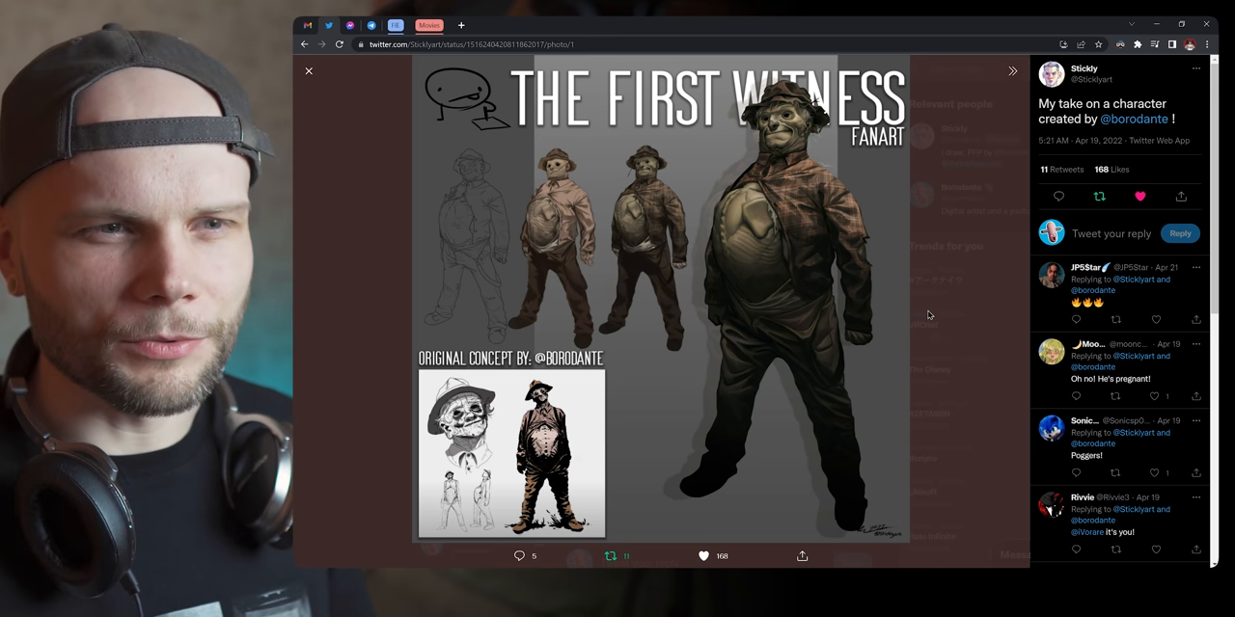
{"action": "mouse_move", "coordinate": [945, 288]}
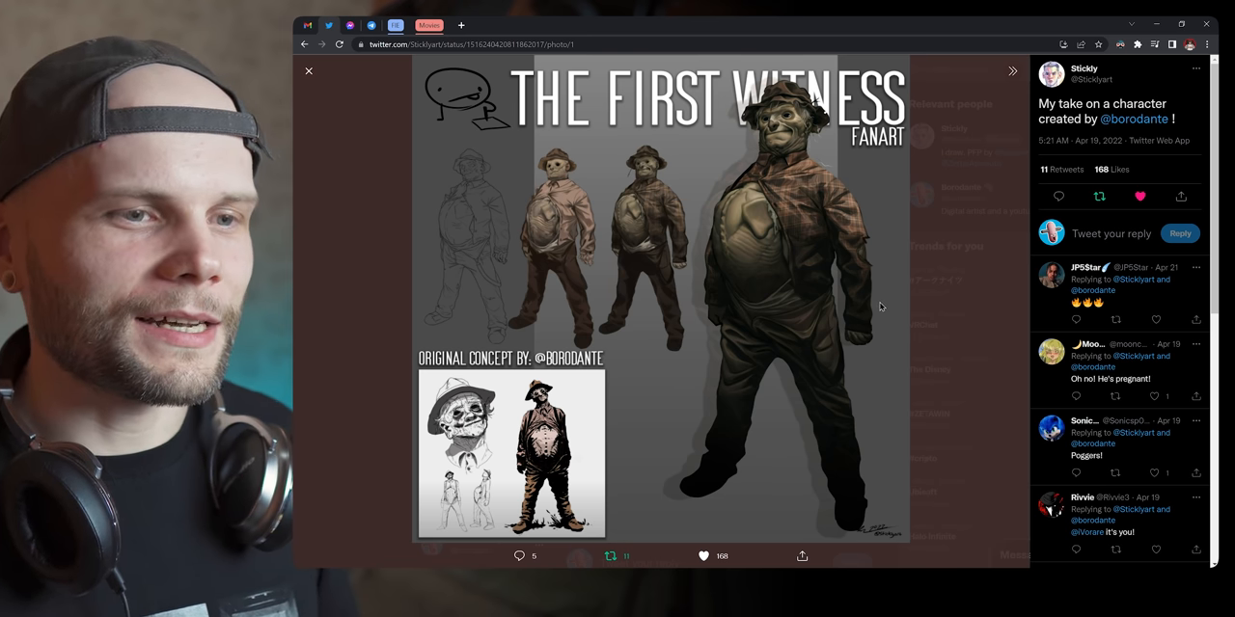
{"action": "mouse_move", "coordinate": [745, 310]}
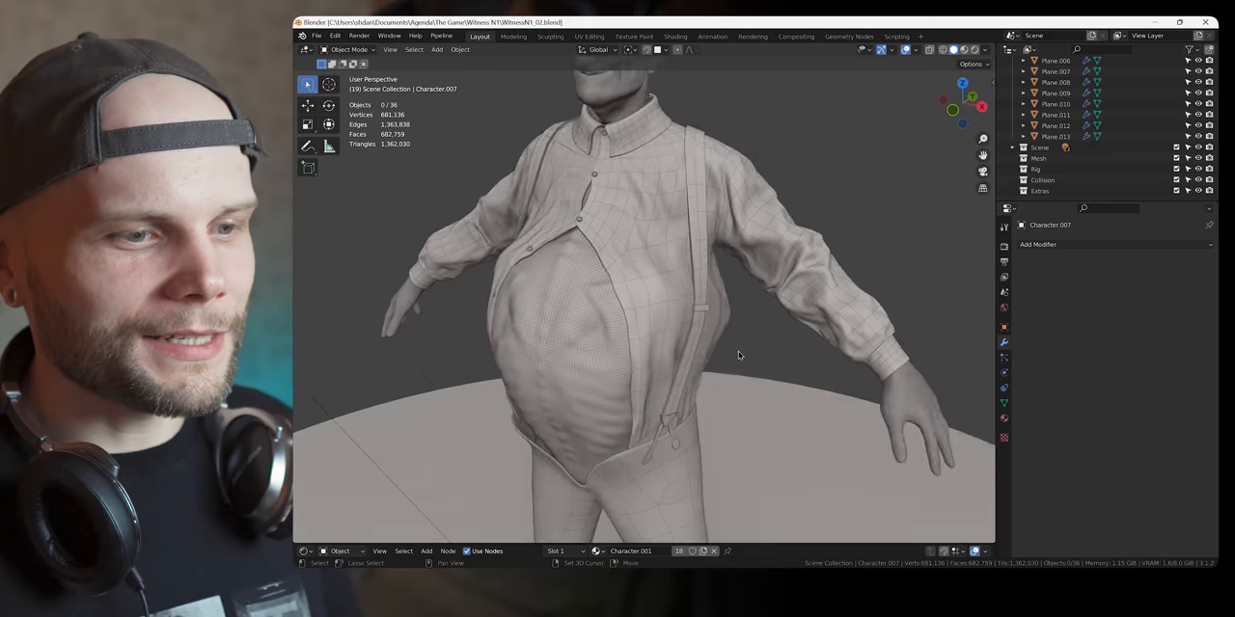
{"action": "left_click_drag", "start_coordinate": [738, 355], "coordinate": [645, 393]}
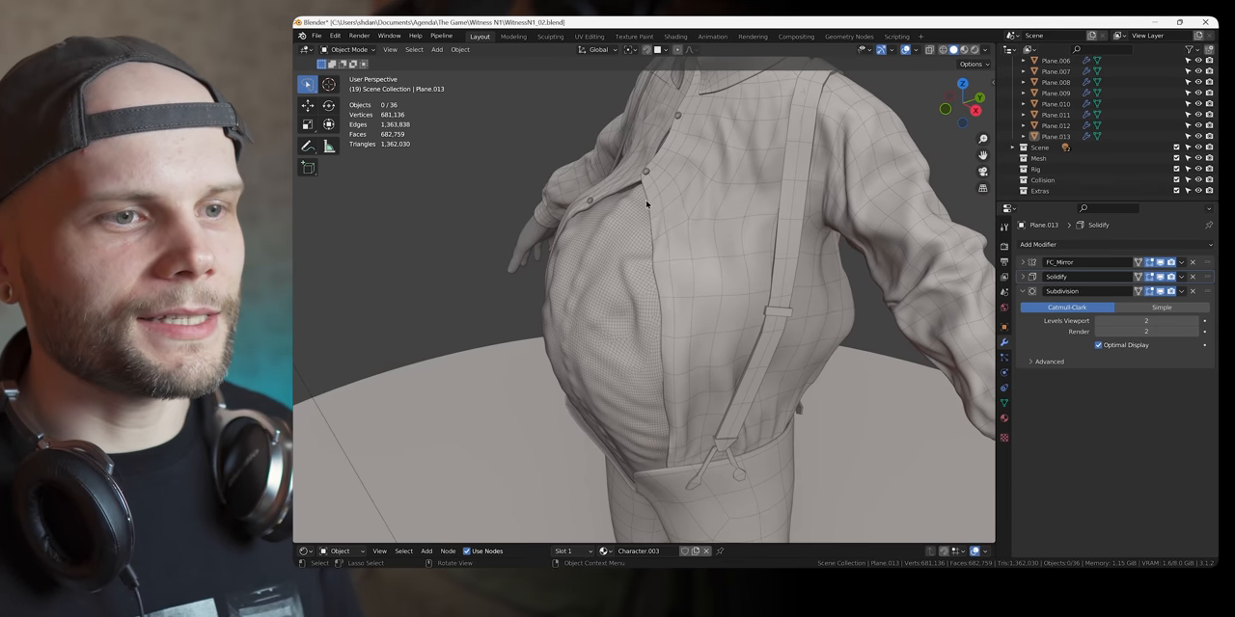
{"action": "mouse_move", "coordinate": [733, 348]}
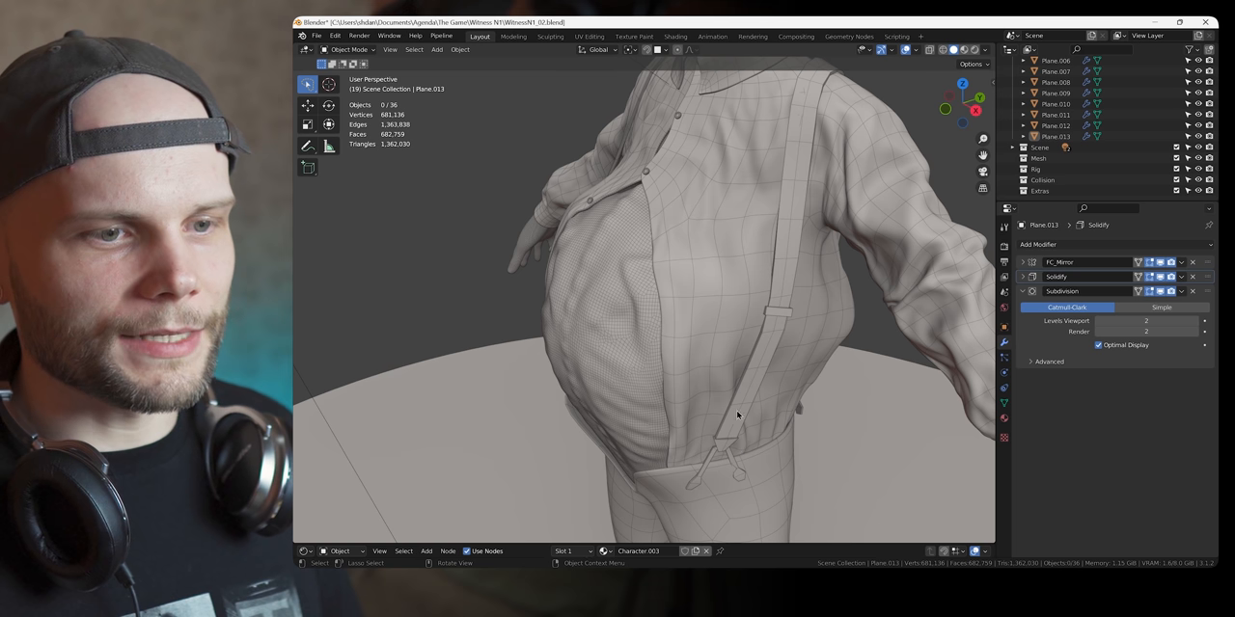
{"action": "left_click_drag", "start_coordinate": [739, 416], "coordinate": [694, 220]}
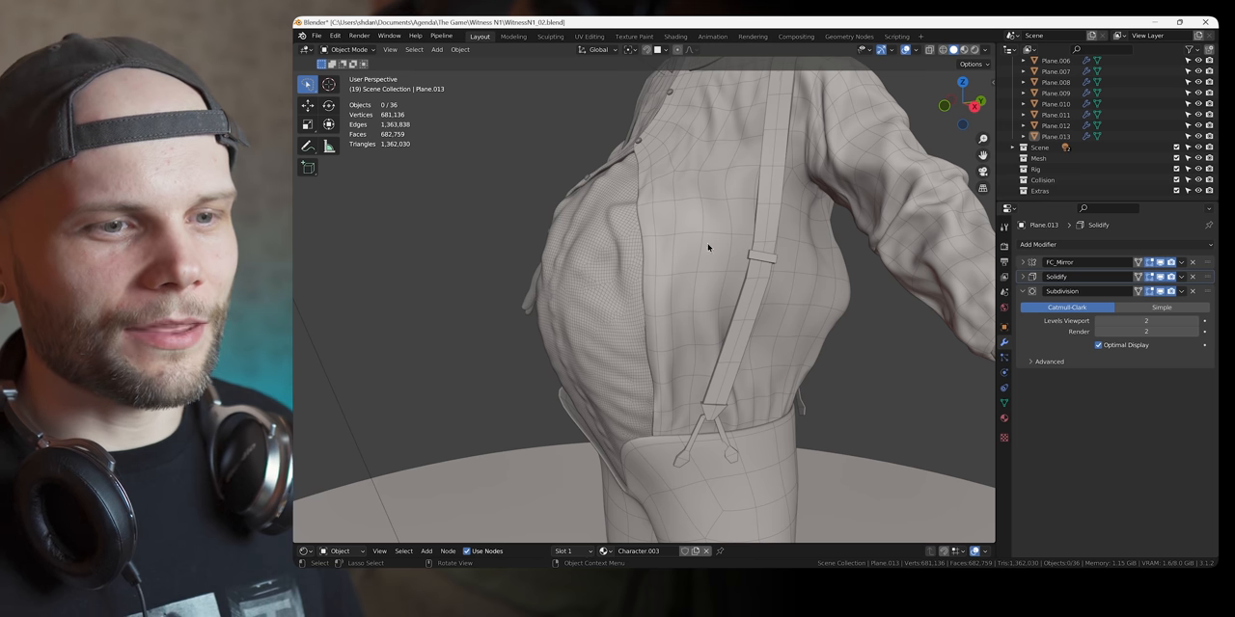
{"action": "mouse_move", "coordinate": [741, 407]}
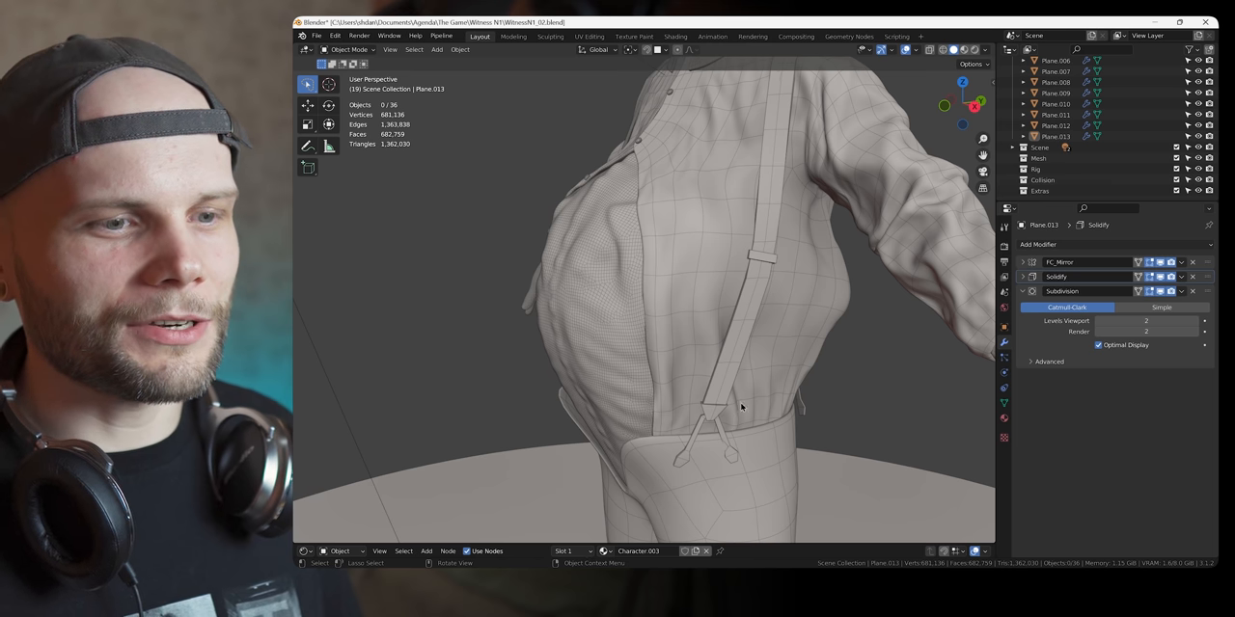
{"action": "mouse_move", "coordinate": [742, 322]}
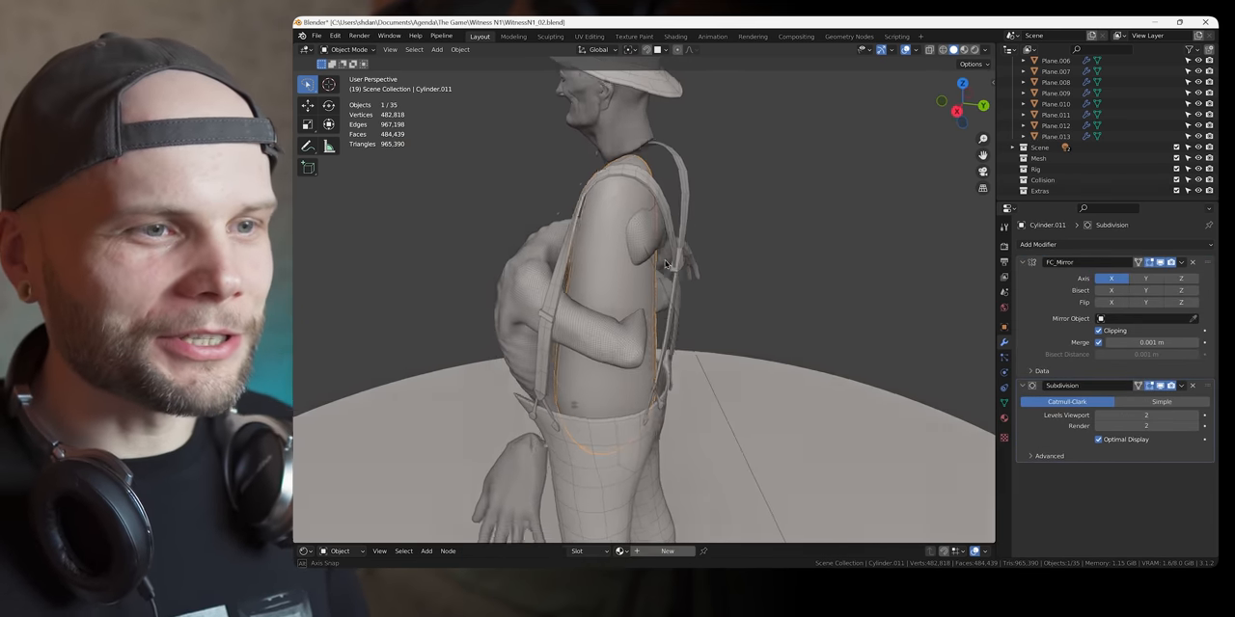
Orbit behind the belly and bring up the Add Mesh primitive list.
{"action": "left_click_drag", "start_coordinate": [666, 265], "coordinate": [747, 295]}
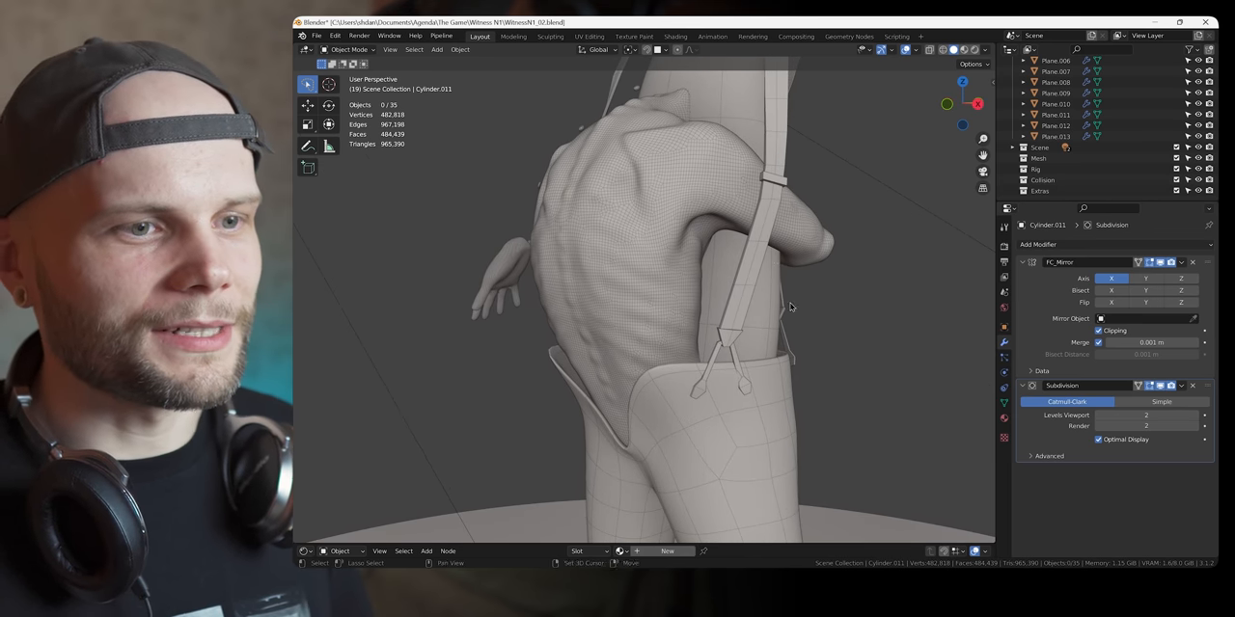
{"action": "left_click", "coordinate": [436, 49]}
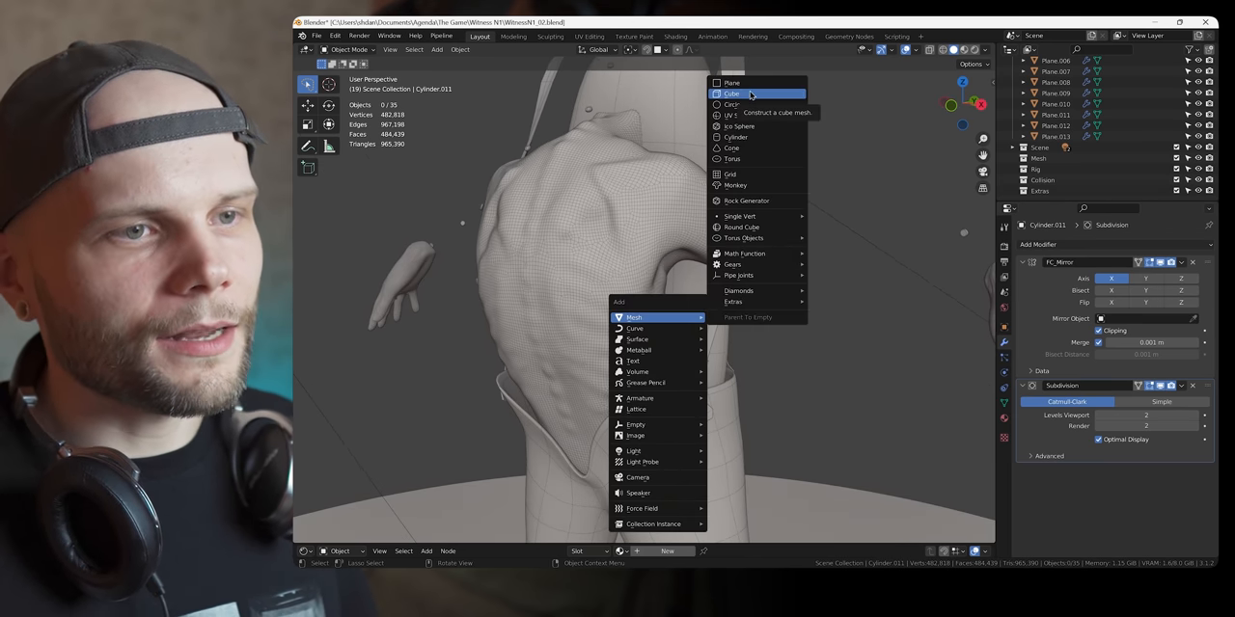
Add a new cube mesh to build the belly panel.
{"action": "left_click", "coordinate": [731, 93]}
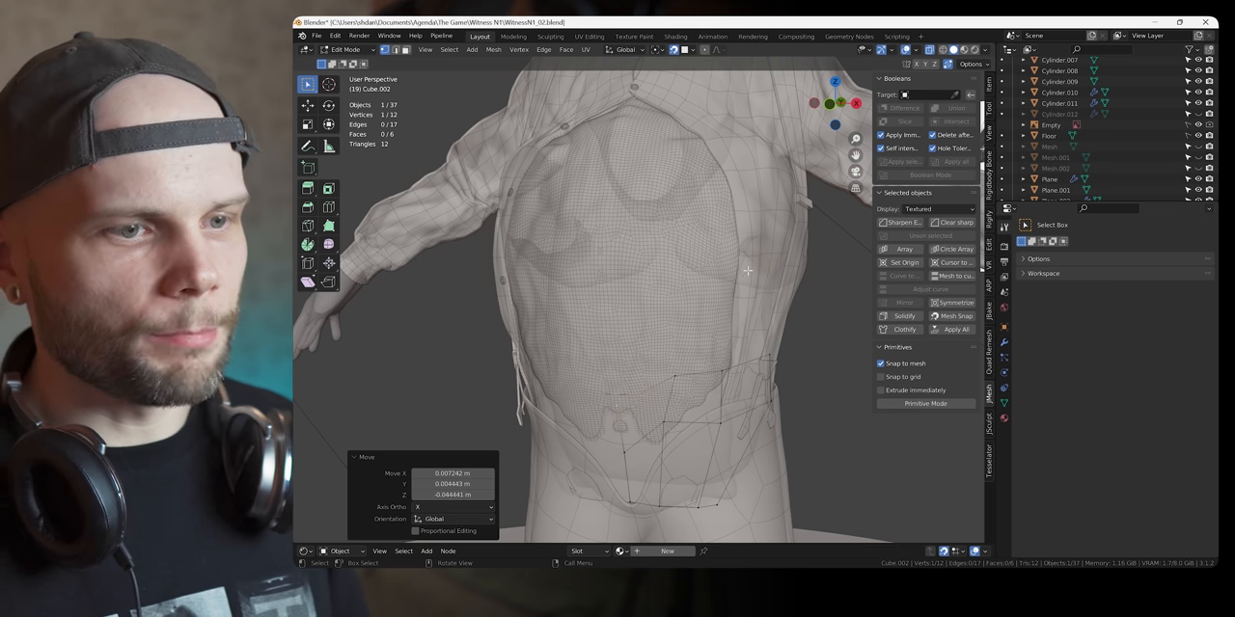
{"action": "mouse_move", "coordinate": [673, 377]}
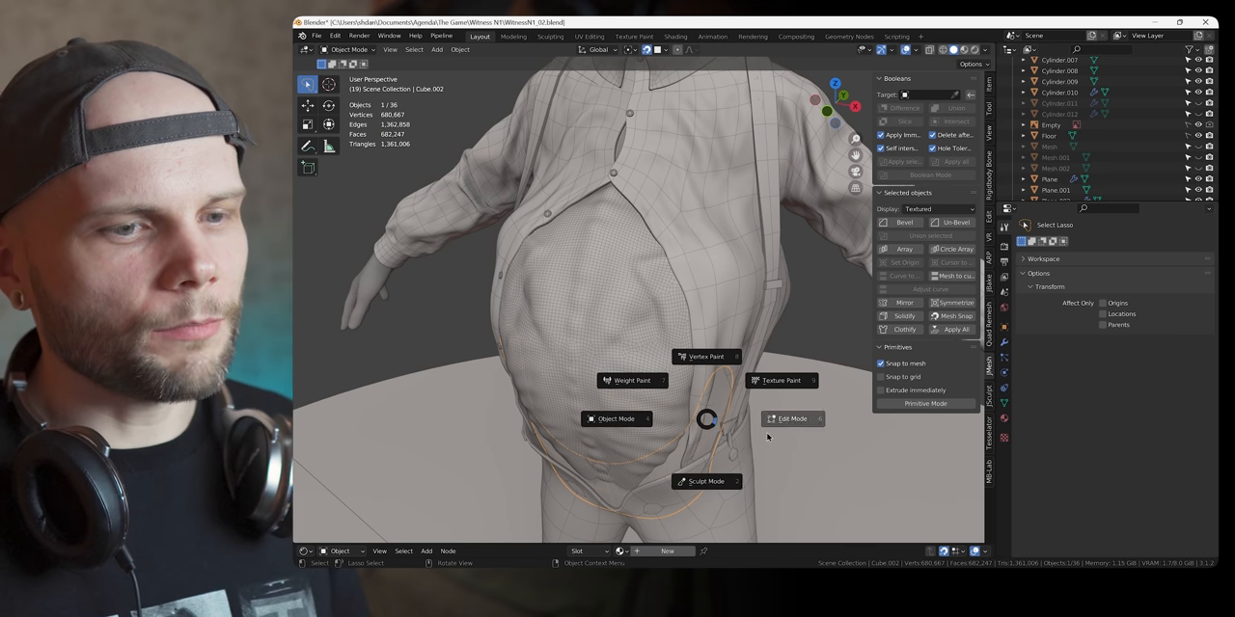
Return to Edit Mode and pull the panel's vertices up over the chest.
{"action": "left_click", "coordinate": [792, 418]}
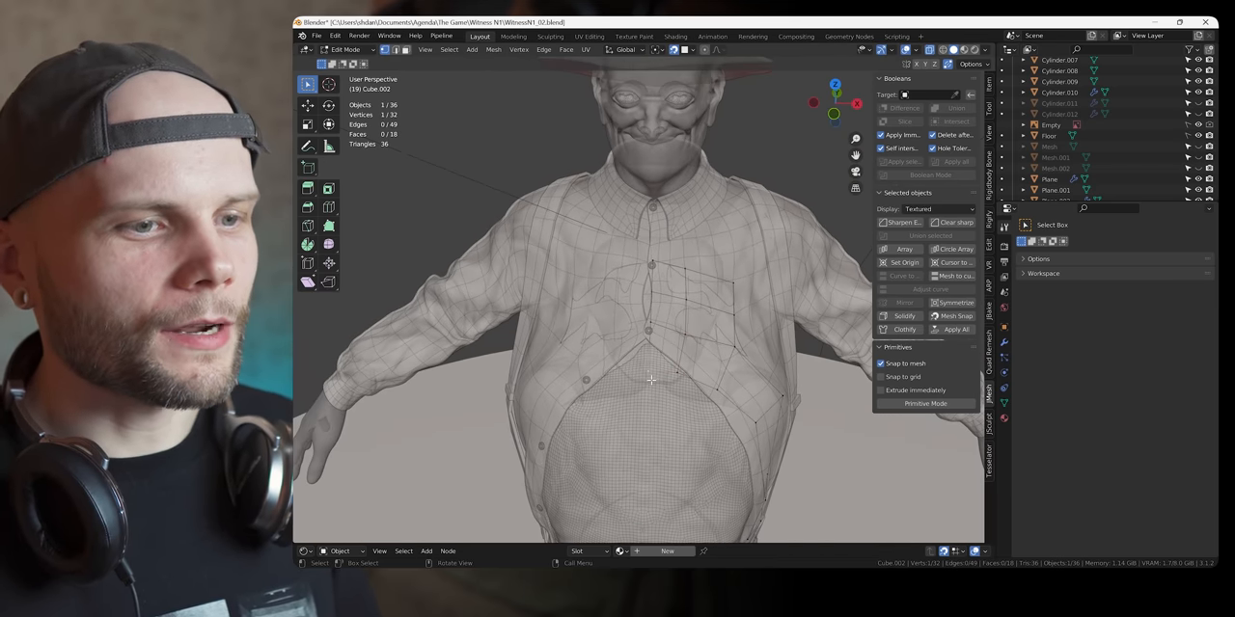
{"action": "left_click_drag", "start_coordinate": [651, 380], "coordinate": [682, 347]}
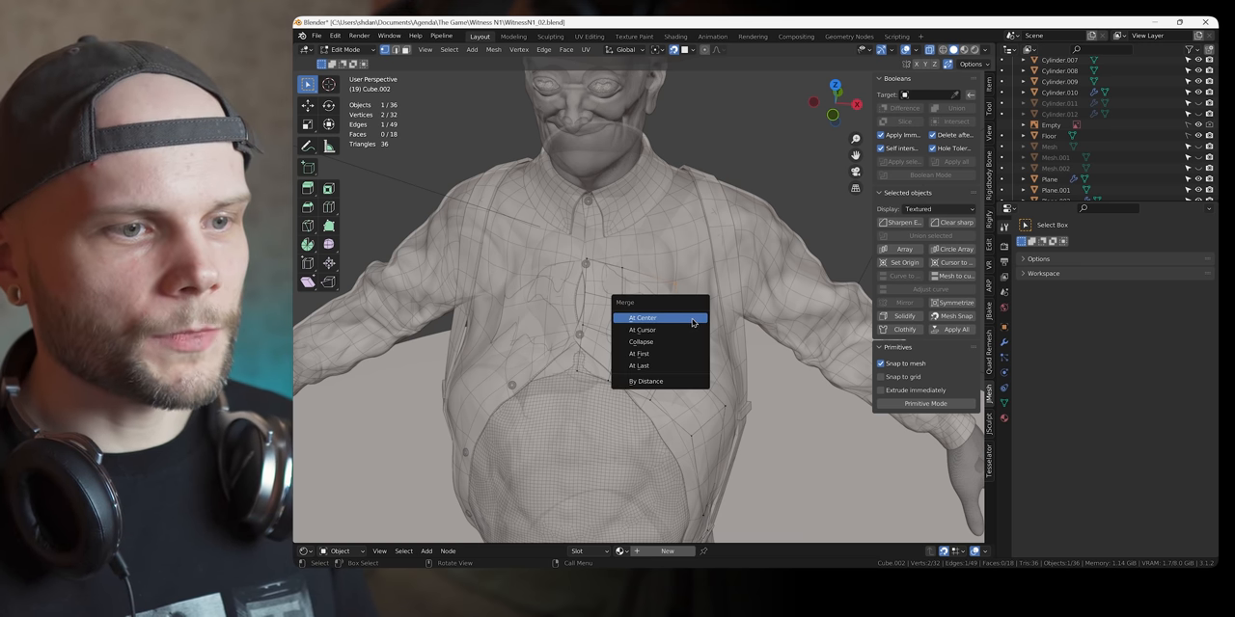
Merge the selected belly-panel vertices at center and exit Edit Mode.
{"action": "left_click", "coordinate": [642, 318]}
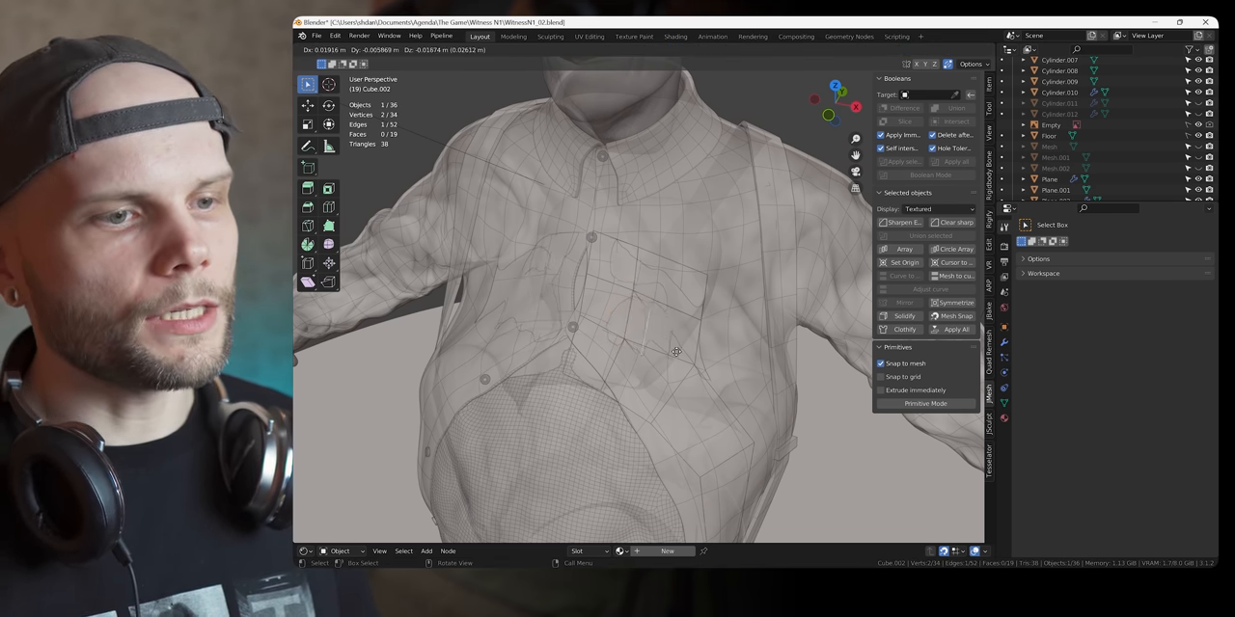
{"action": "key", "text": "Tab"}
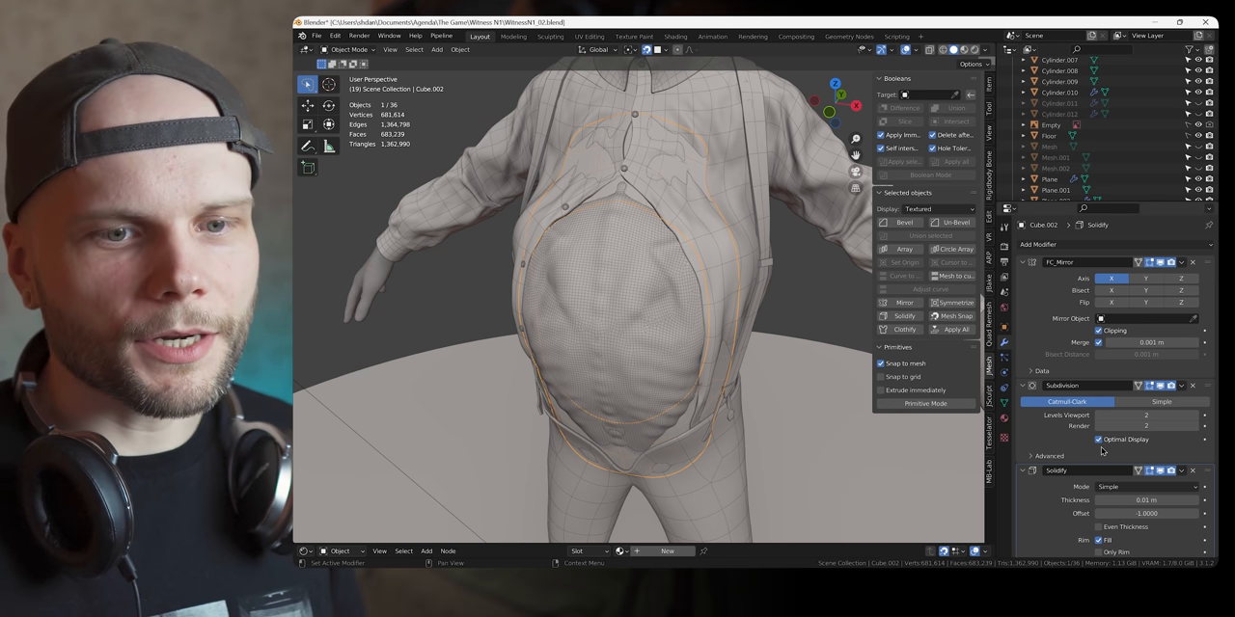
Set the transform orientation to Normal and switch the trouser piece toward sculpting.
{"action": "left_click", "coordinate": [598, 49]}
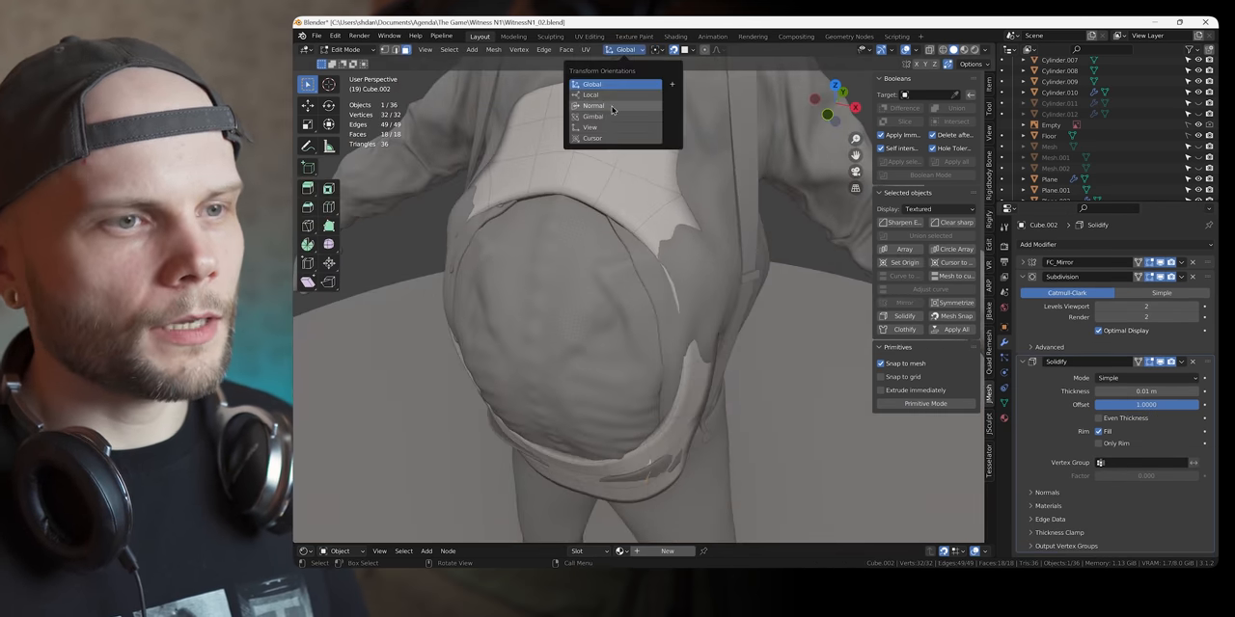
{"action": "left_click", "coordinate": [592, 105]}
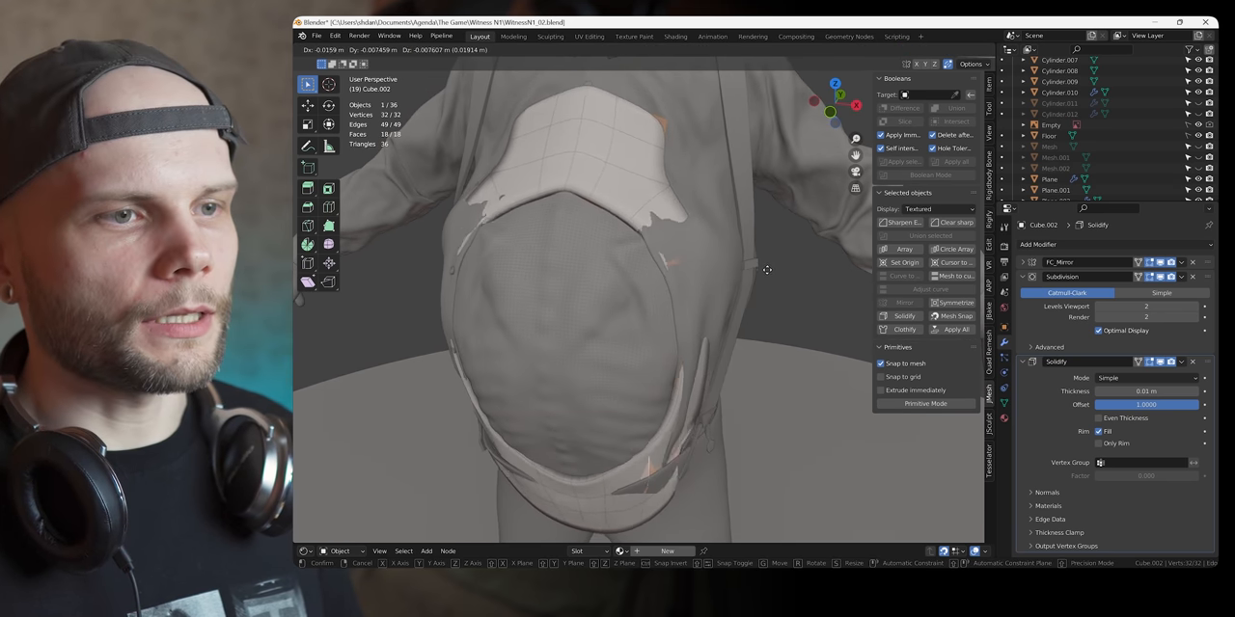
{"action": "key", "text": "Tab"}
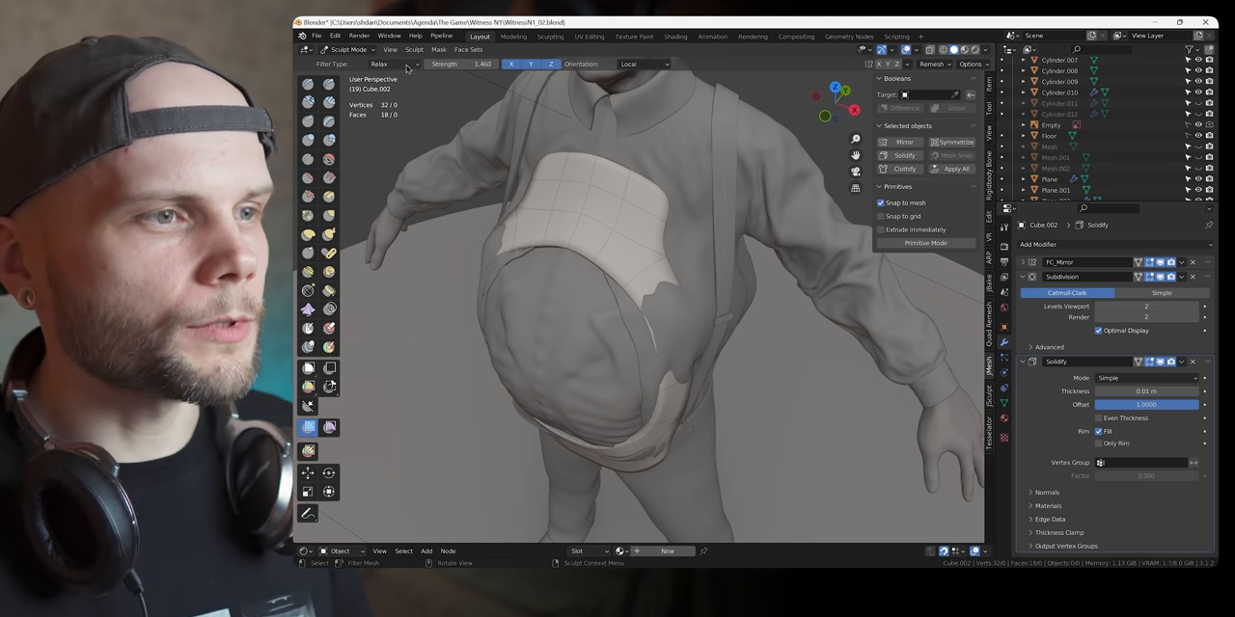
Set the mesh filter type to Inflate.
{"action": "left_click", "coordinate": [391, 64]}
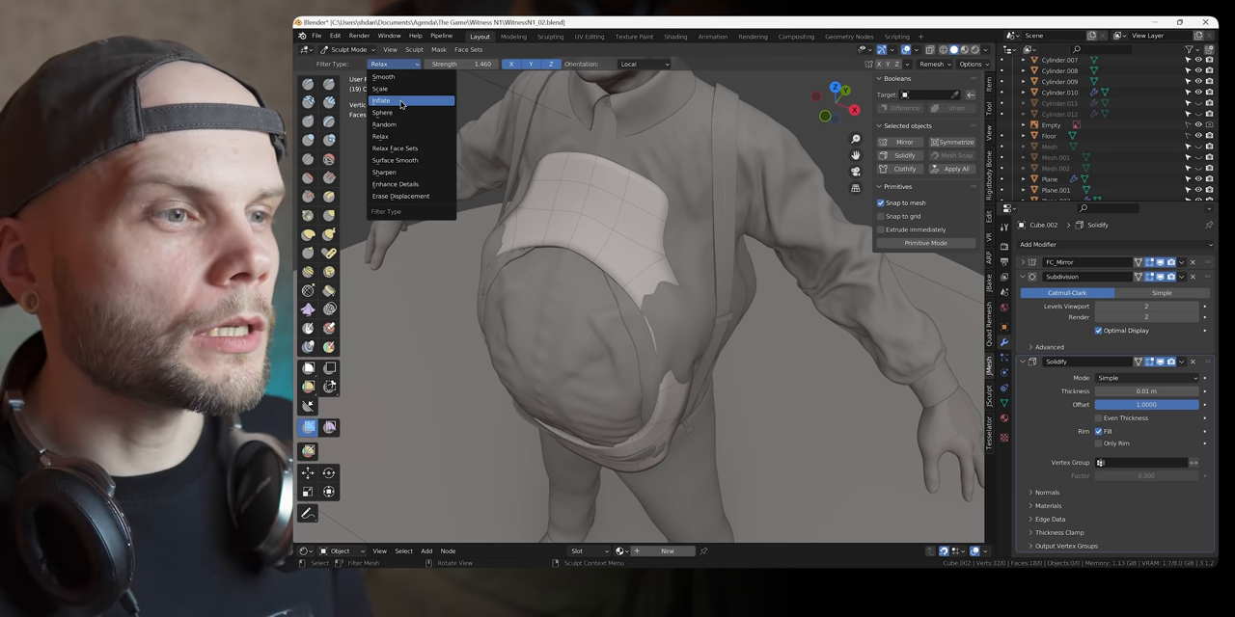
{"action": "left_click", "coordinate": [381, 100]}
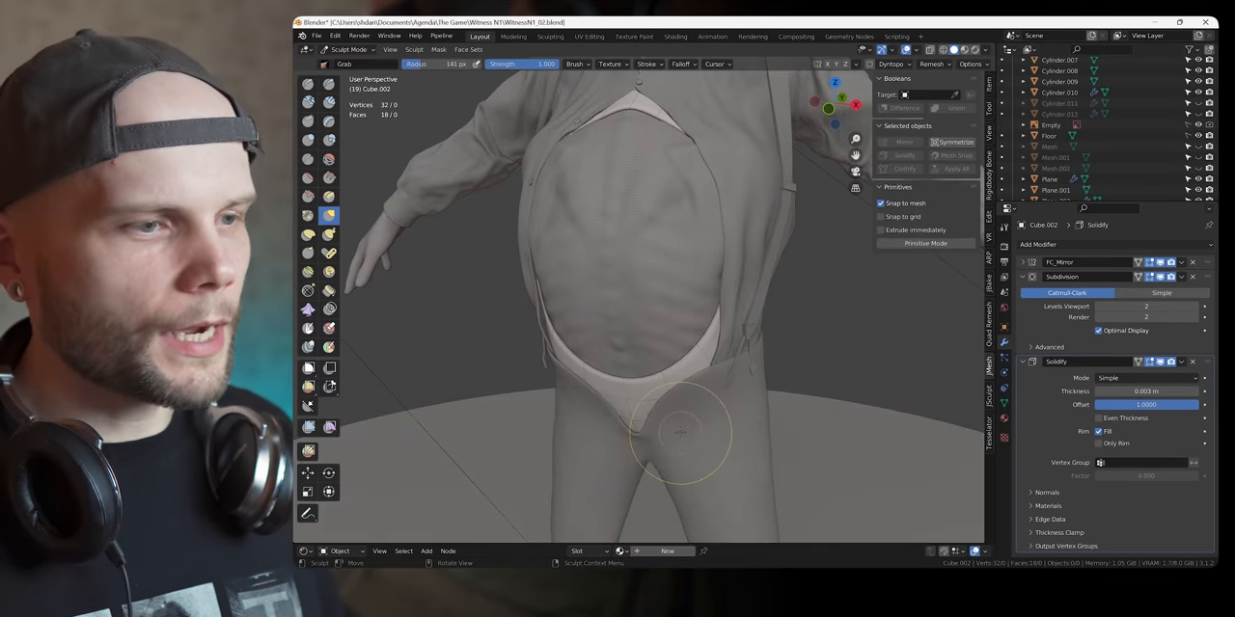
Switch to the Cloth Filter, set its type to Pinch, and leave sculpting.
{"action": "left_click", "coordinate": [330, 428]}
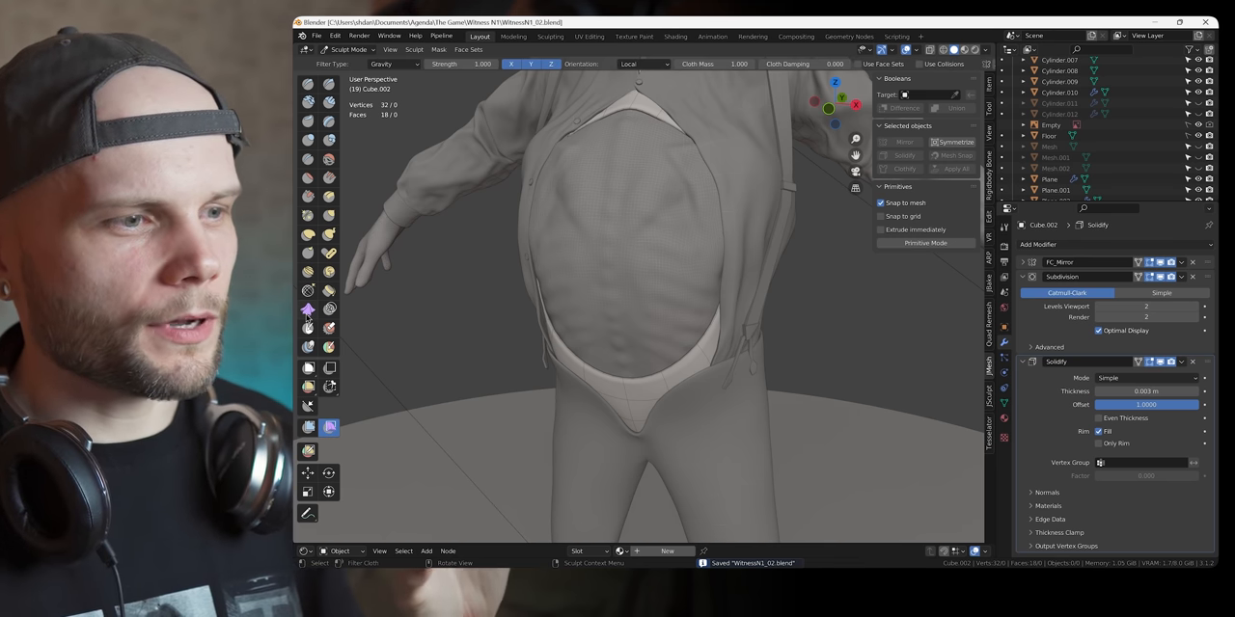
{"action": "mouse_move", "coordinate": [329, 427]}
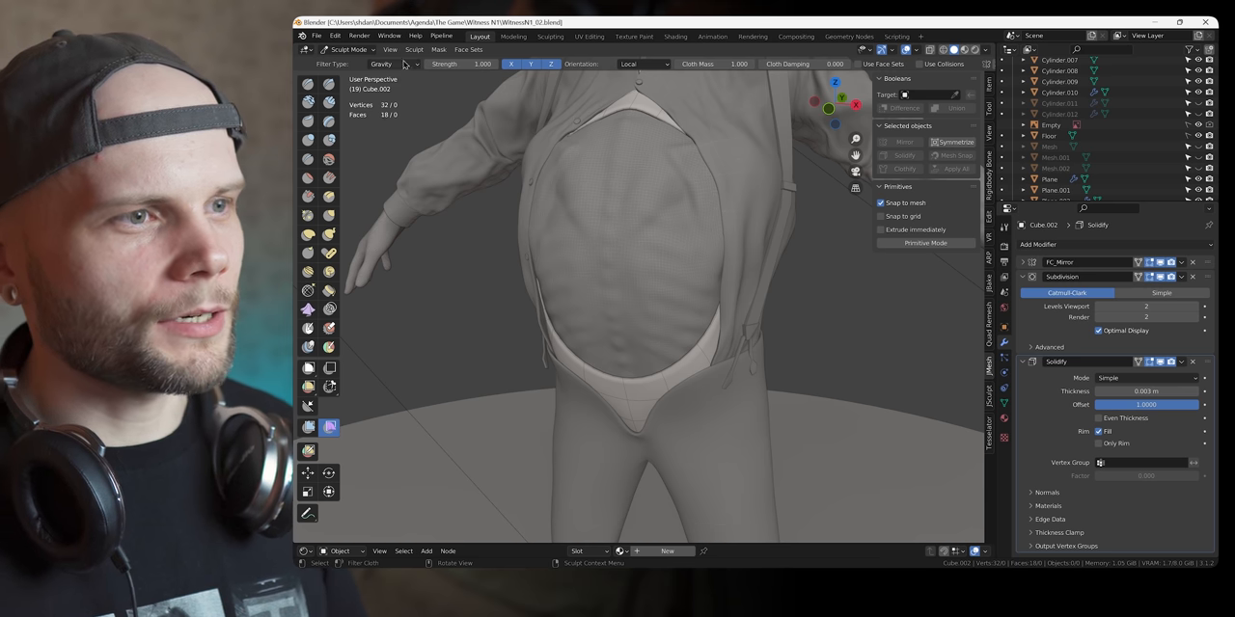
{"action": "left_click", "coordinate": [390, 63]}
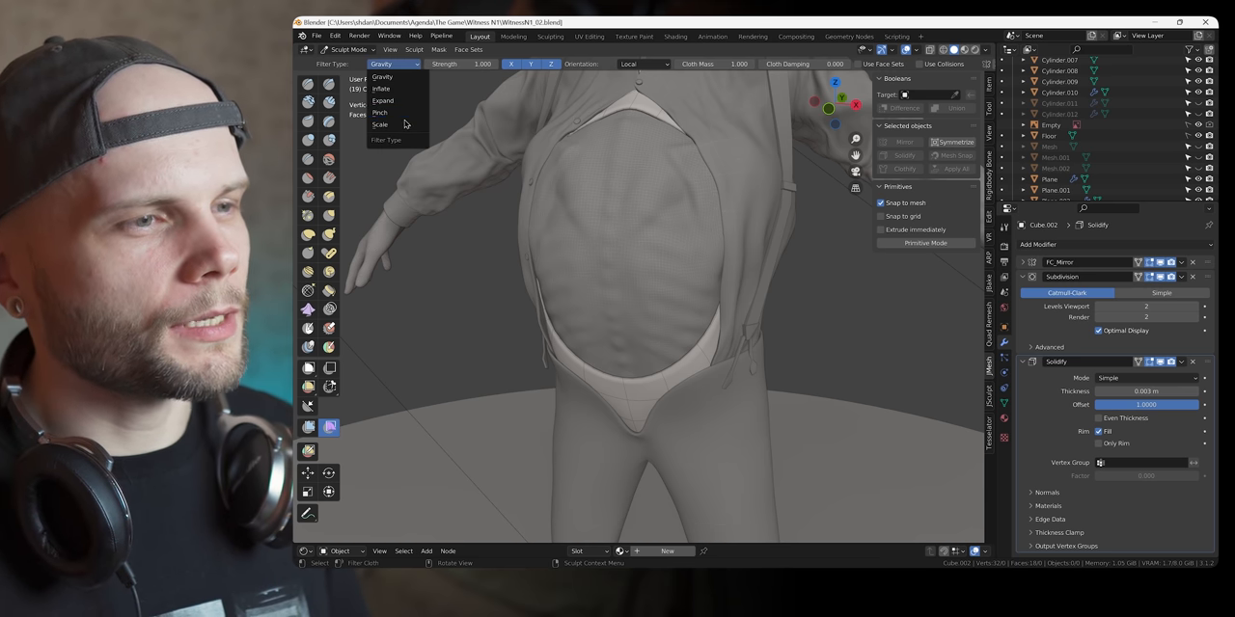
{"action": "left_click", "coordinate": [379, 112]}
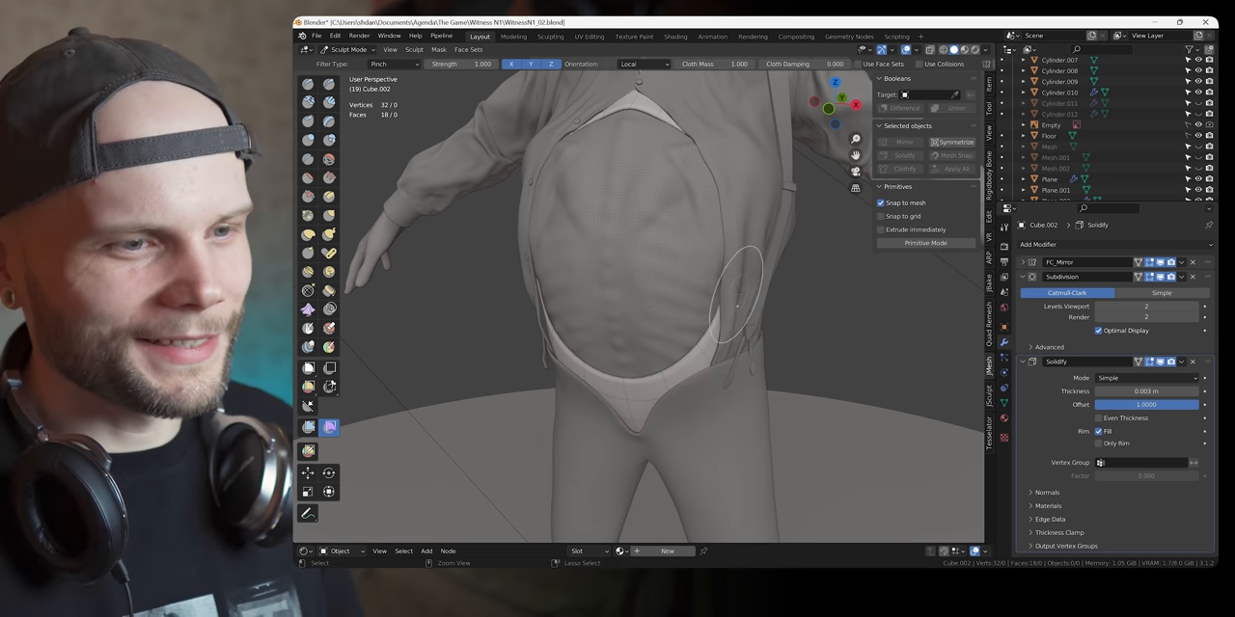
{"action": "left_click", "coordinate": [350, 49]}
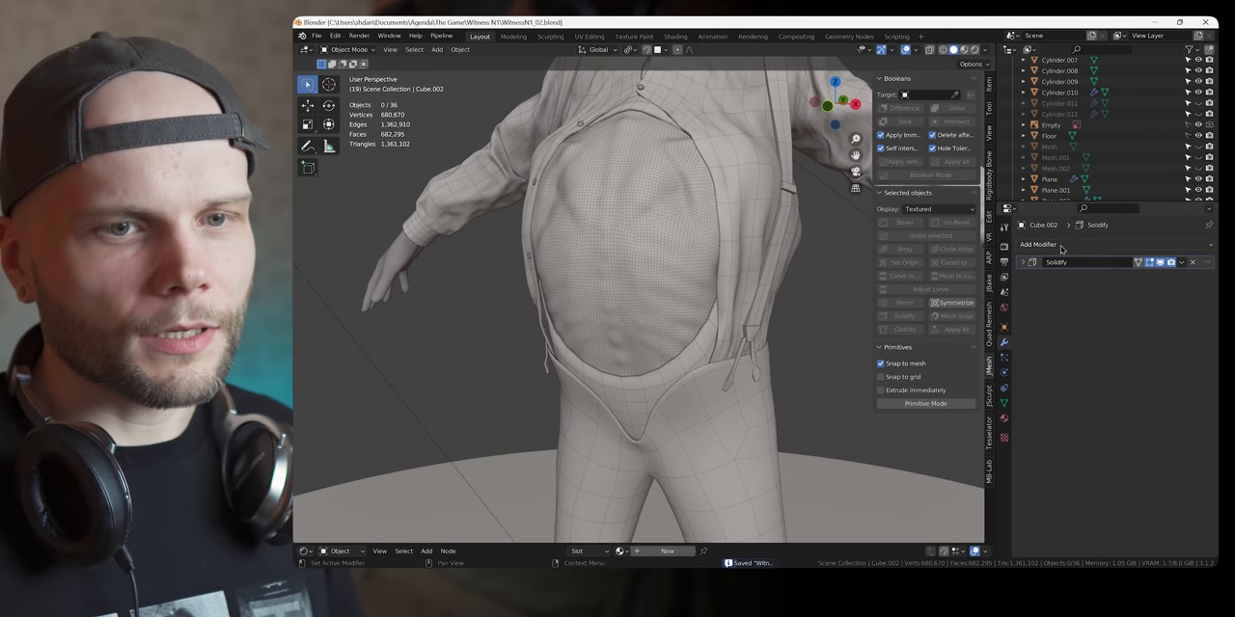
Add a Multiresolution modifier to the trousers, Cube.002.
{"action": "left_click", "coordinate": [1039, 244]}
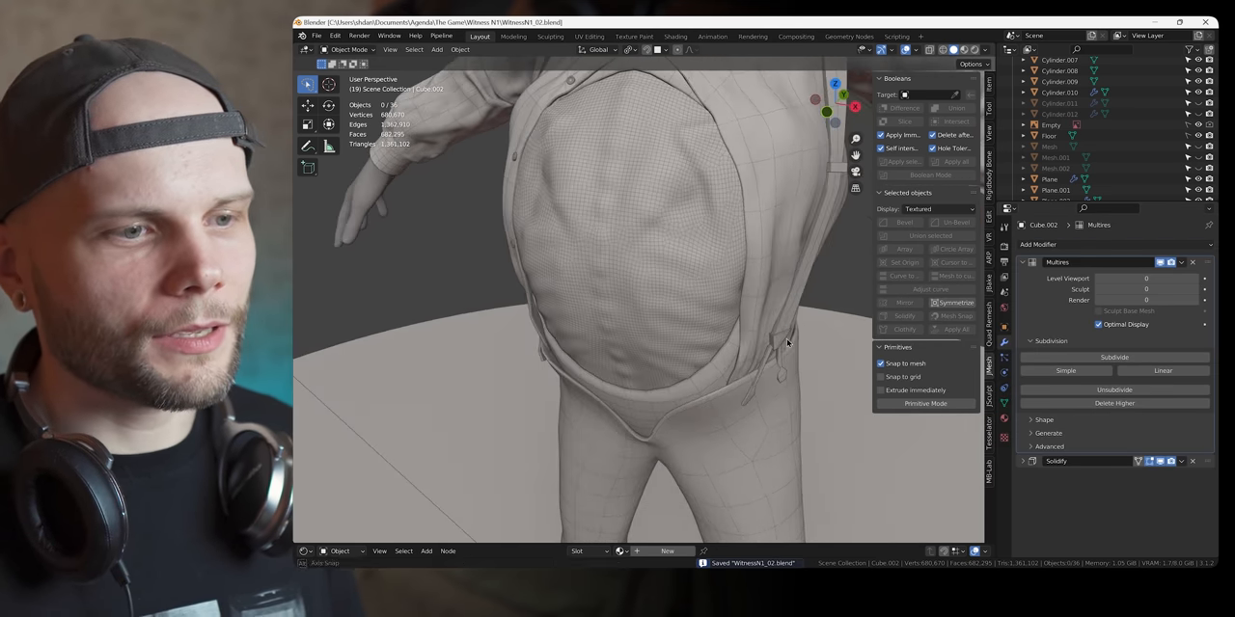
{"action": "left_click", "coordinate": [349, 49]}
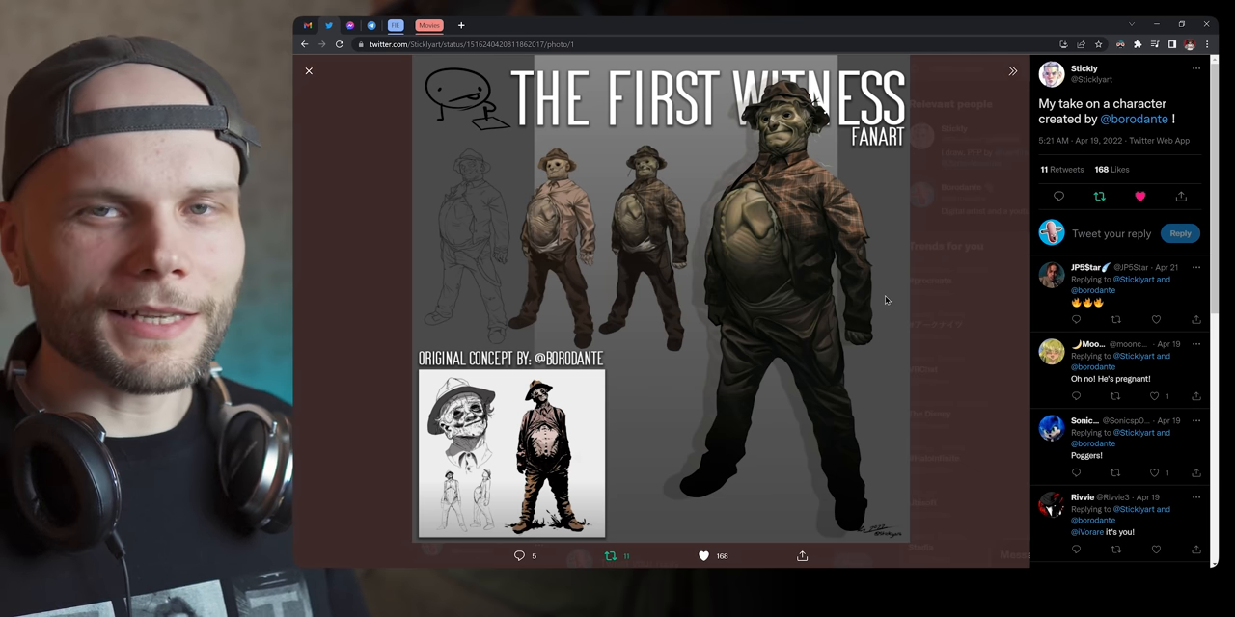
{"action": "mouse_move", "coordinate": [797, 312]}
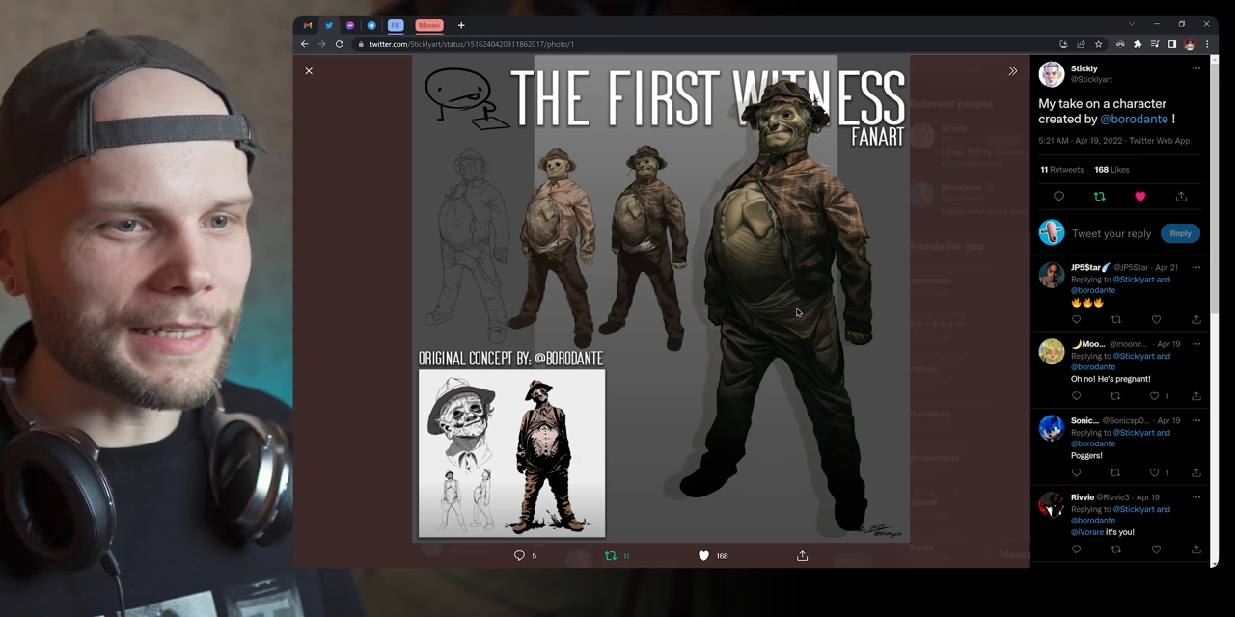
{"action": "mouse_move", "coordinate": [838, 296]}
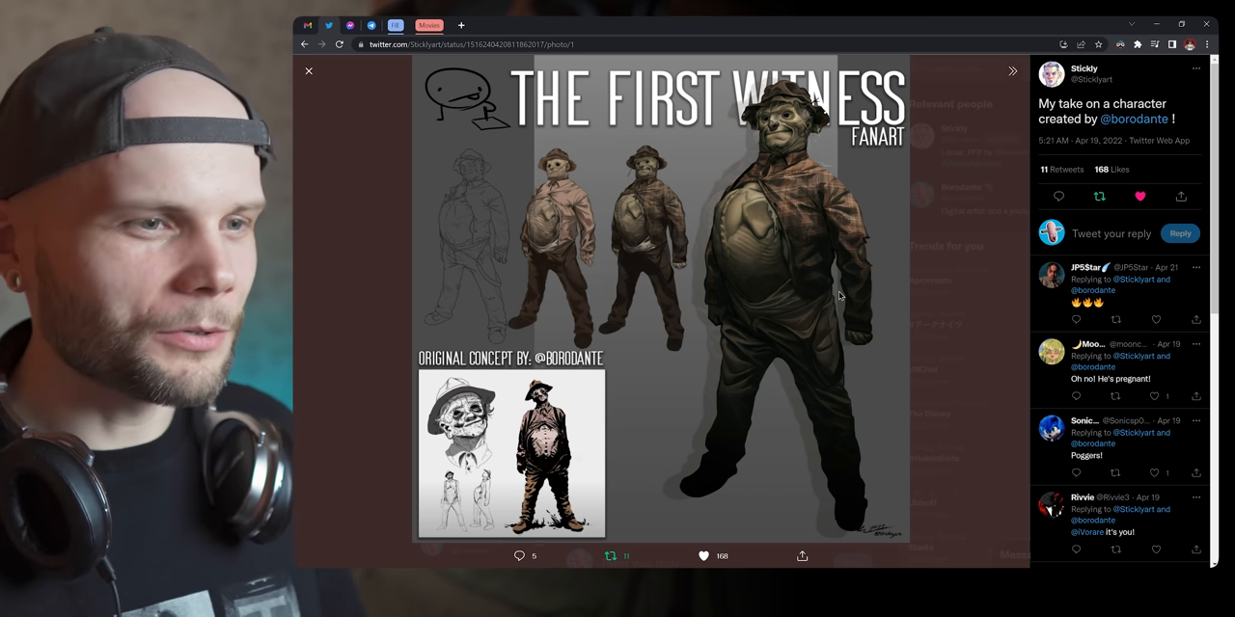
{"action": "mouse_move", "coordinate": [924, 287]}
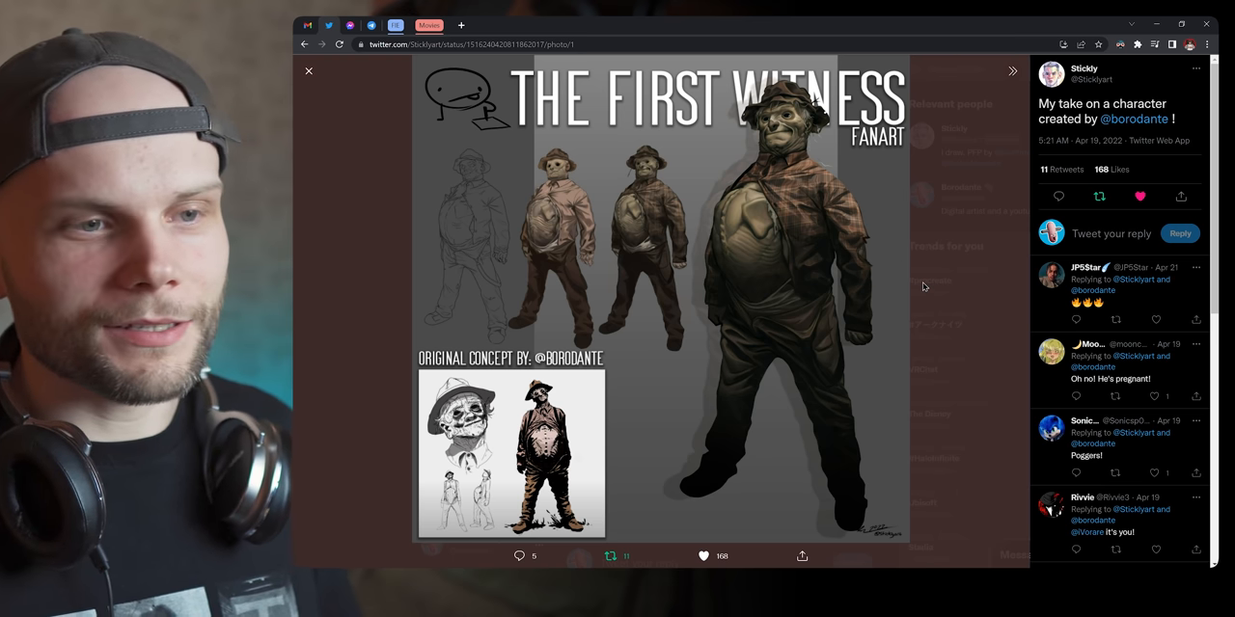
{"action": "mouse_move", "coordinate": [899, 257]}
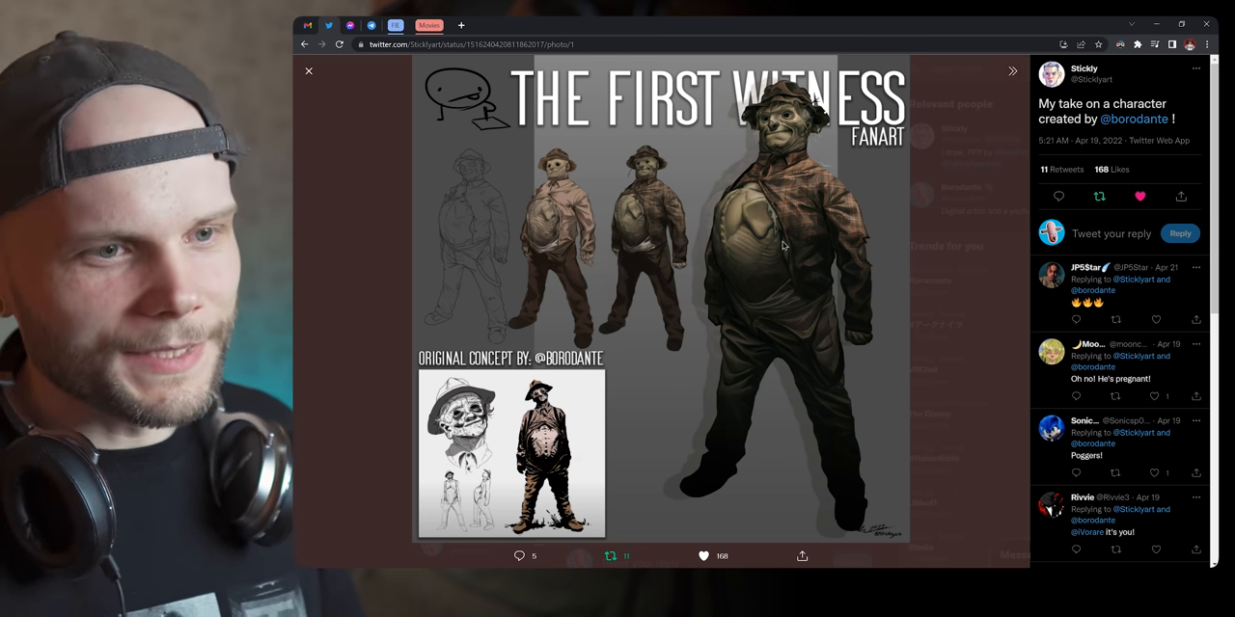
{"action": "mouse_move", "coordinate": [917, 280]}
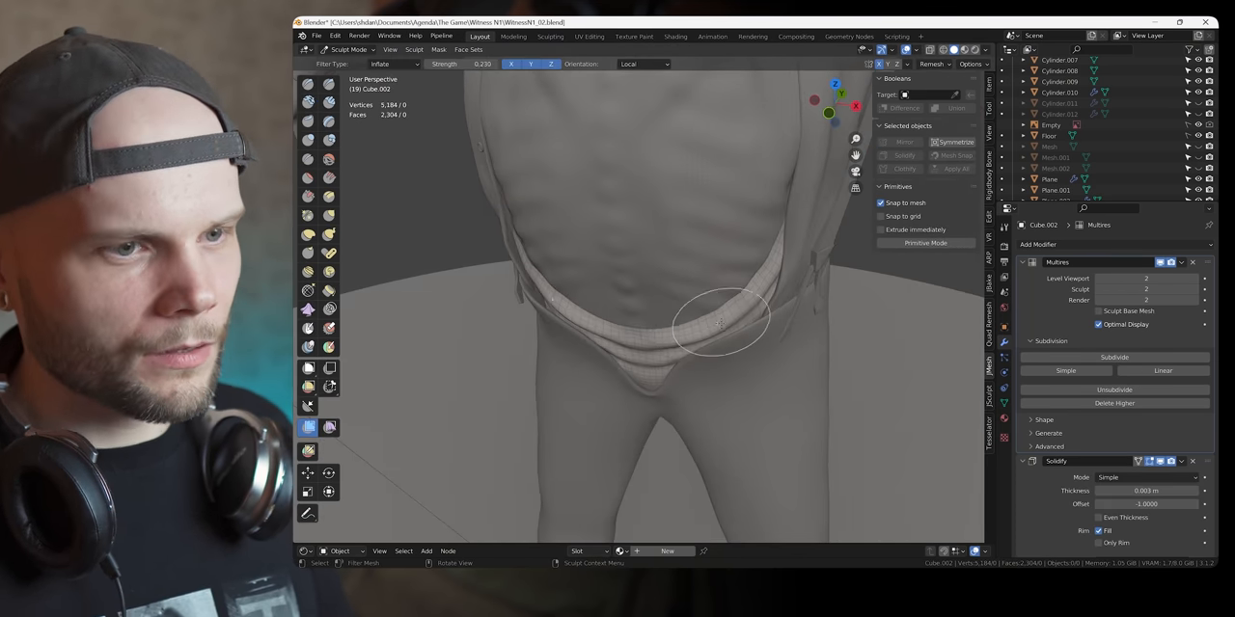
Puff out the trouser waistband with the Inflate mesh filter.
{"action": "left_click", "coordinate": [308, 309]}
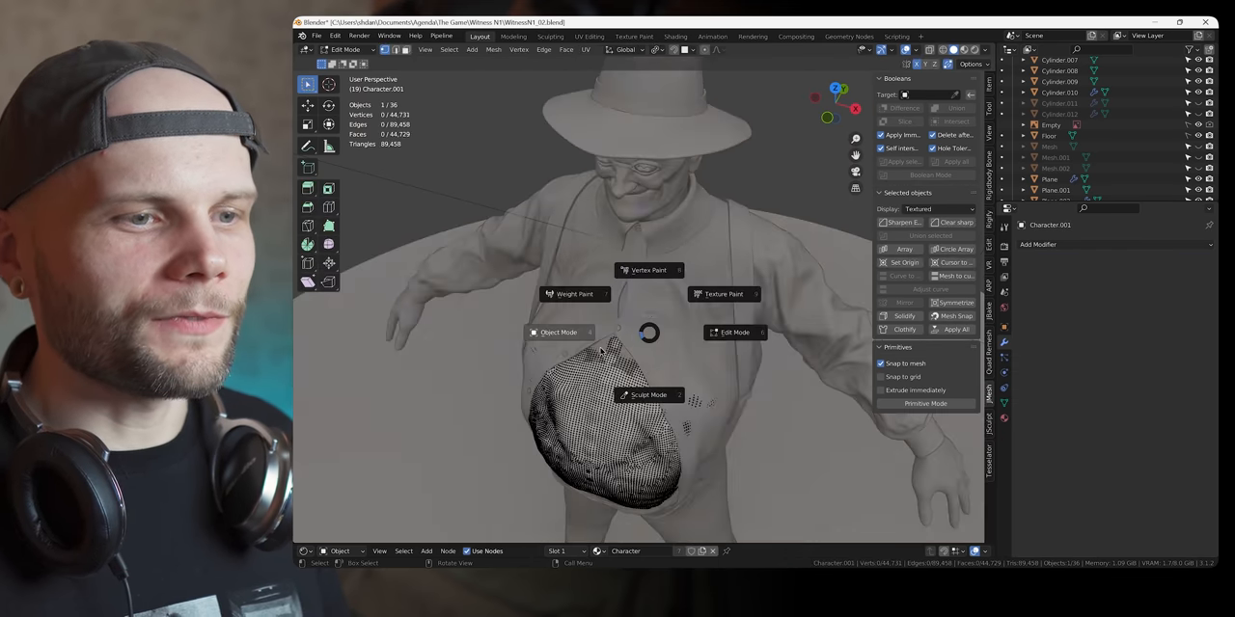
Leave Edit Mode on the character body.
{"action": "left_click", "coordinate": [647, 395]}
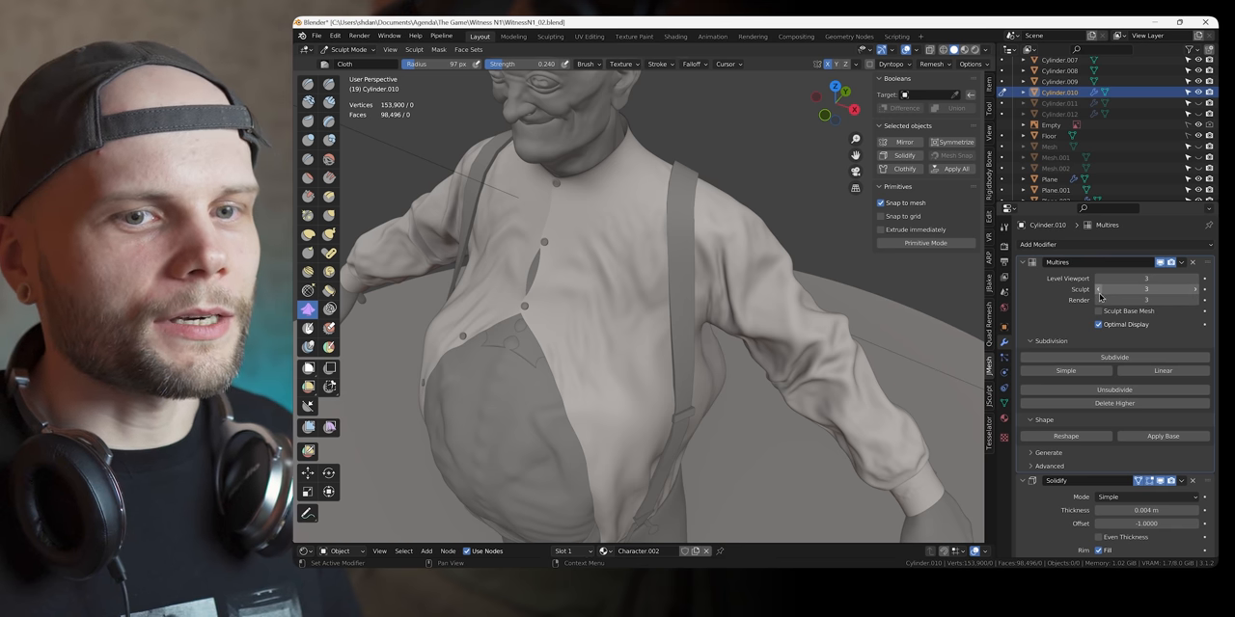
Change a setting in the right-hand panel while working on the shirt.
{"action": "left_click", "coordinate": [1114, 289]}
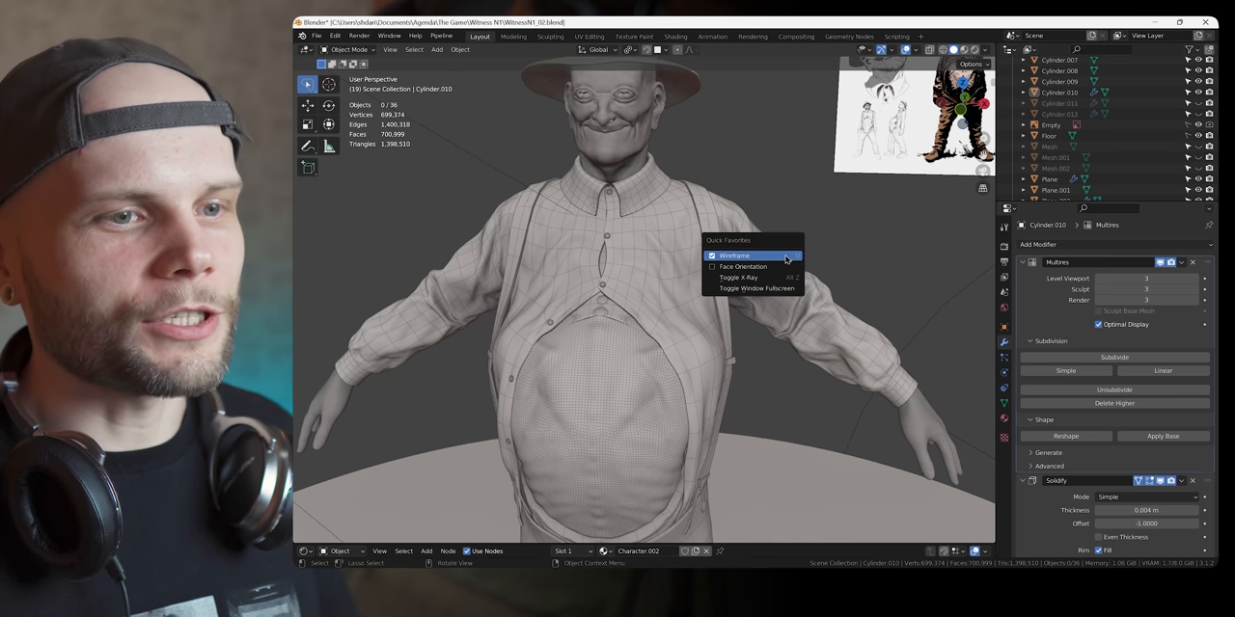
Toggle the wireframe overlay off from Quick Favorites.
{"action": "left_click", "coordinate": [734, 256]}
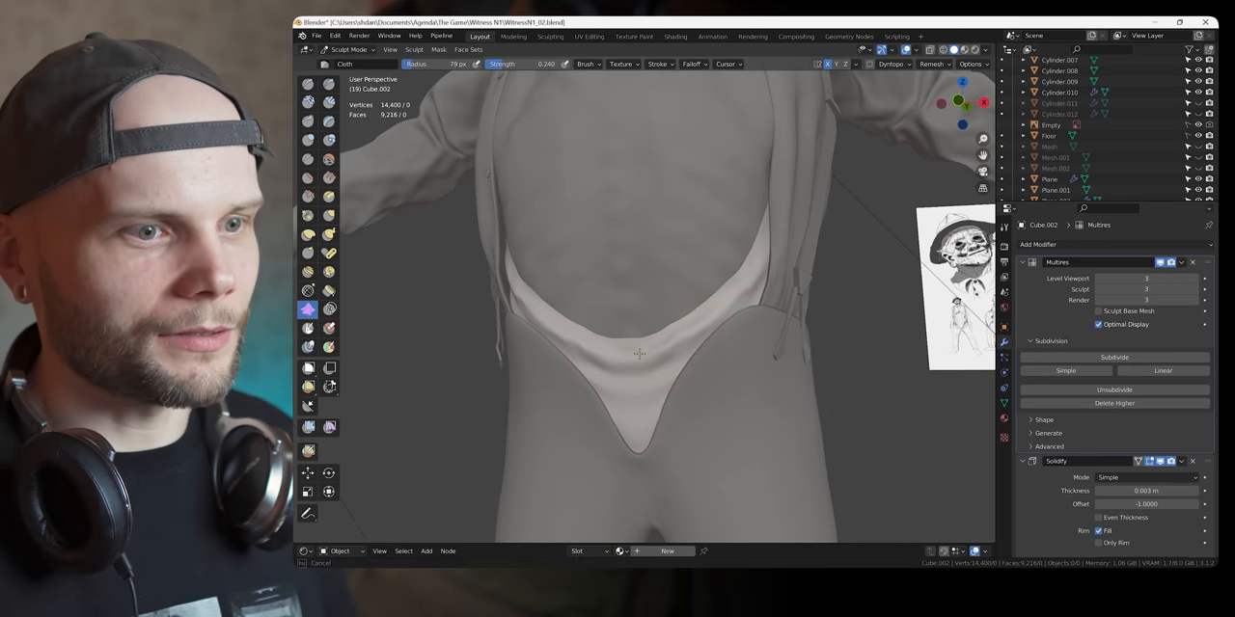
Open the cloth brush settings and show its list of deformation types.
{"action": "left_click", "coordinate": [585, 63]}
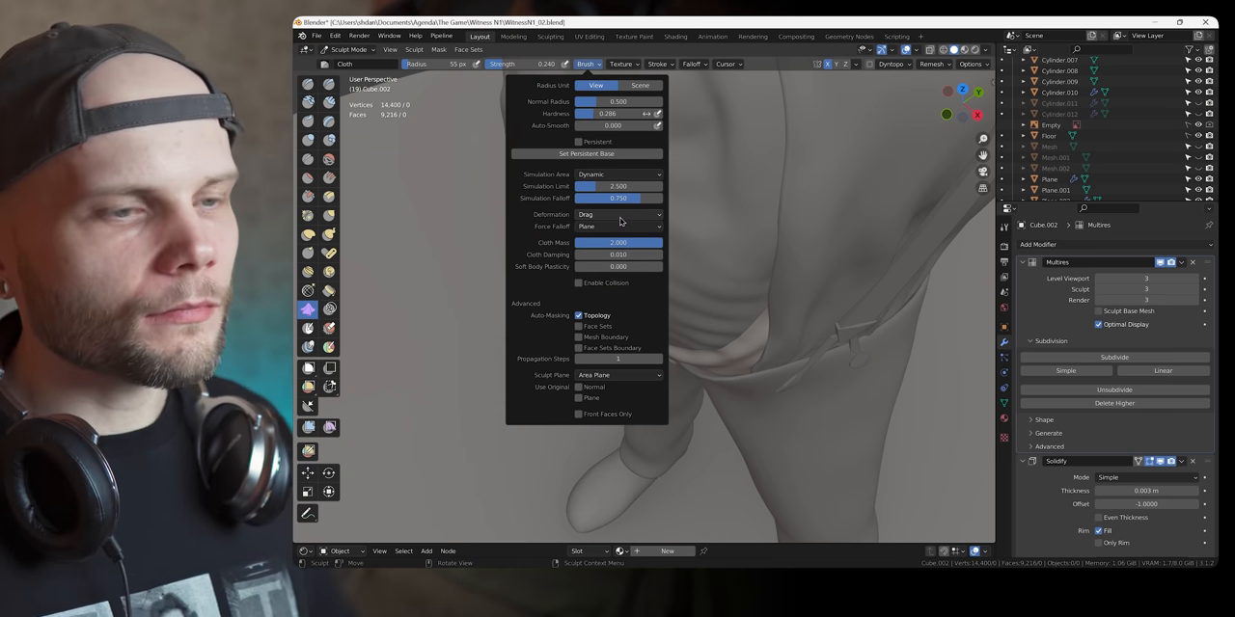
{"action": "mouse_move", "coordinate": [618, 214]}
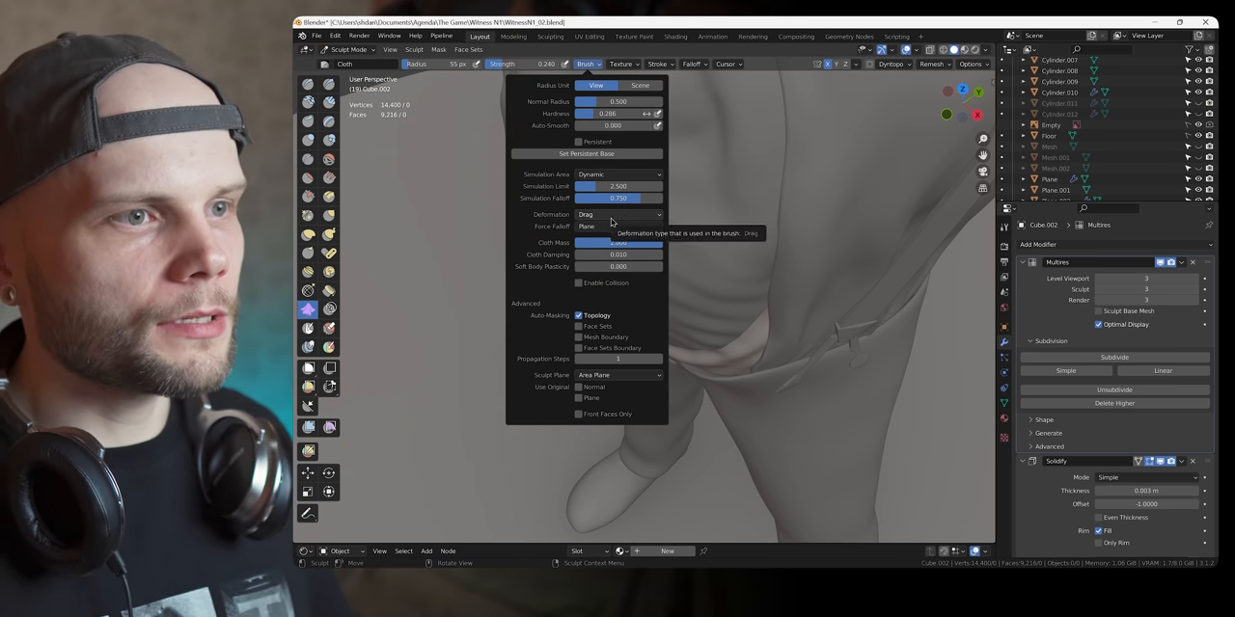
{"action": "left_click", "coordinate": [585, 64]}
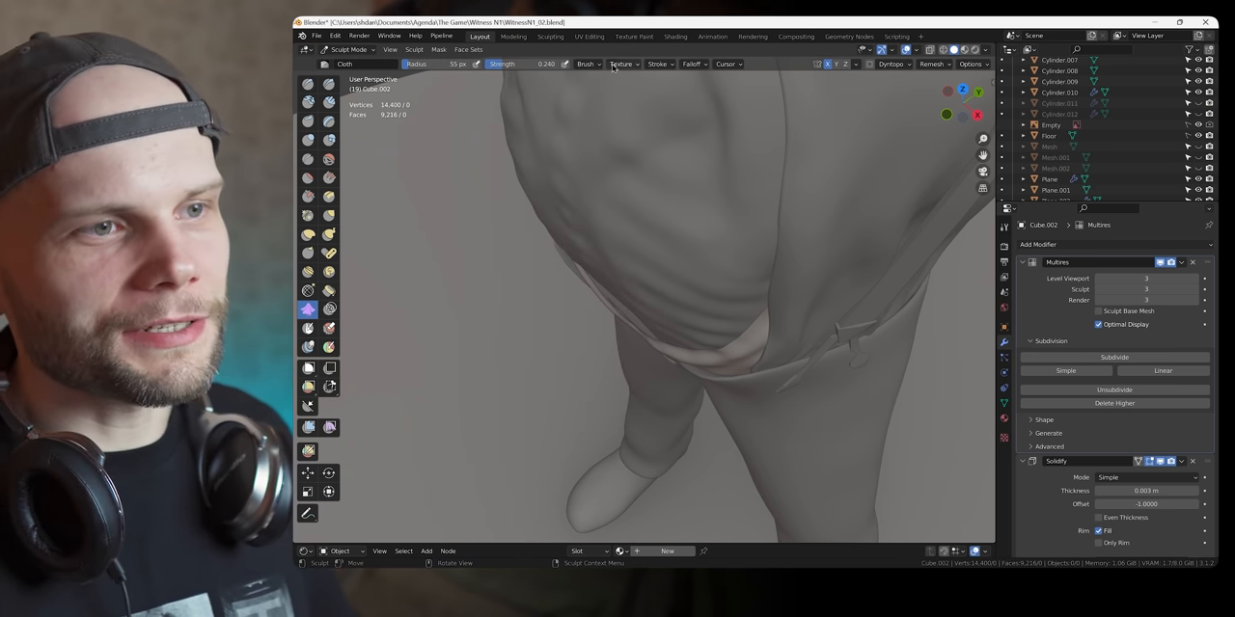
{"action": "left_click", "coordinate": [586, 64]}
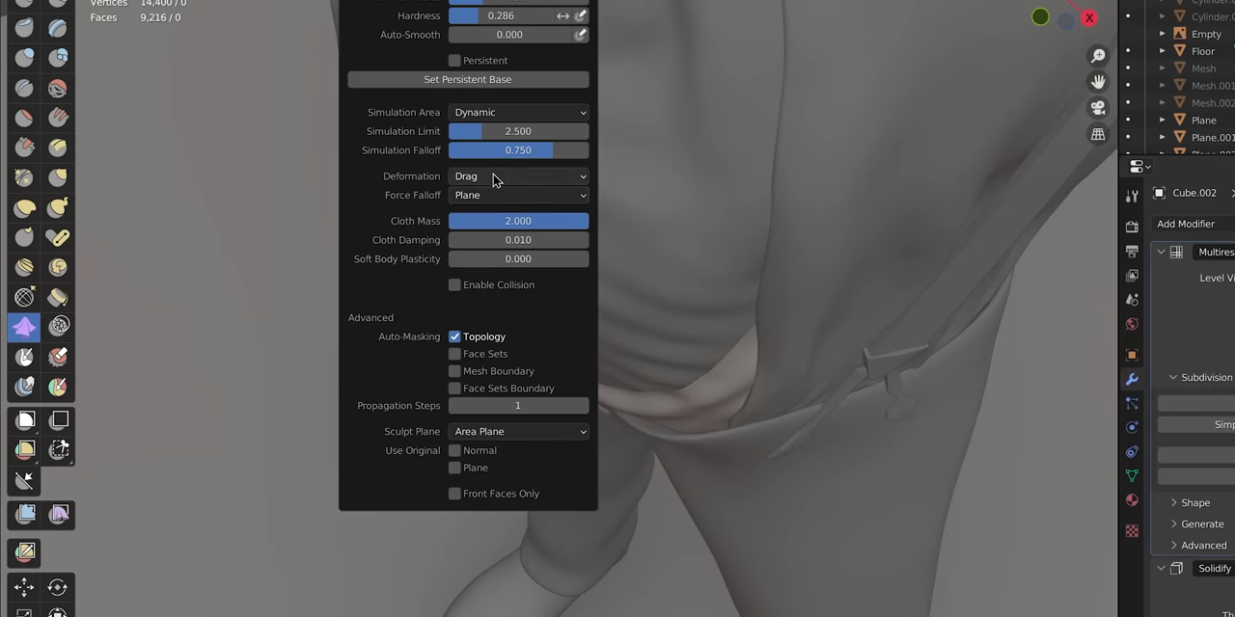
{"action": "left_click", "coordinate": [518, 176]}
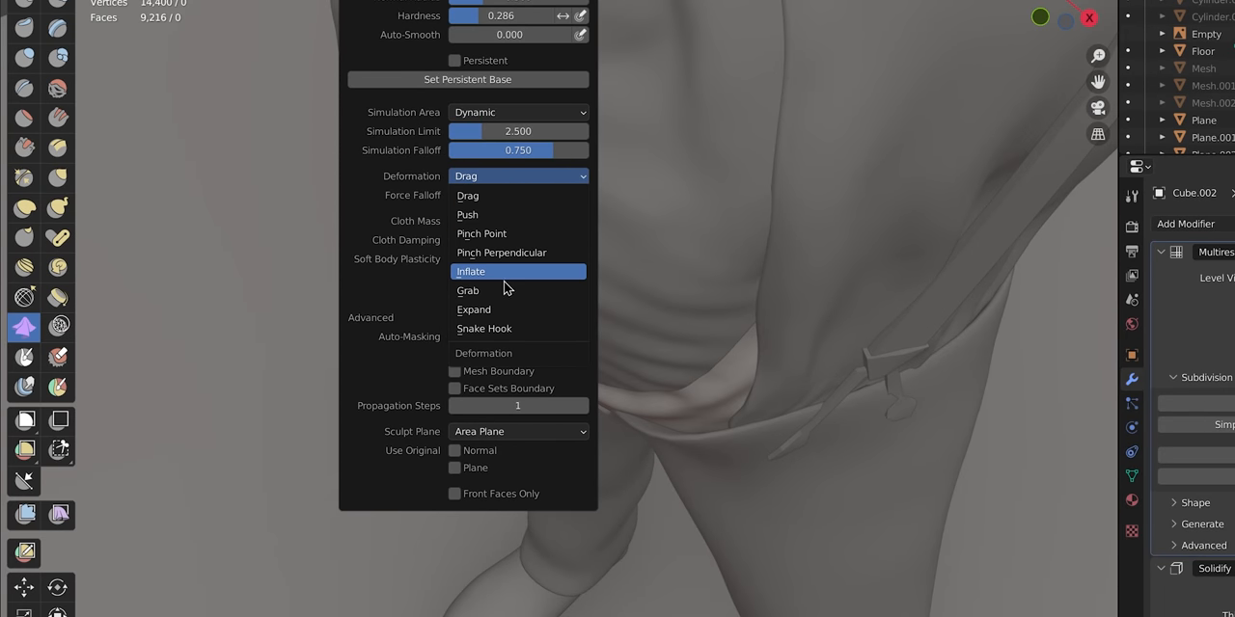
{"action": "mouse_move", "coordinate": [508, 260]}
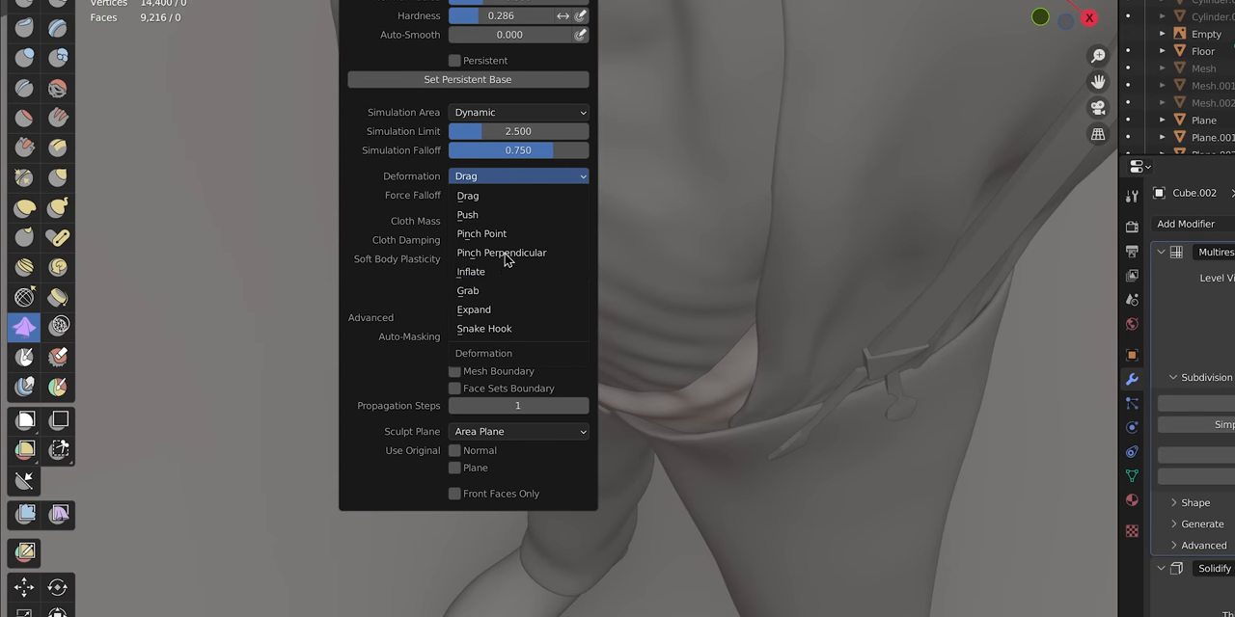
{"action": "mouse_move", "coordinate": [510, 239]}
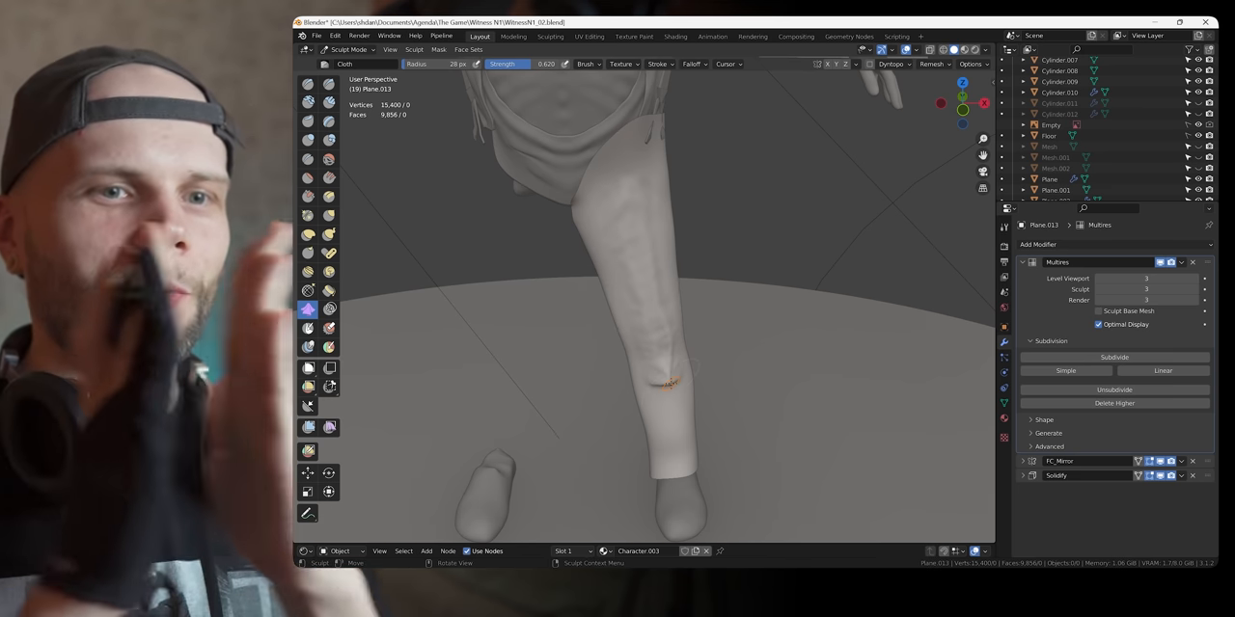
{"action": "left_click", "coordinate": [586, 63]}
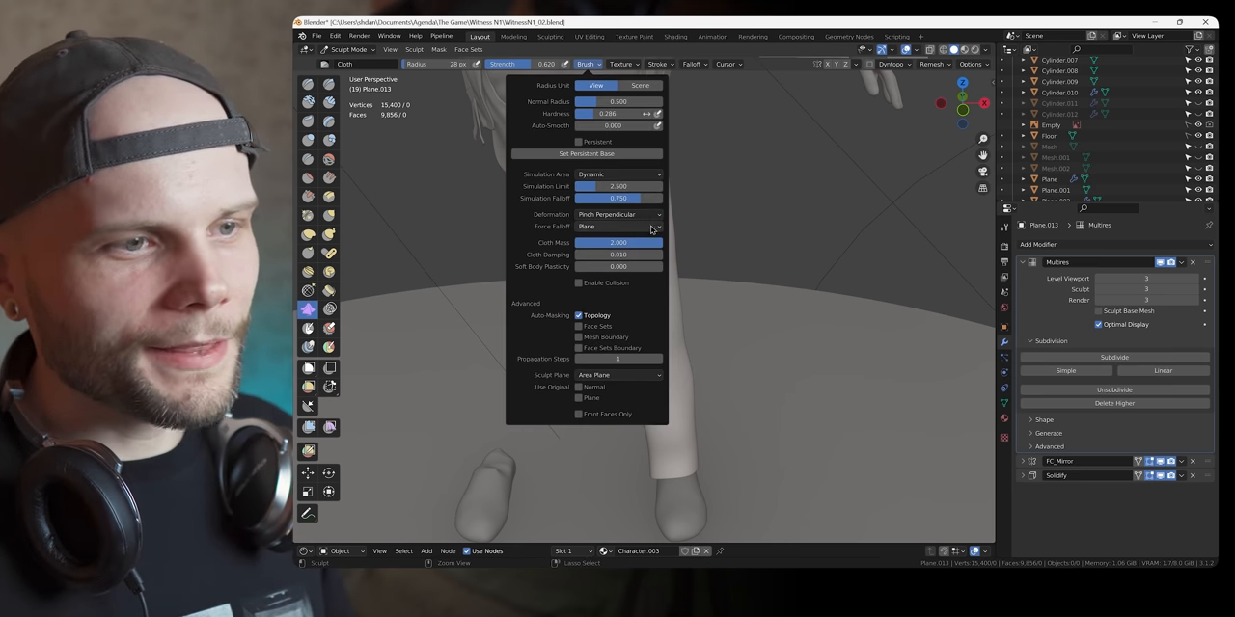
{"action": "left_click", "coordinate": [618, 226]}
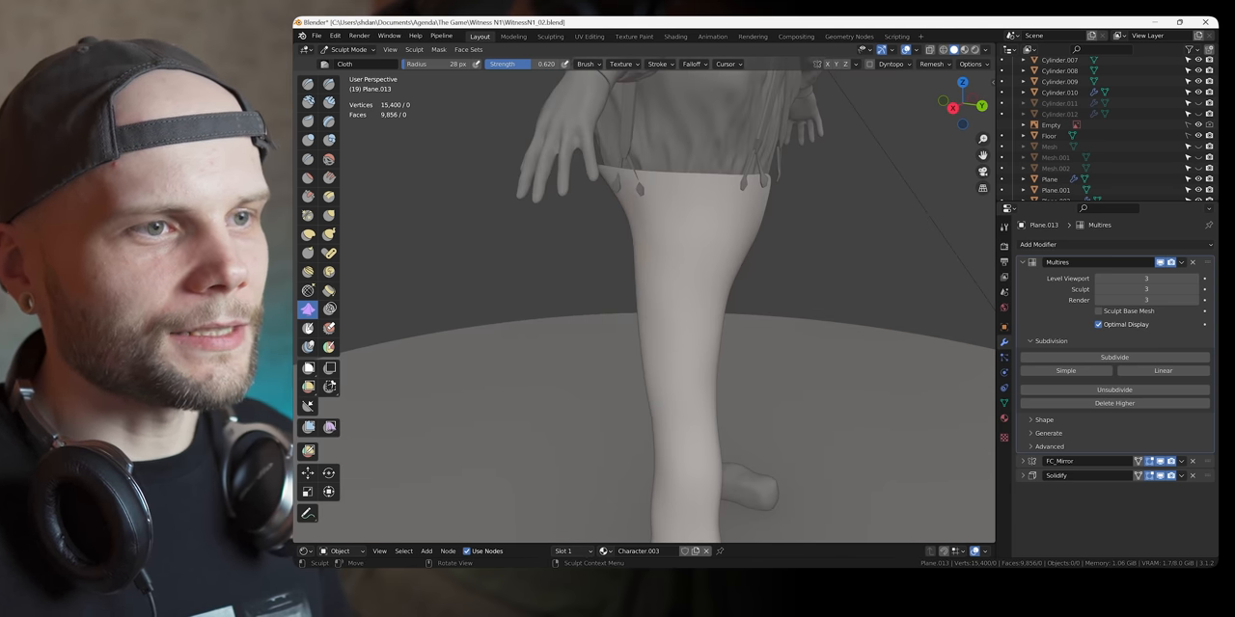
Drop the trousers' Multires sculpt level to 2 and brush cloth folds along the leg.
{"action": "left_click", "coordinate": [585, 64]}
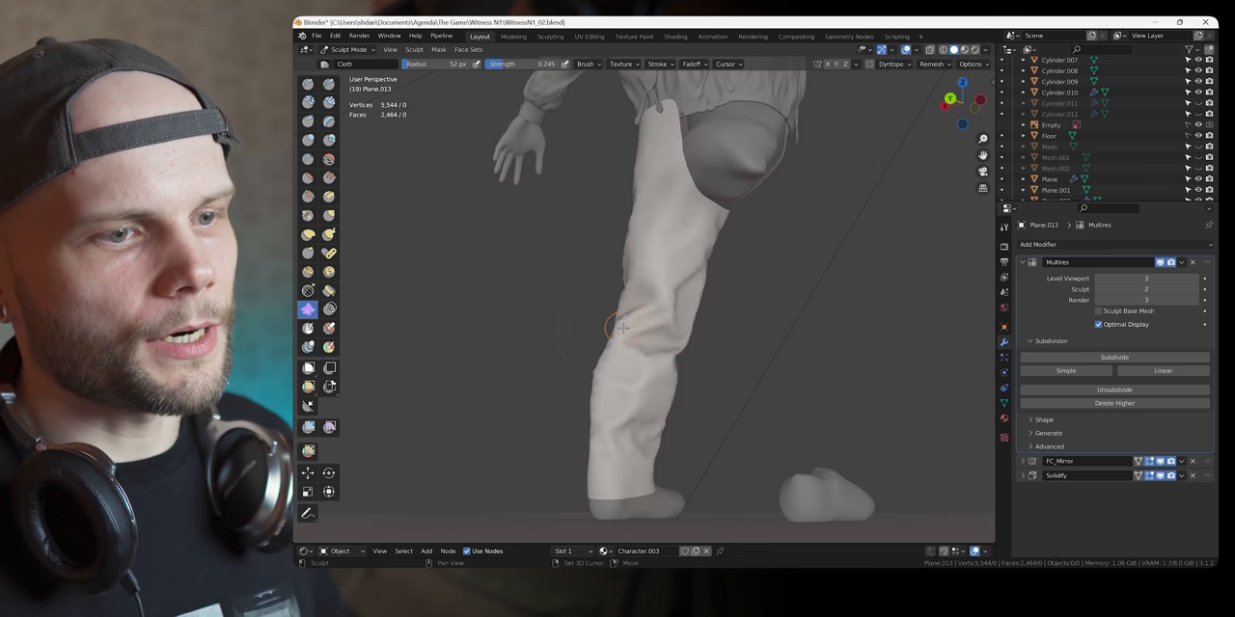
{"action": "left_click_drag", "start_coordinate": [623, 328], "coordinate": [661, 343]}
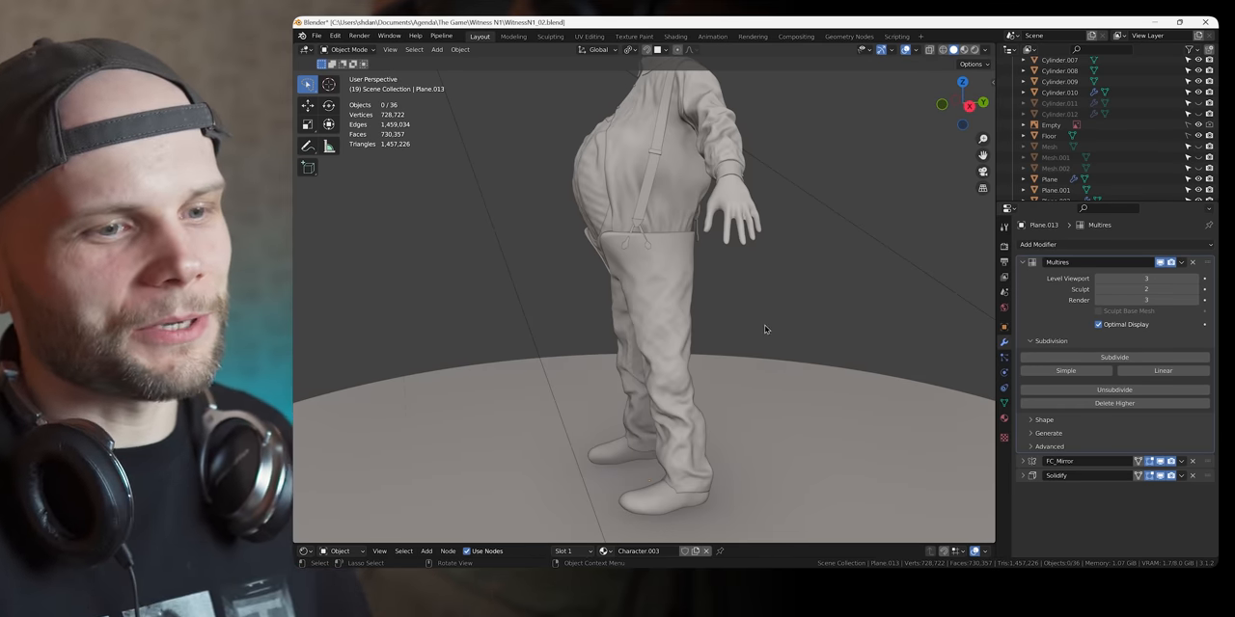
Add a Multiresolution modifier to the trousers and subdivide it twice.
{"action": "left_click", "coordinate": [349, 49]}
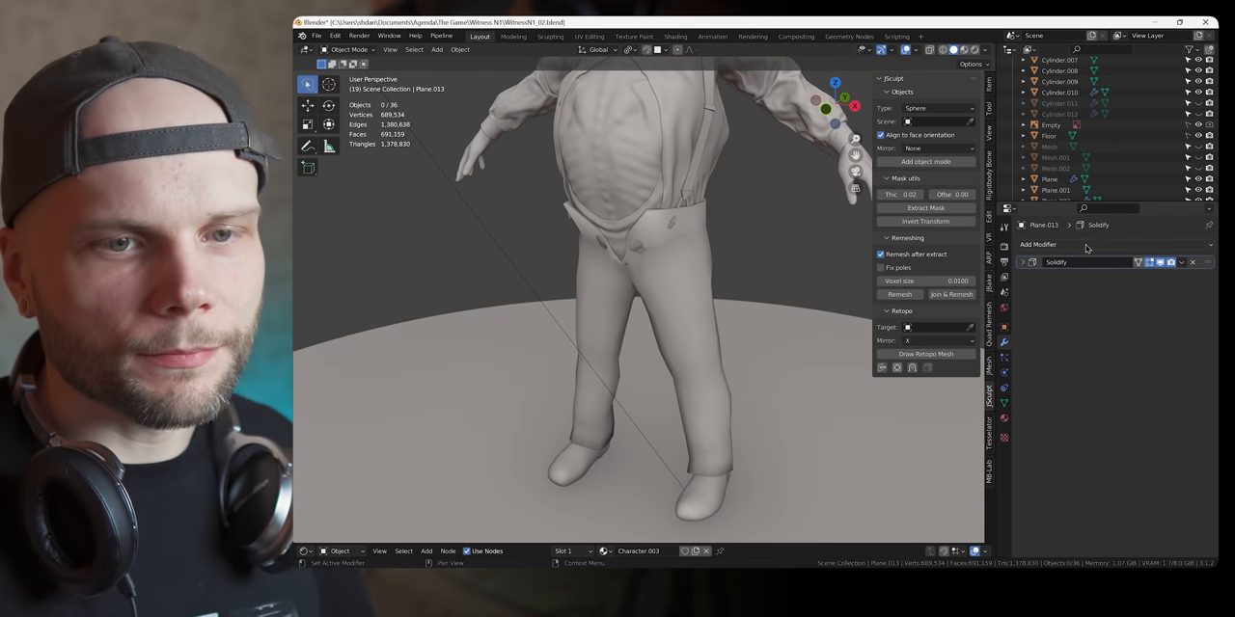
{"action": "left_click", "coordinate": [1038, 244]}
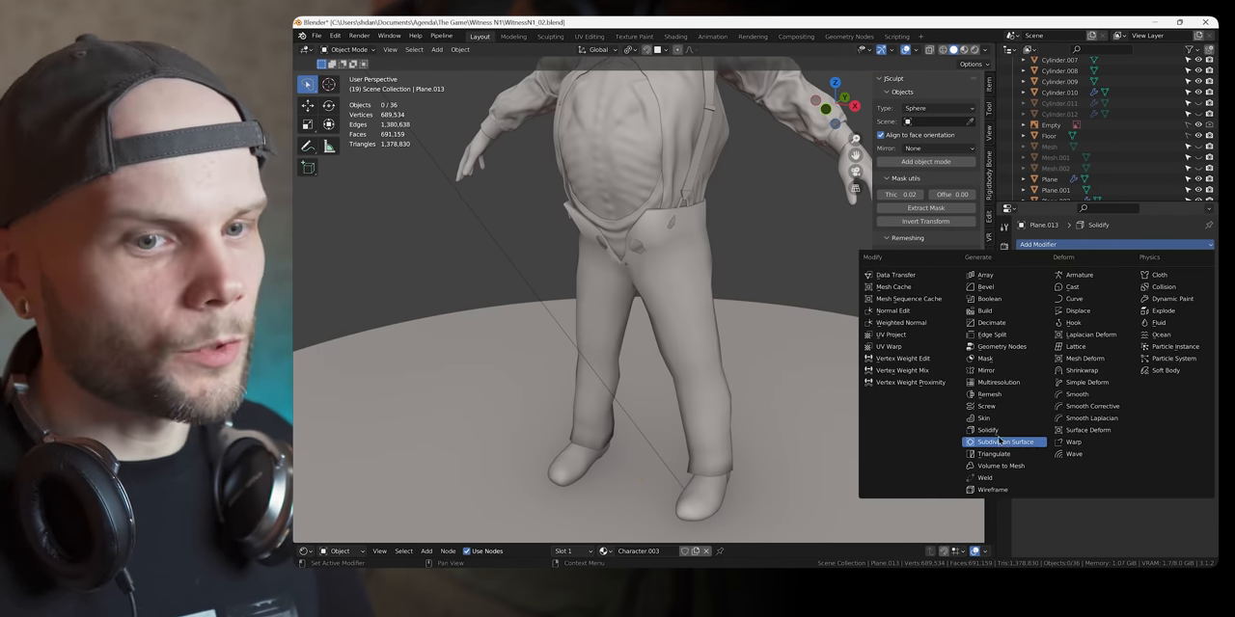
{"action": "mouse_move", "coordinate": [999, 382]}
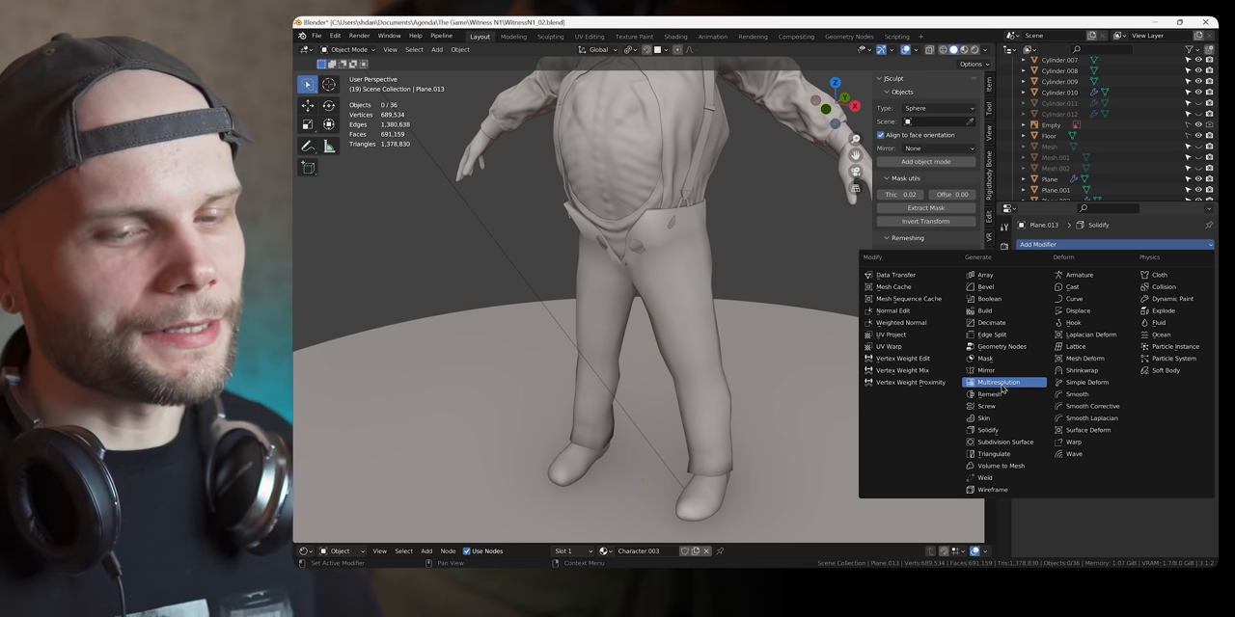
{"action": "left_click", "coordinate": [998, 382]}
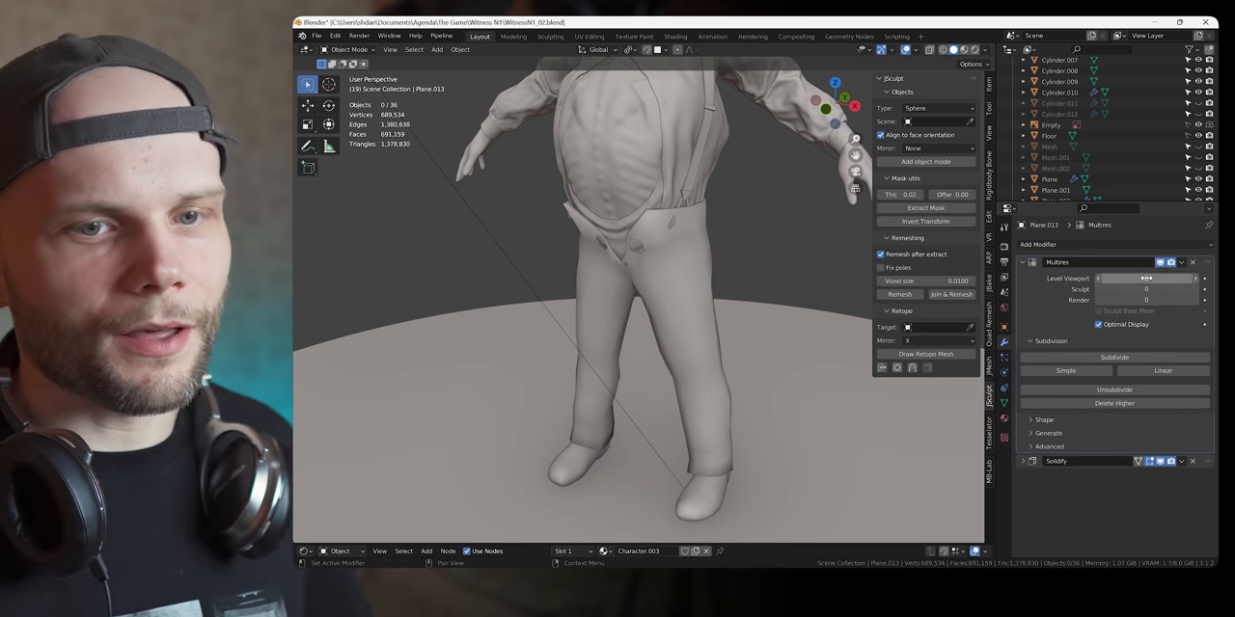
{"action": "left_click", "coordinate": [1114, 357]}
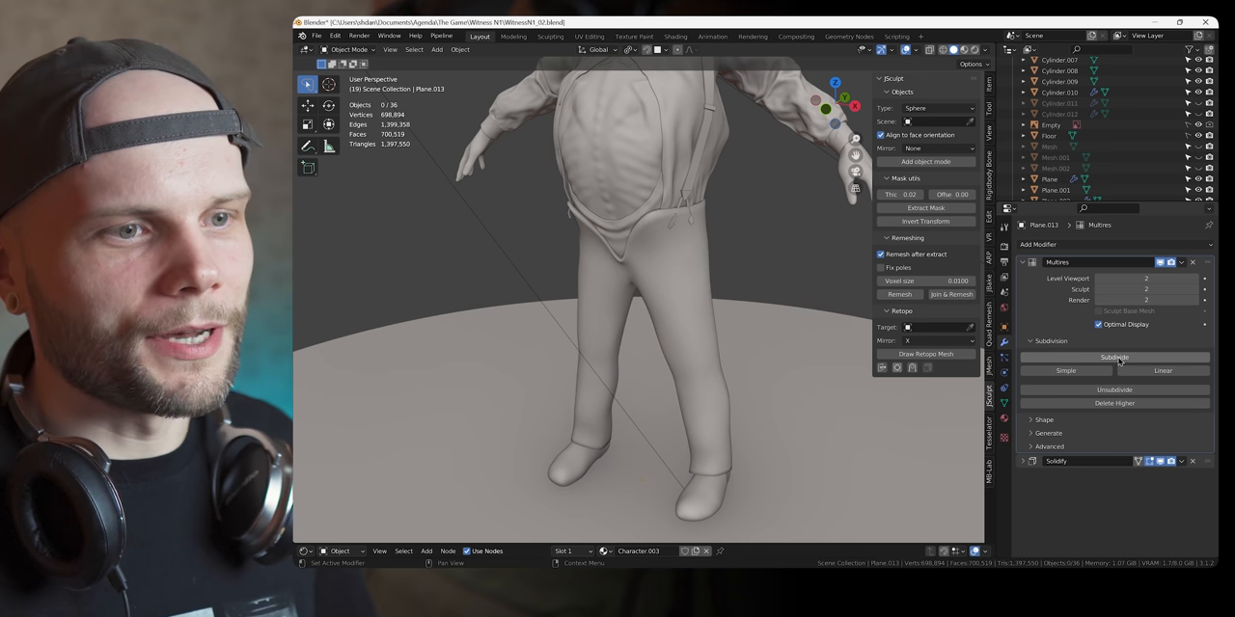
{"action": "left_click", "coordinate": [1114, 357]}
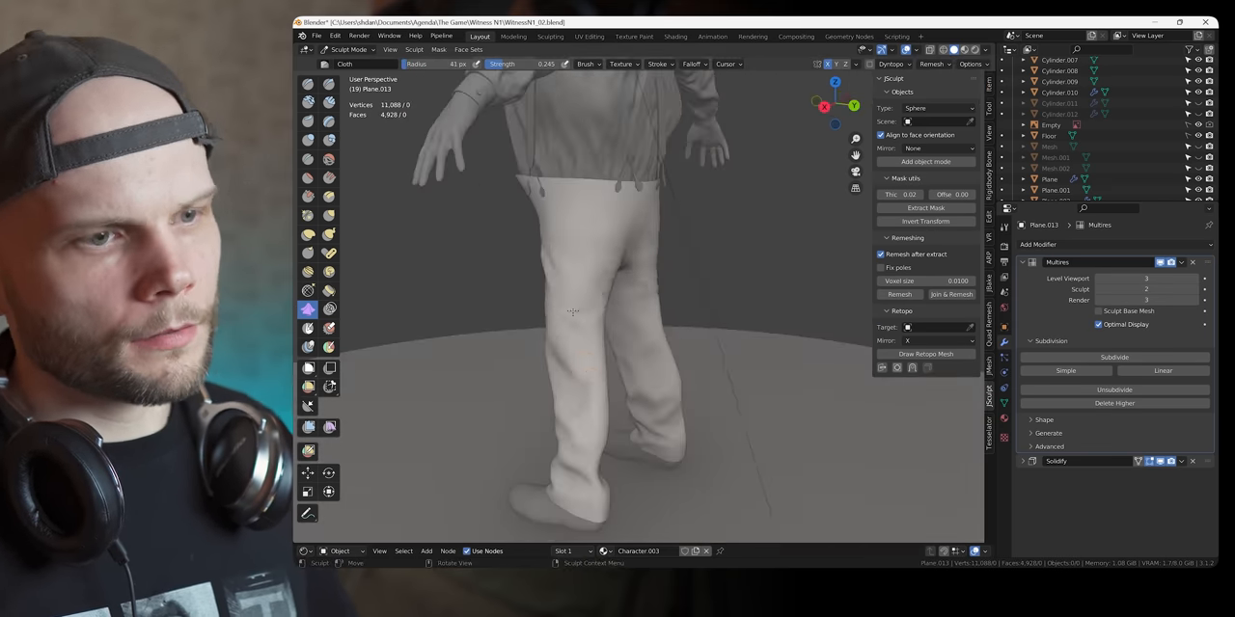
Paint cloth-brush folds on the front and back of both subdivided trouser legs.
{"action": "left_click", "coordinate": [586, 64]}
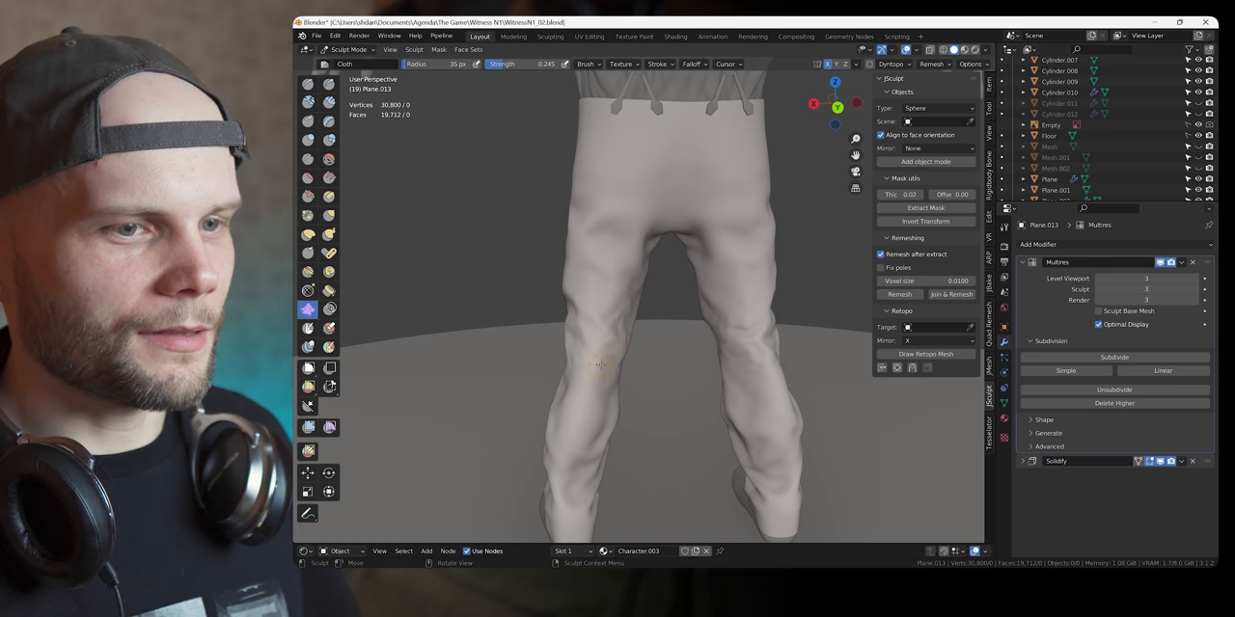
Adjust the brush settings and sculpt wrinkles into the sleeve above the cuff.
{"action": "left_click", "coordinate": [586, 64]}
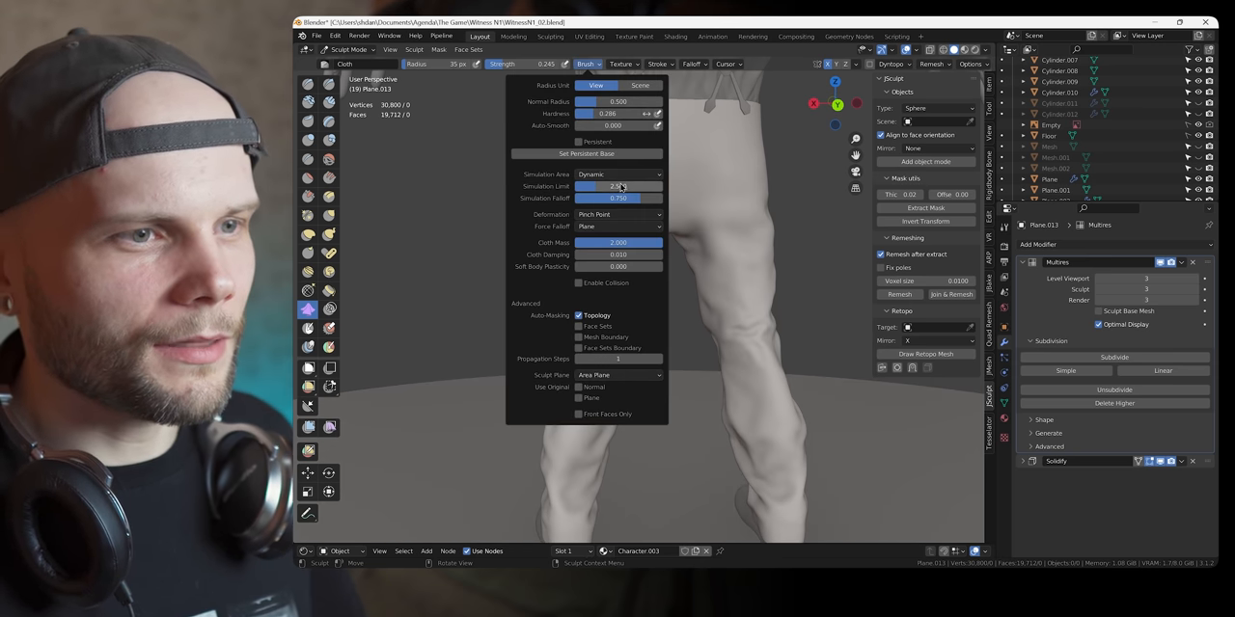
{"action": "left_click", "coordinate": [617, 226]}
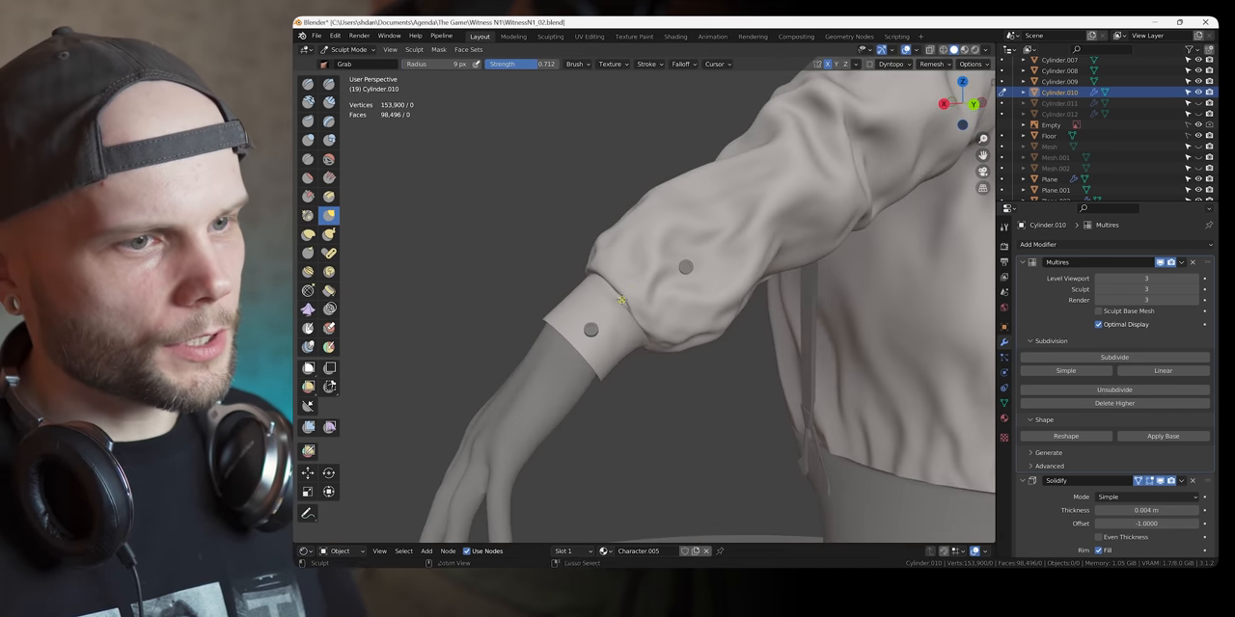
Sharpen the sleeve cuff edge with the Crease brush, then return to Object Mode.
{"action": "left_click", "coordinate": [308, 160]}
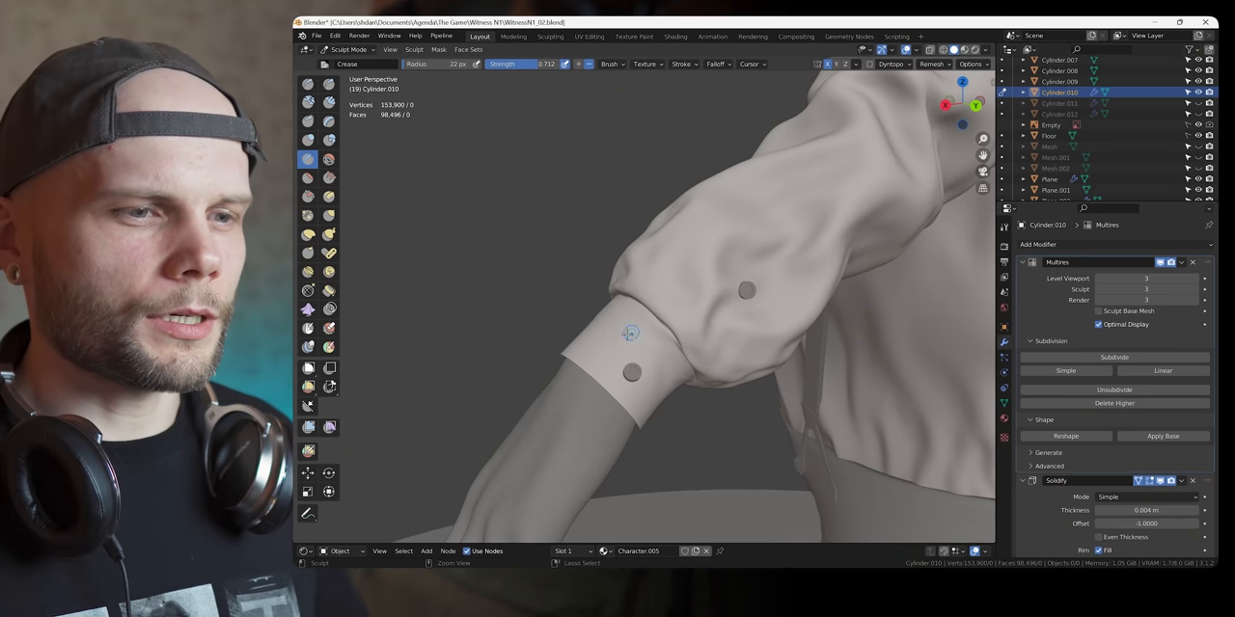
{"action": "mouse_move", "coordinate": [674, 358]}
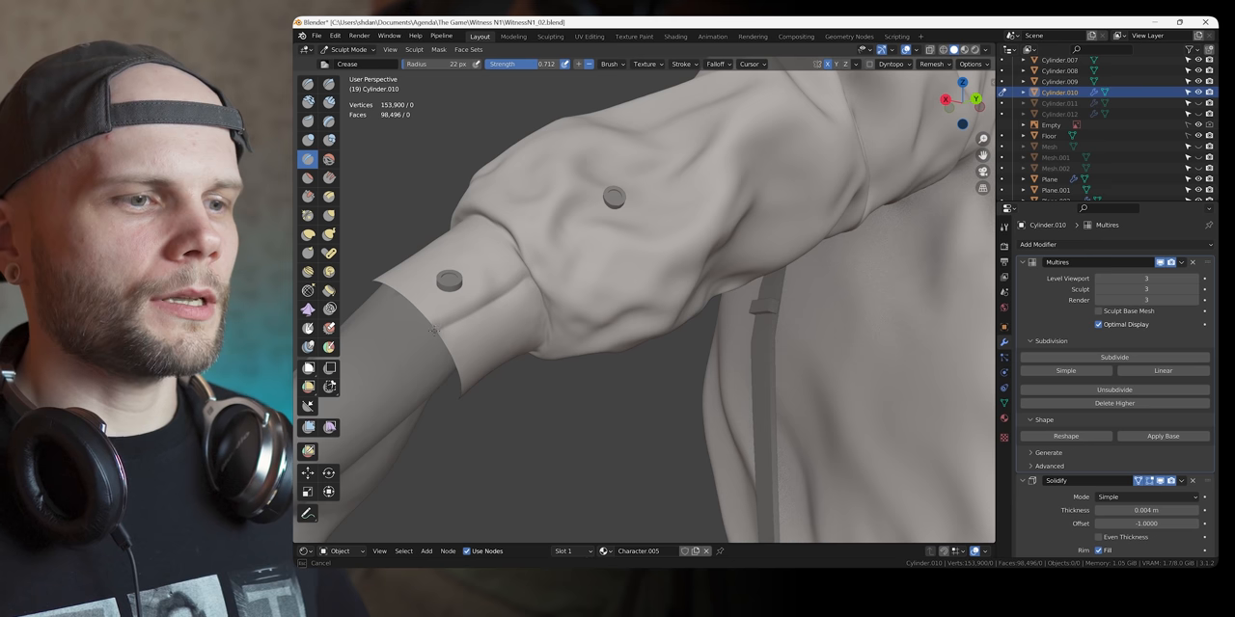
{"action": "mouse_move", "coordinate": [622, 201]}
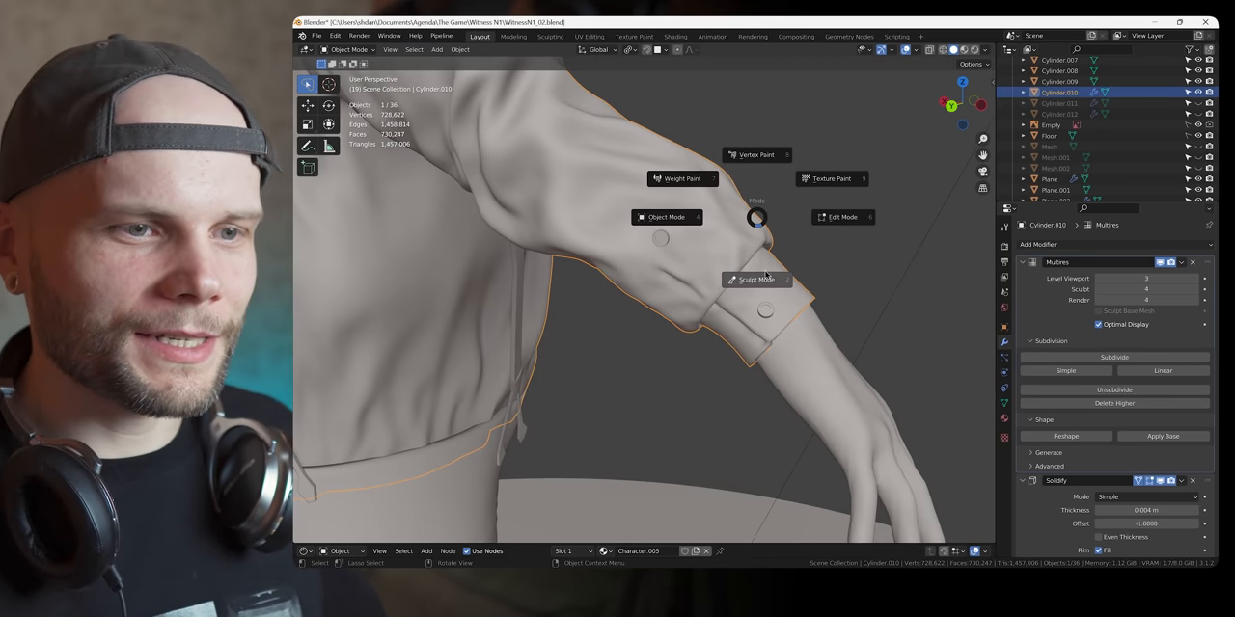
{"action": "left_click", "coordinate": [758, 279]}
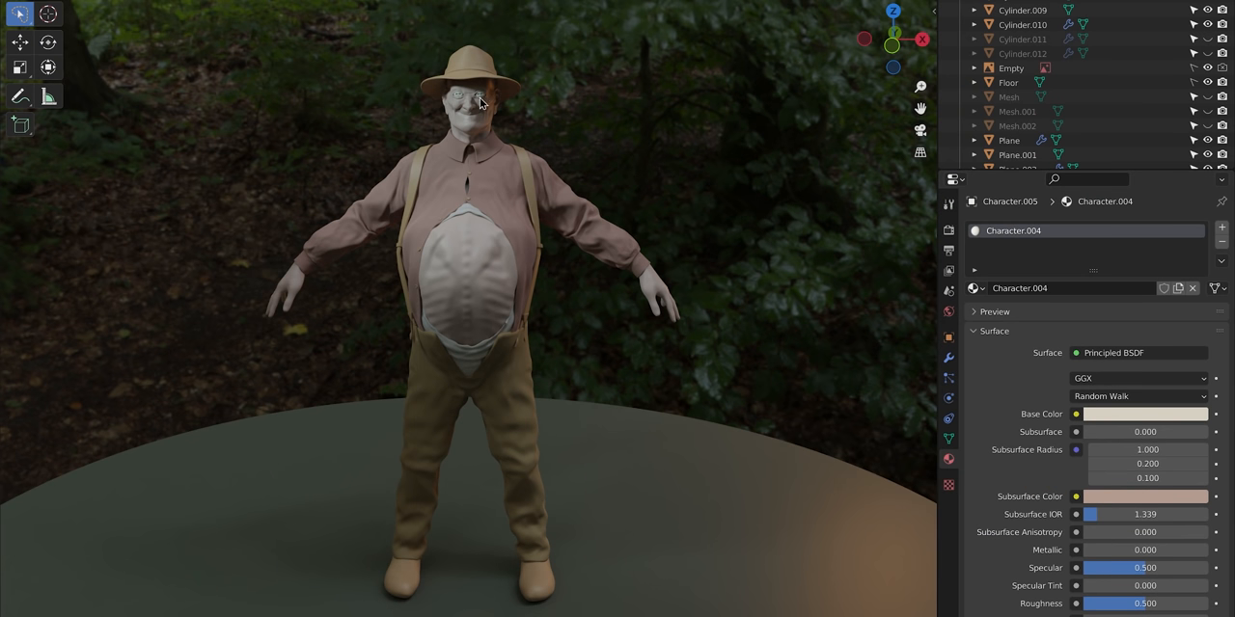
{"action": "mouse_move", "coordinate": [1137, 429]}
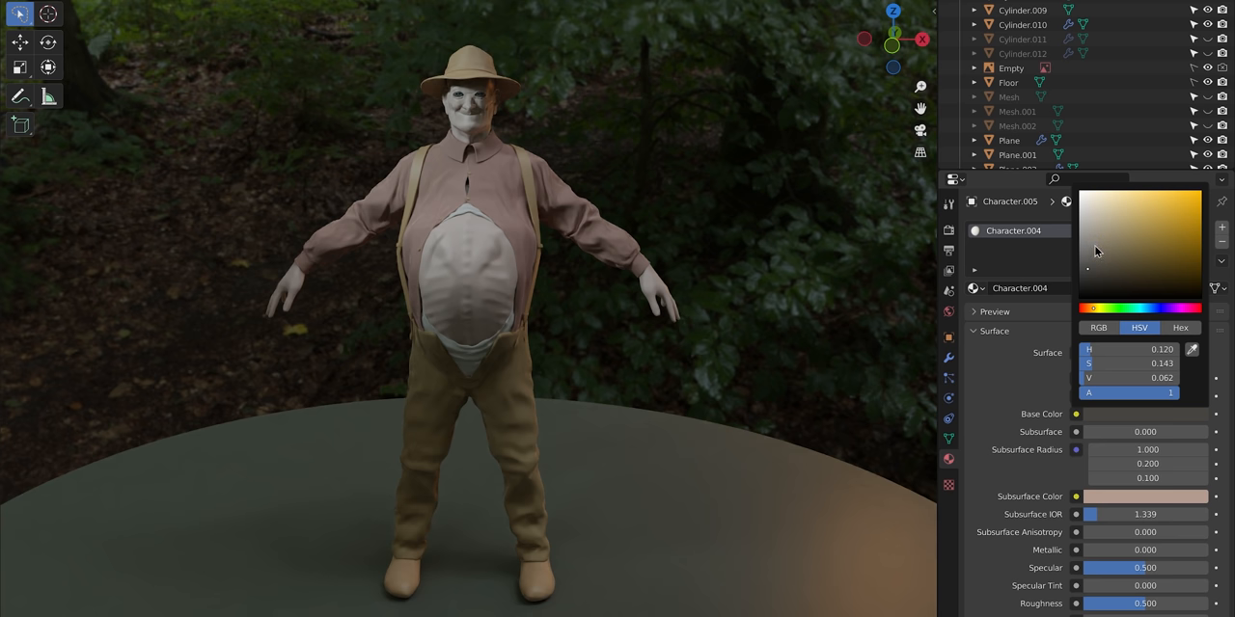
Pick a new Base Color shade for material Character.004.
{"action": "left_click", "coordinate": [1117, 261]}
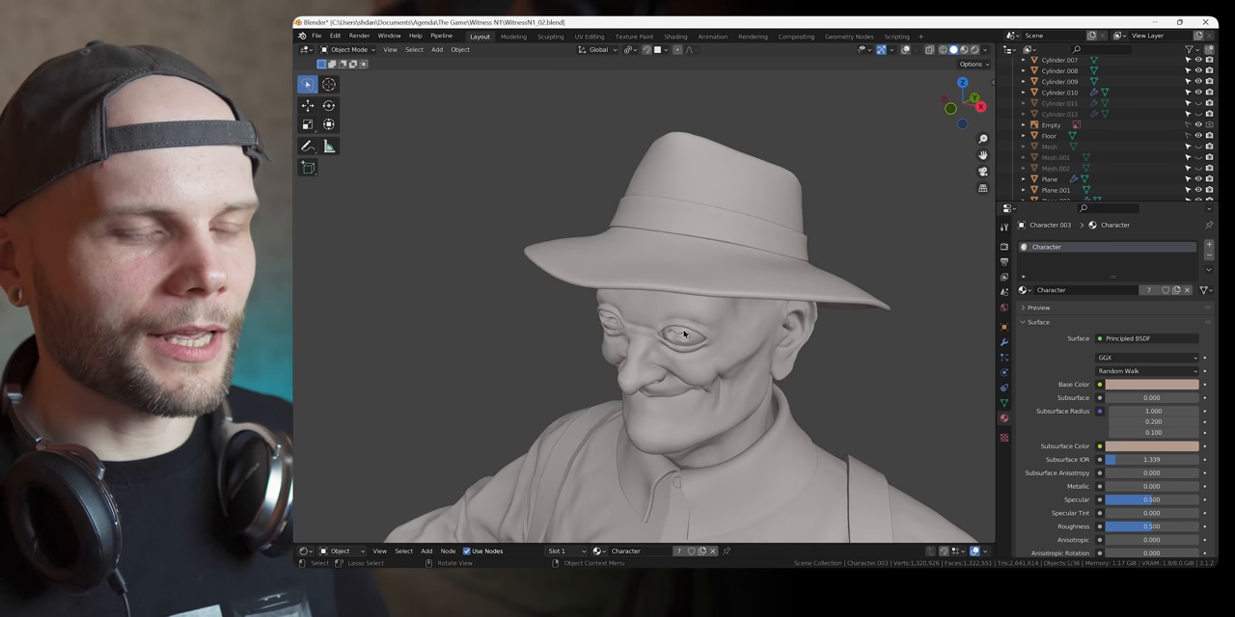
Orbit the solid-shaded view around the farmer's face and hat.
{"action": "left_click_drag", "start_coordinate": [685, 328], "coordinate": [694, 309]}
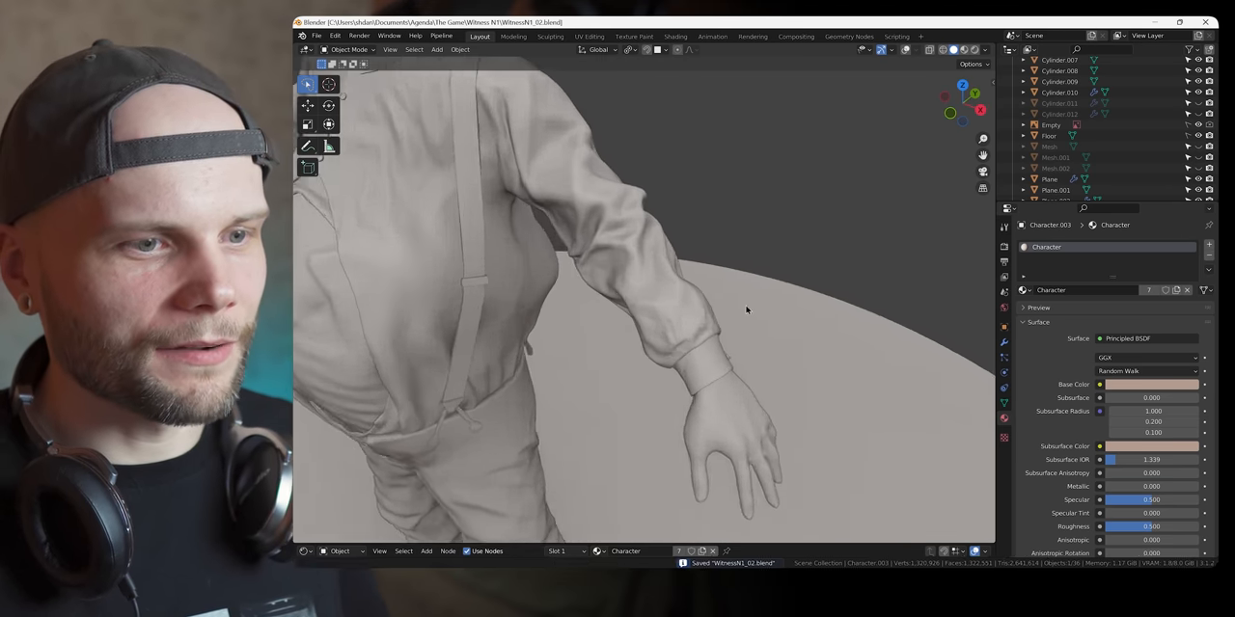
Sculpt extra trouser folds using the Cloth brush with Inflate deformation.
{"action": "left_click", "coordinate": [349, 49]}
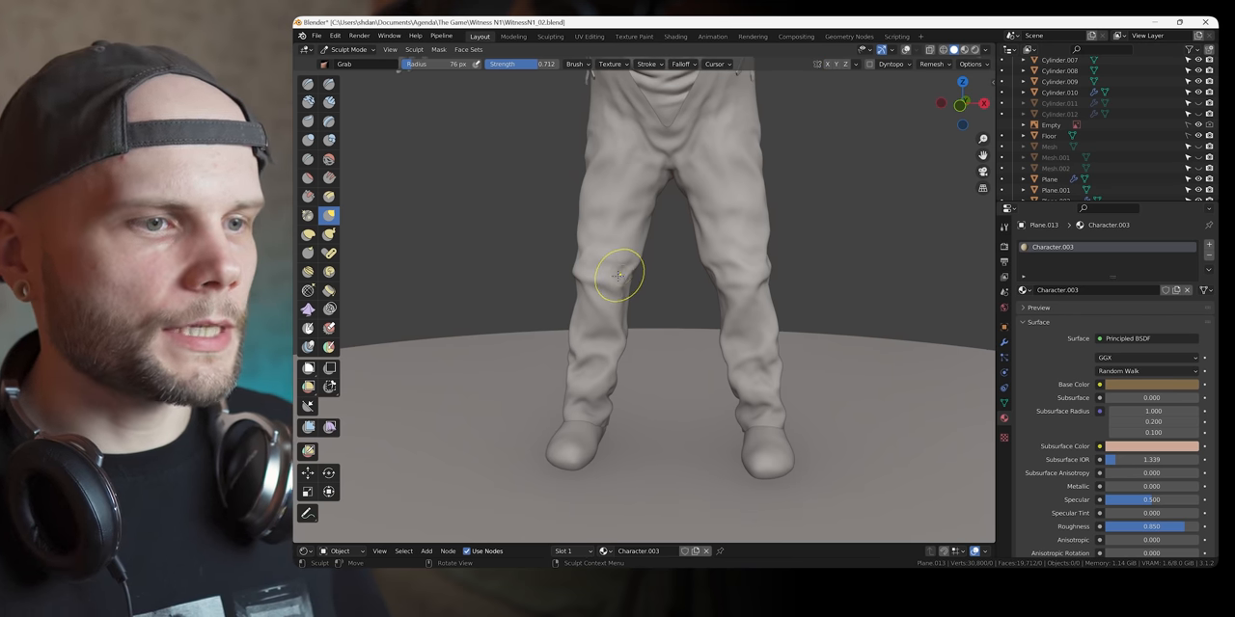
{"action": "left_click", "coordinate": [307, 309]}
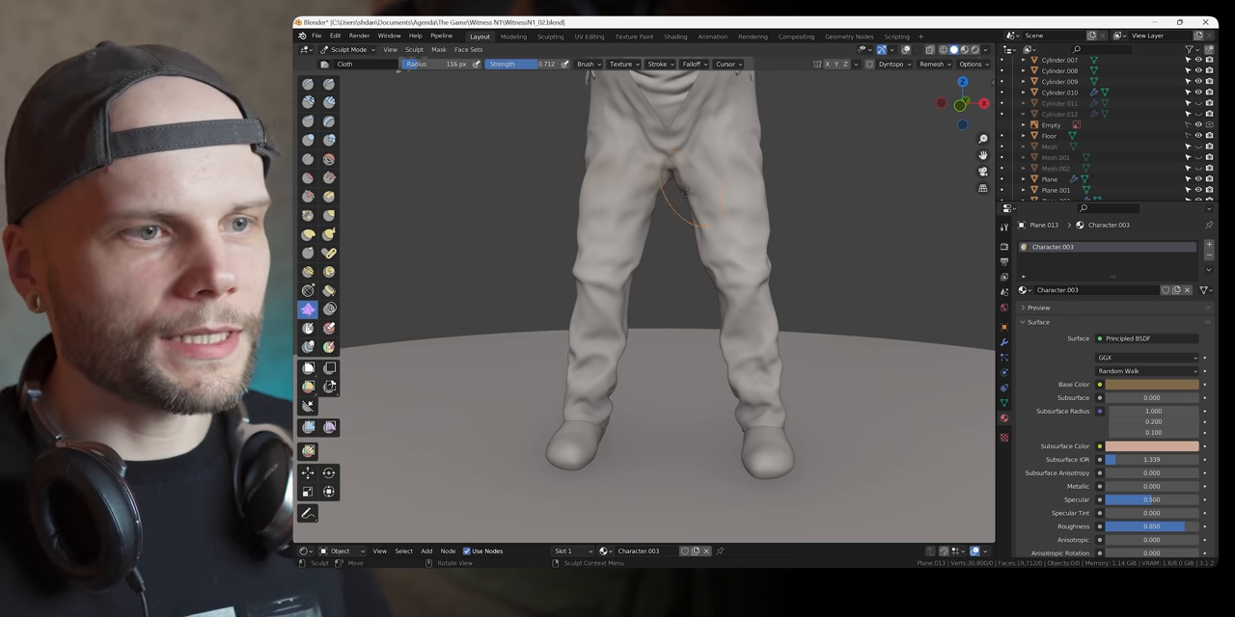
{"action": "left_click", "coordinate": [587, 64]}
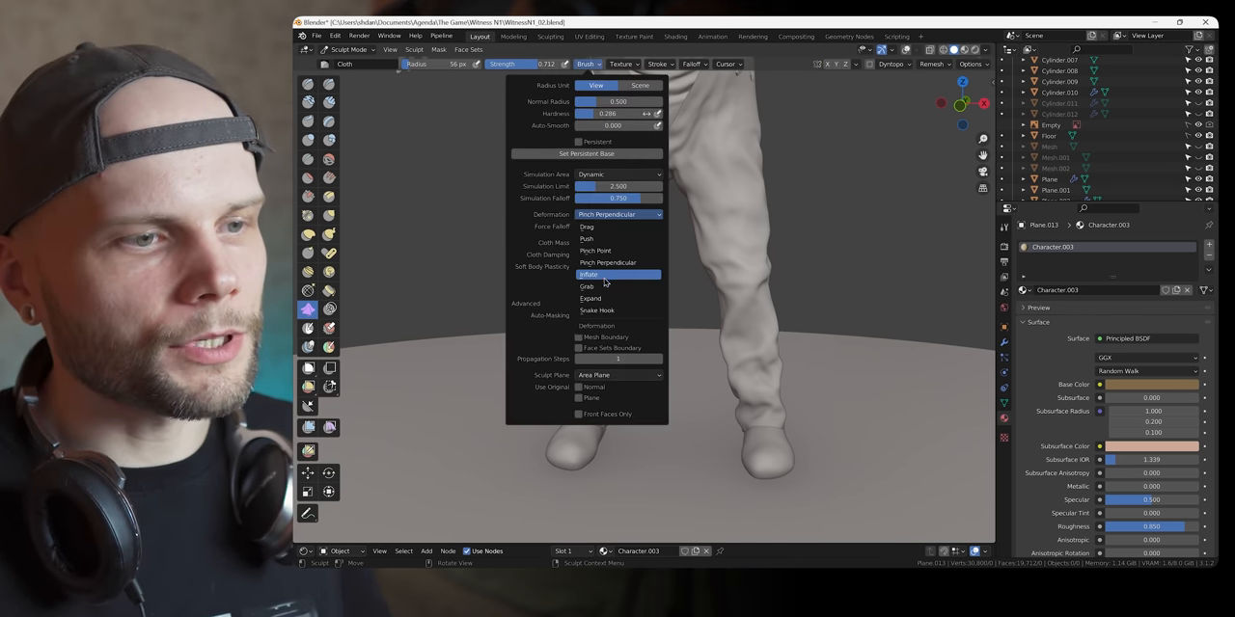
{"action": "left_click", "coordinate": [589, 275]}
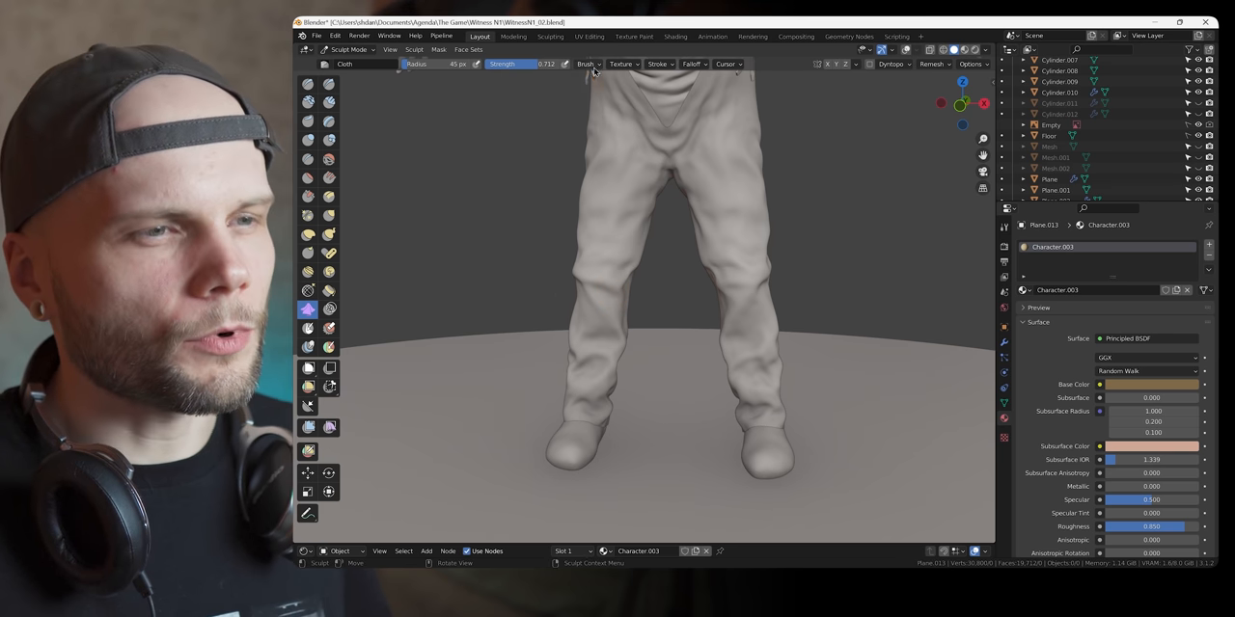
{"action": "left_click", "coordinate": [586, 63]}
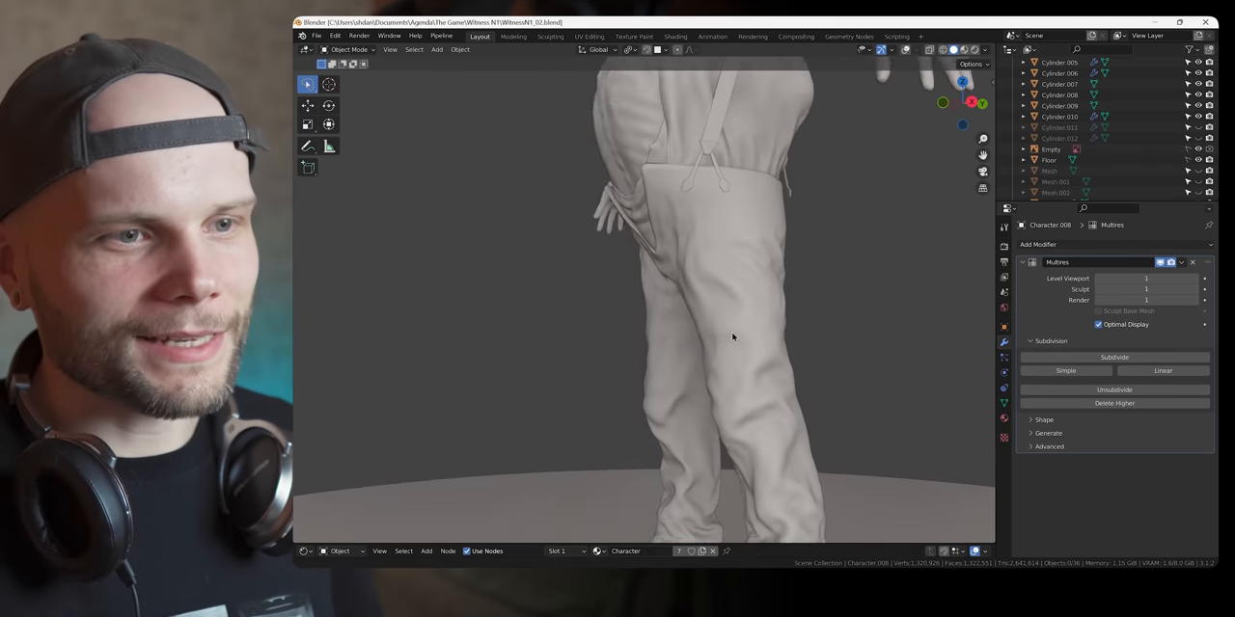
Orbit to a front view of the whole character and save the file.
{"action": "left_click_drag", "start_coordinate": [733, 337], "coordinate": [733, 302]}
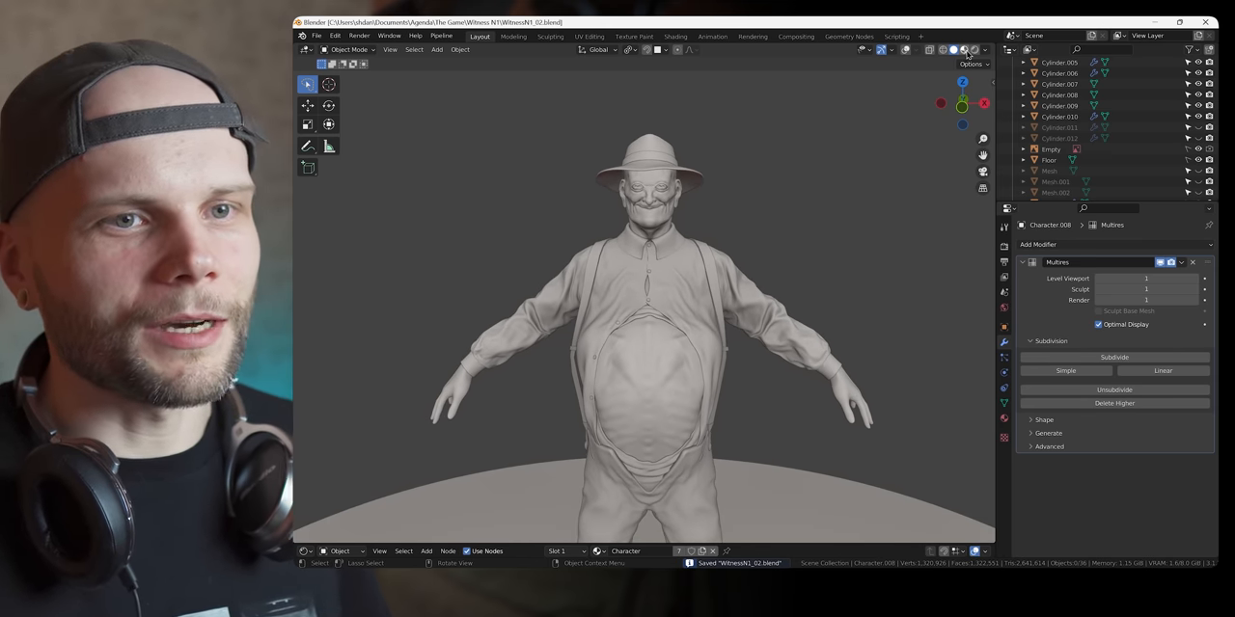
Preview the farmer in Rendered shading, inspect a clothing material, and orbit around him.
{"action": "left_click", "coordinate": [965, 49]}
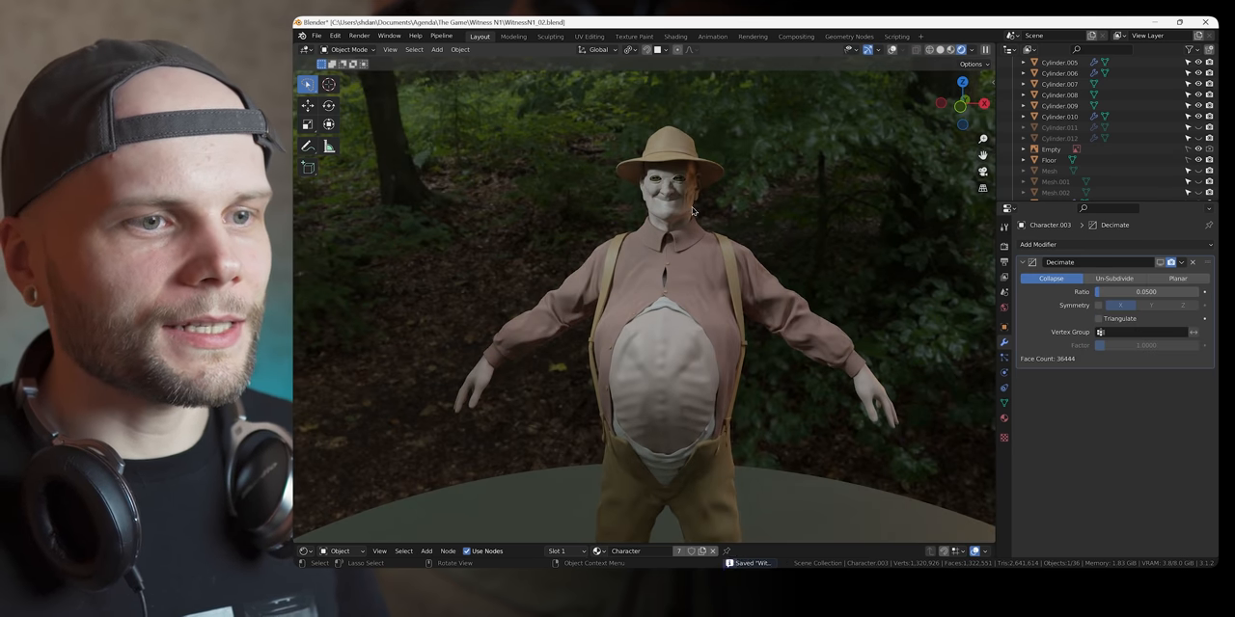
{"action": "left_click", "coordinate": [1003, 419]}
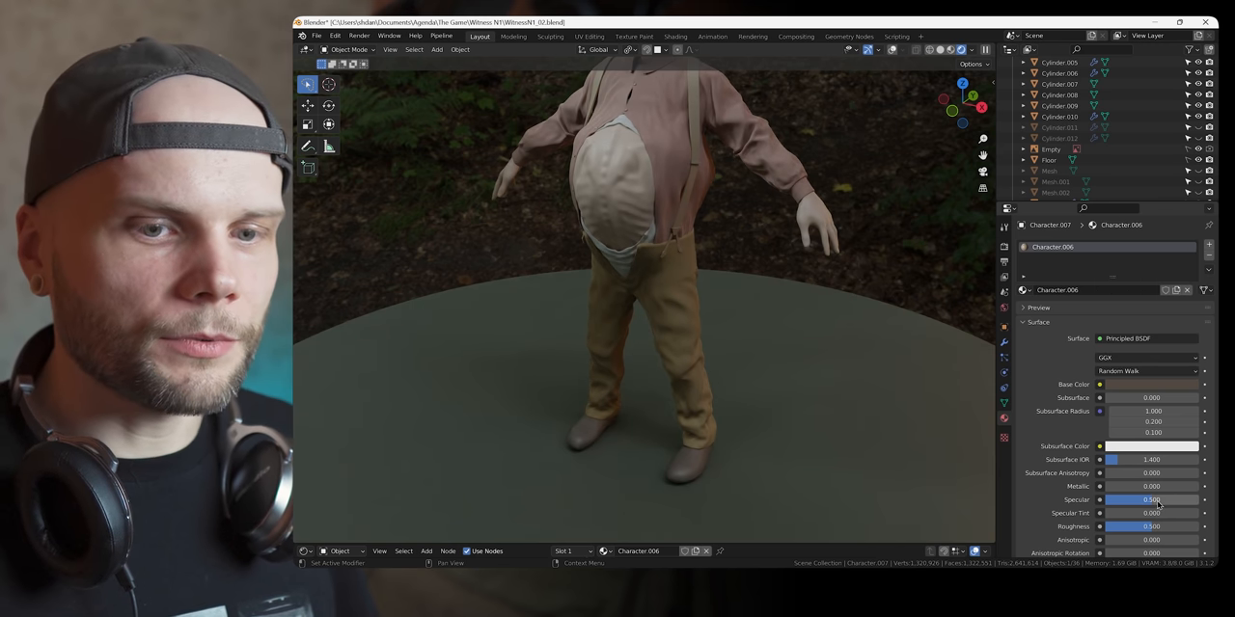
{"action": "left_click_drag", "start_coordinate": [1129, 526], "coordinate": [1158, 526]}
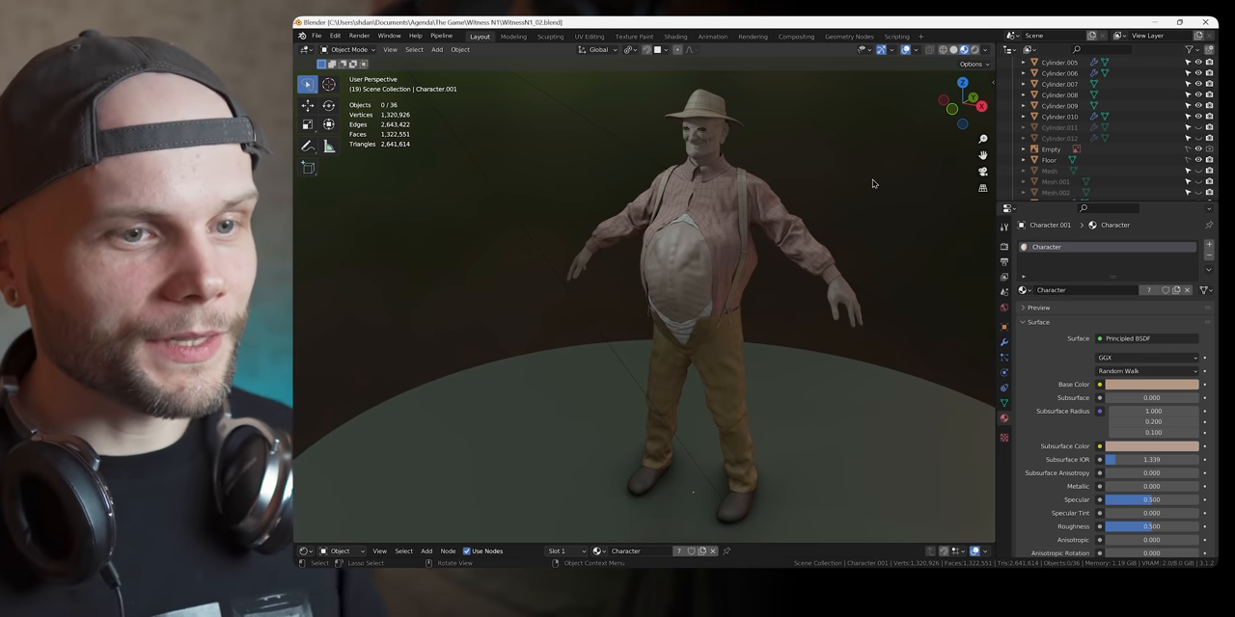
{"action": "mouse_move", "coordinate": [797, 331]}
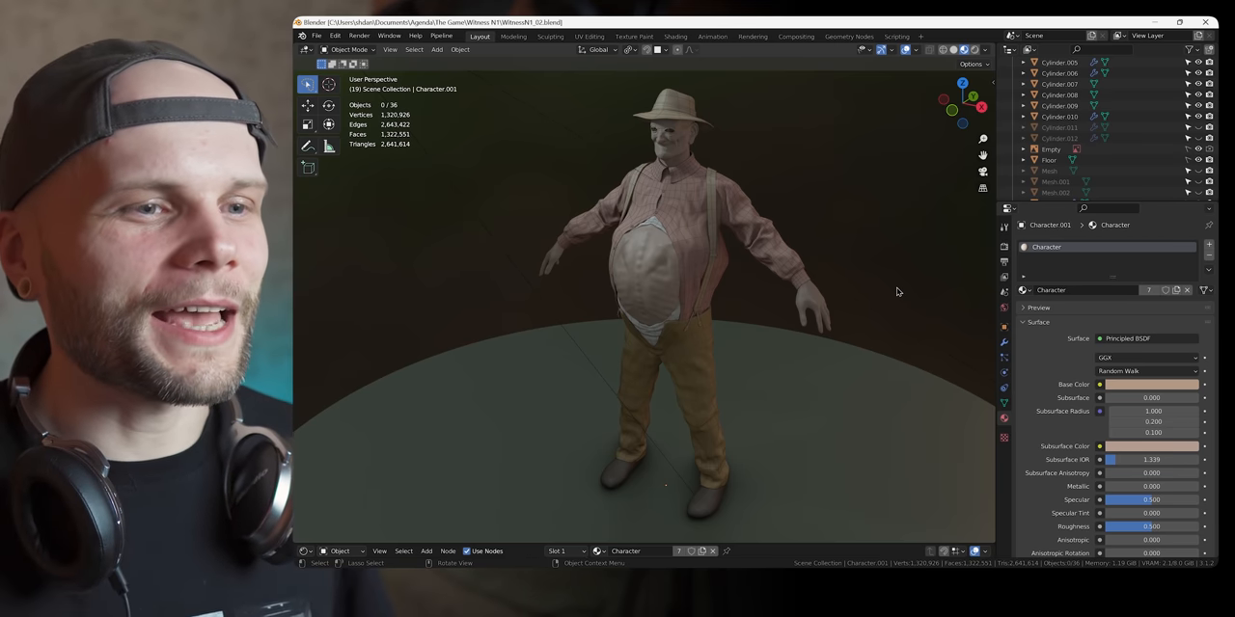
{"action": "mouse_move", "coordinate": [836, 270]}
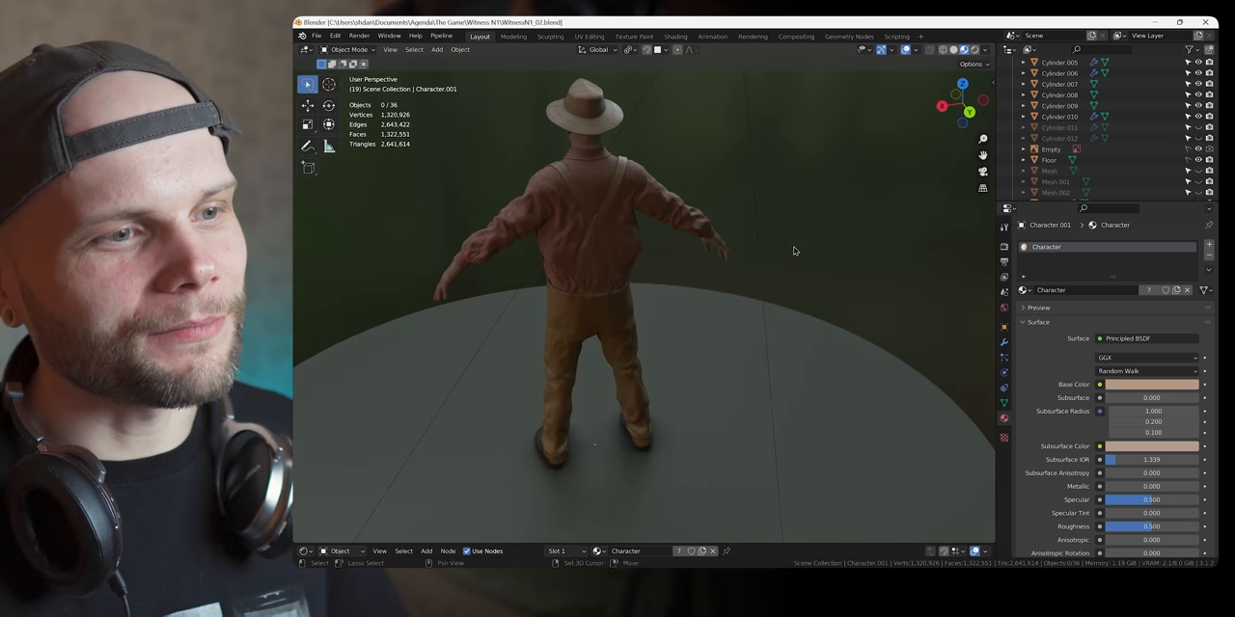
Orbit around the coloured farmer to inspect the back and suspenders, then return to the front.
{"action": "left_click_drag", "start_coordinate": [794, 251], "coordinate": [825, 276]}
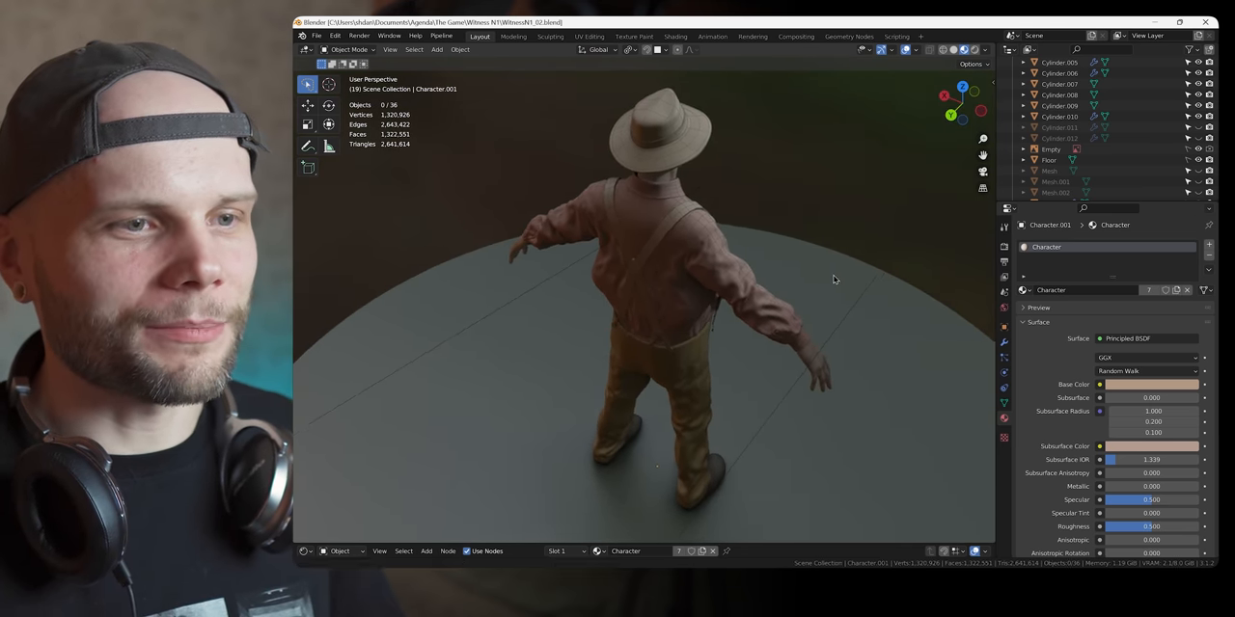
{"action": "left_click_drag", "start_coordinate": [834, 280], "coordinate": [881, 265]}
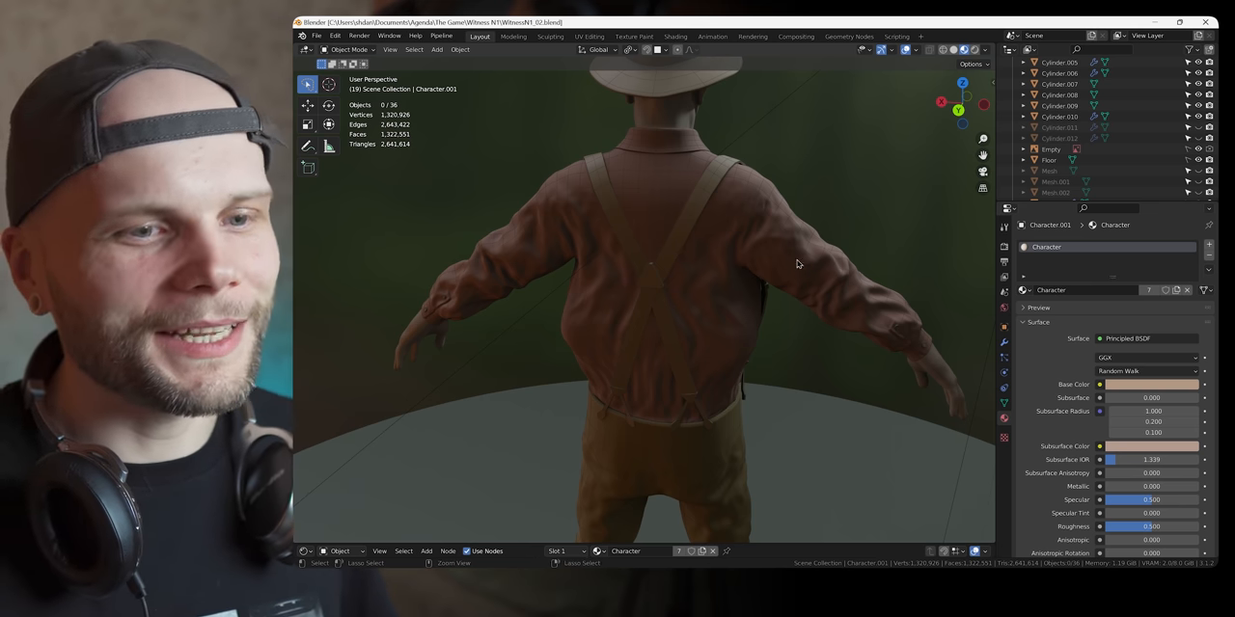
{"action": "left_click_drag", "start_coordinate": [797, 266], "coordinate": [717, 306]}
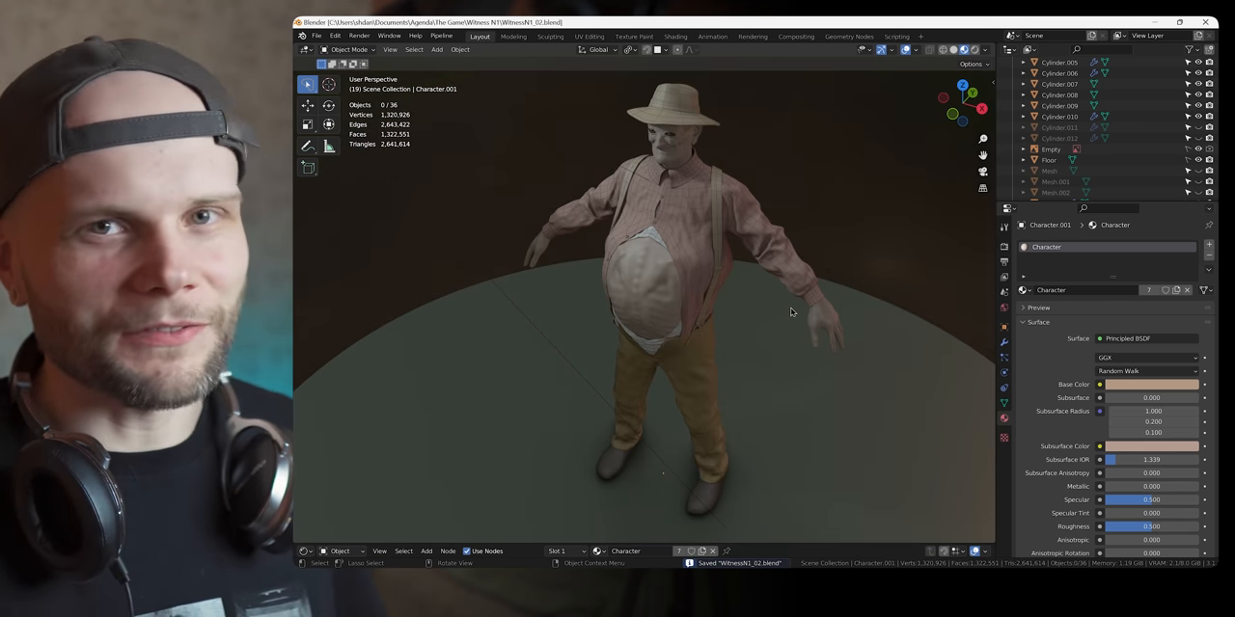
Lower the World Strength slider in the Viewport Shading popover to dim the scene.
{"action": "left_click", "coordinate": [987, 49]}
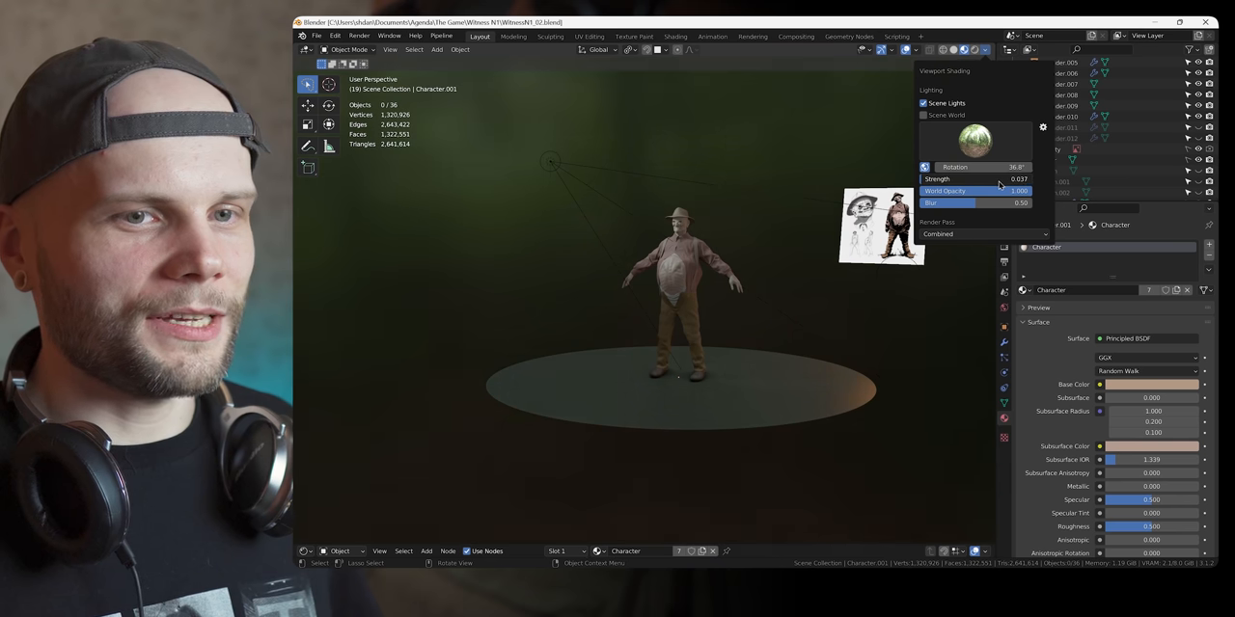
{"action": "left_click_drag", "start_coordinate": [984, 180], "coordinate": [965, 179]}
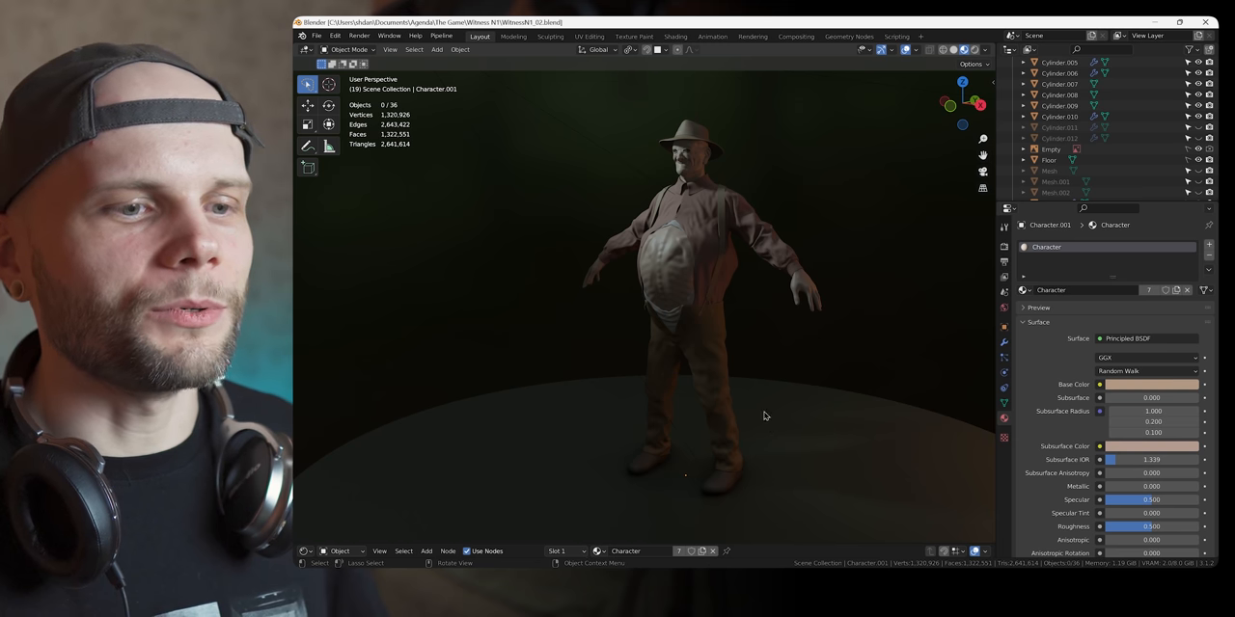
{"action": "key", "text": "ctrl+s"}
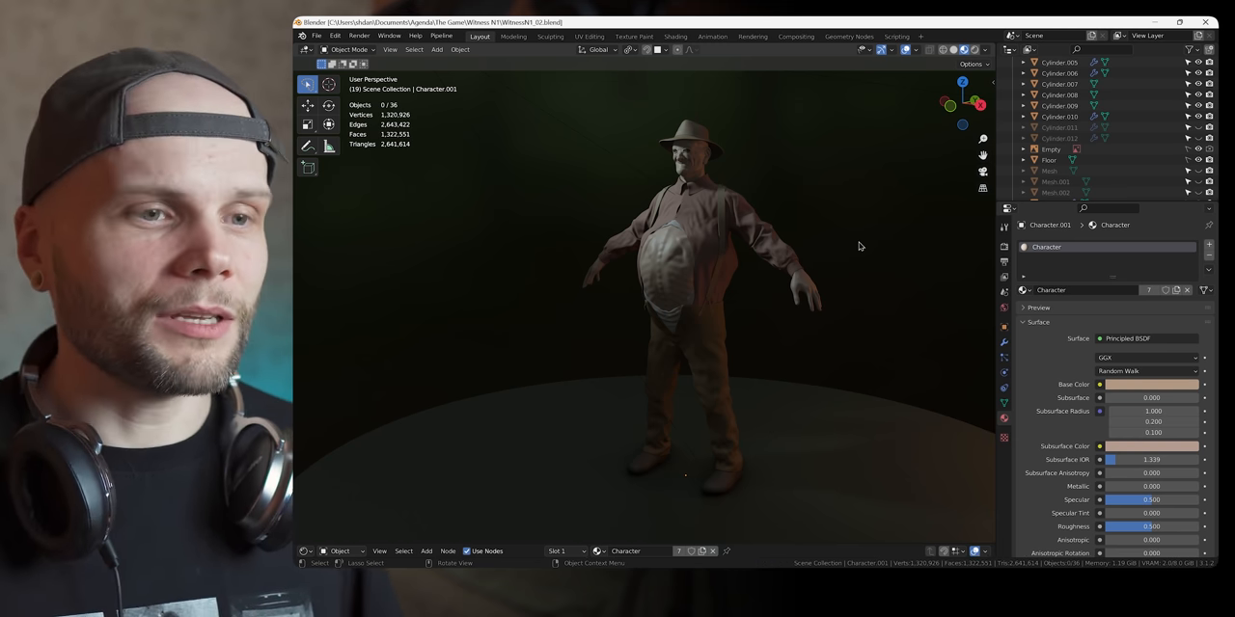
{"action": "key", "text": "ctrl+s"}
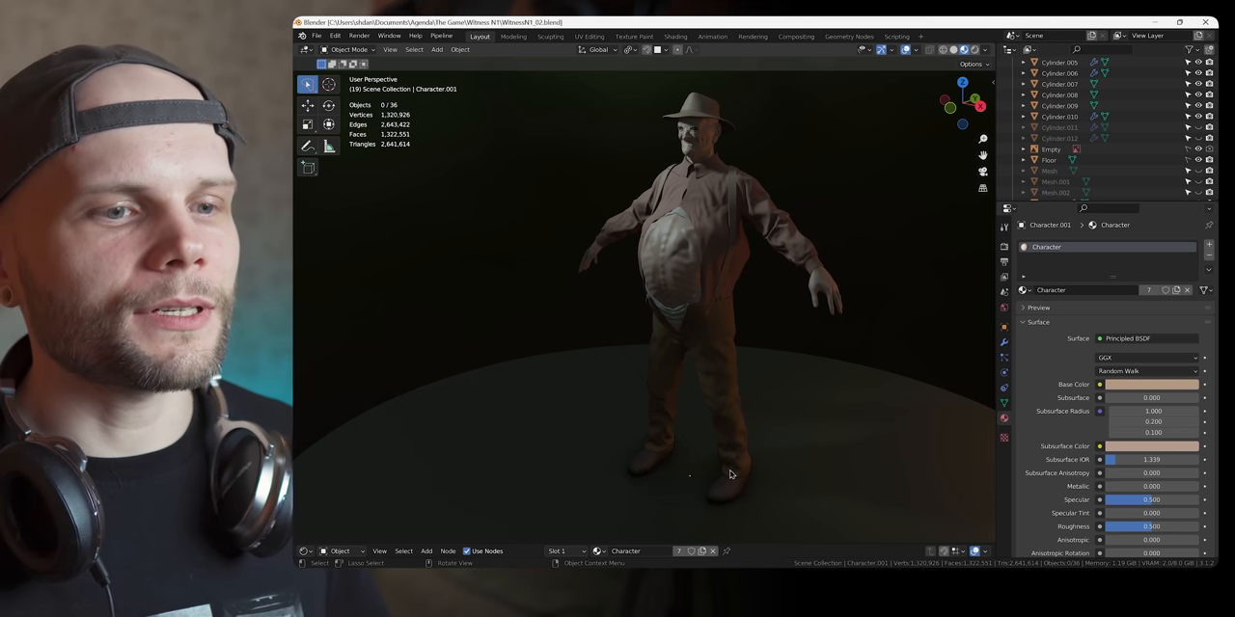
{"action": "mouse_move", "coordinate": [798, 328]}
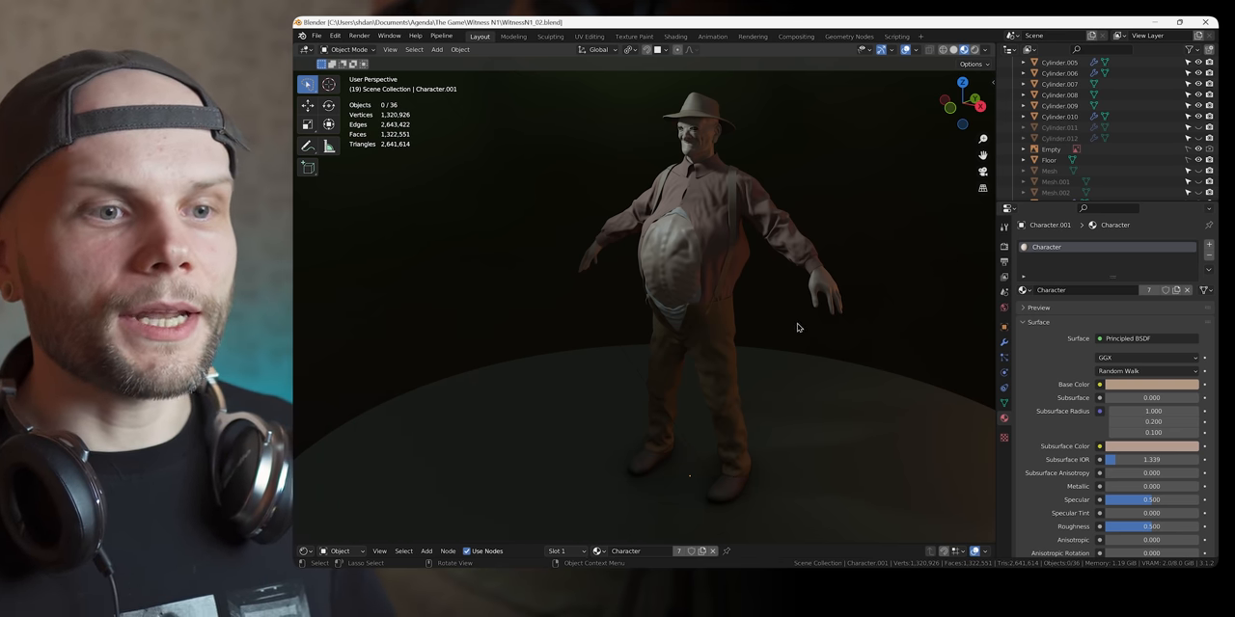